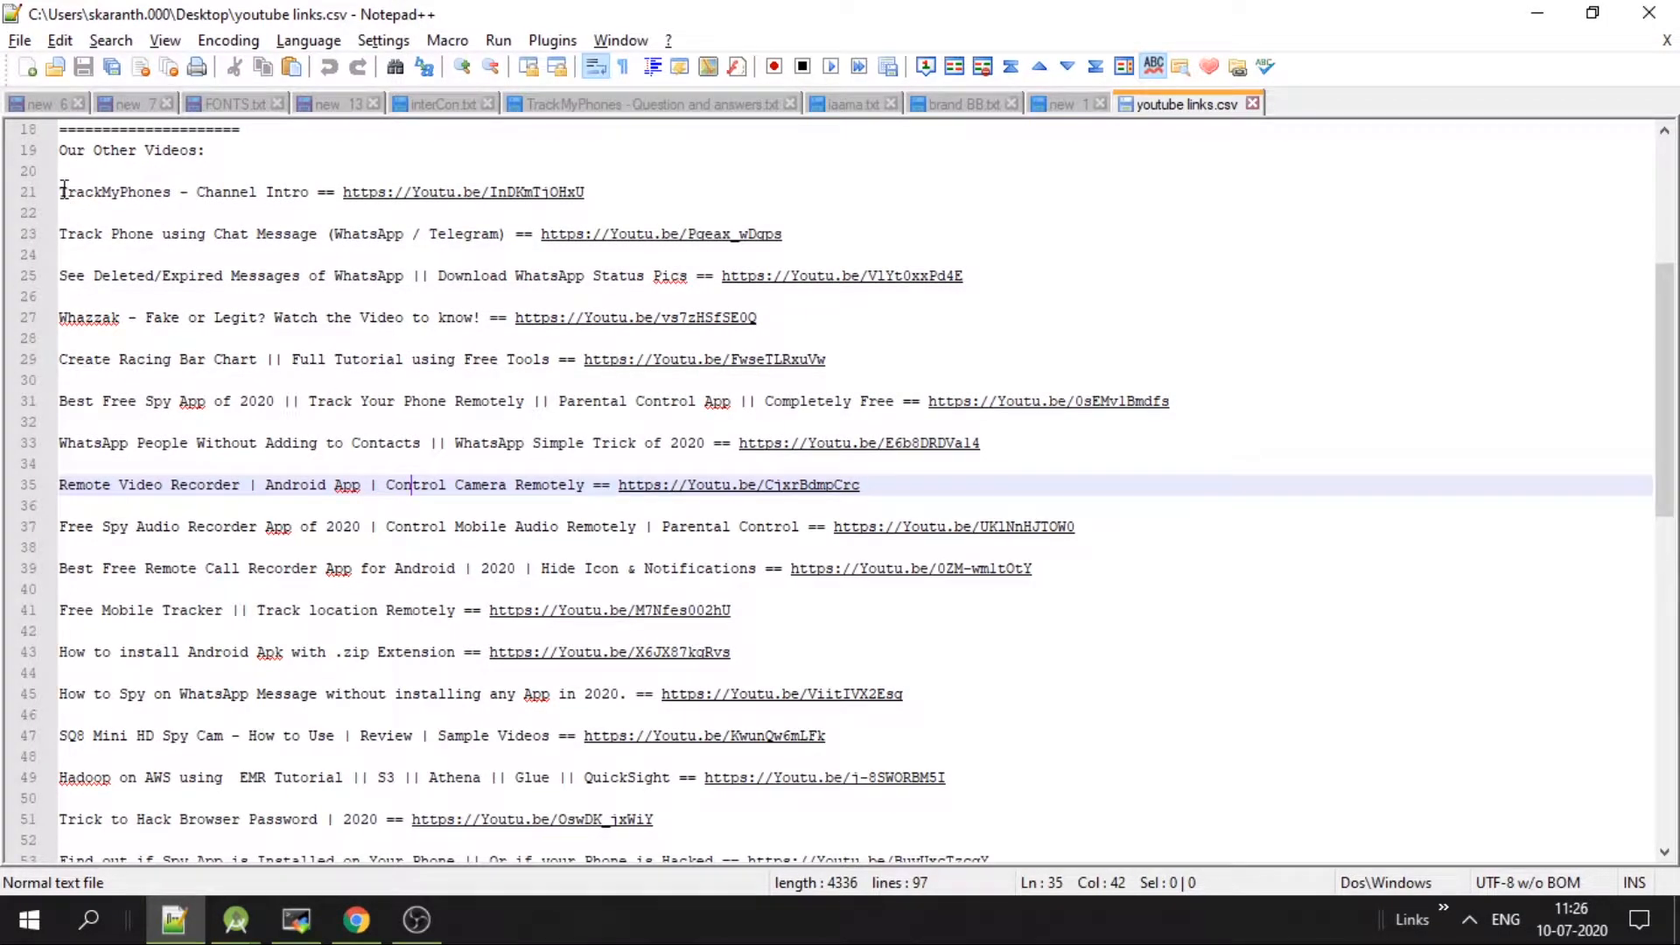
mouse_move(617, 166)
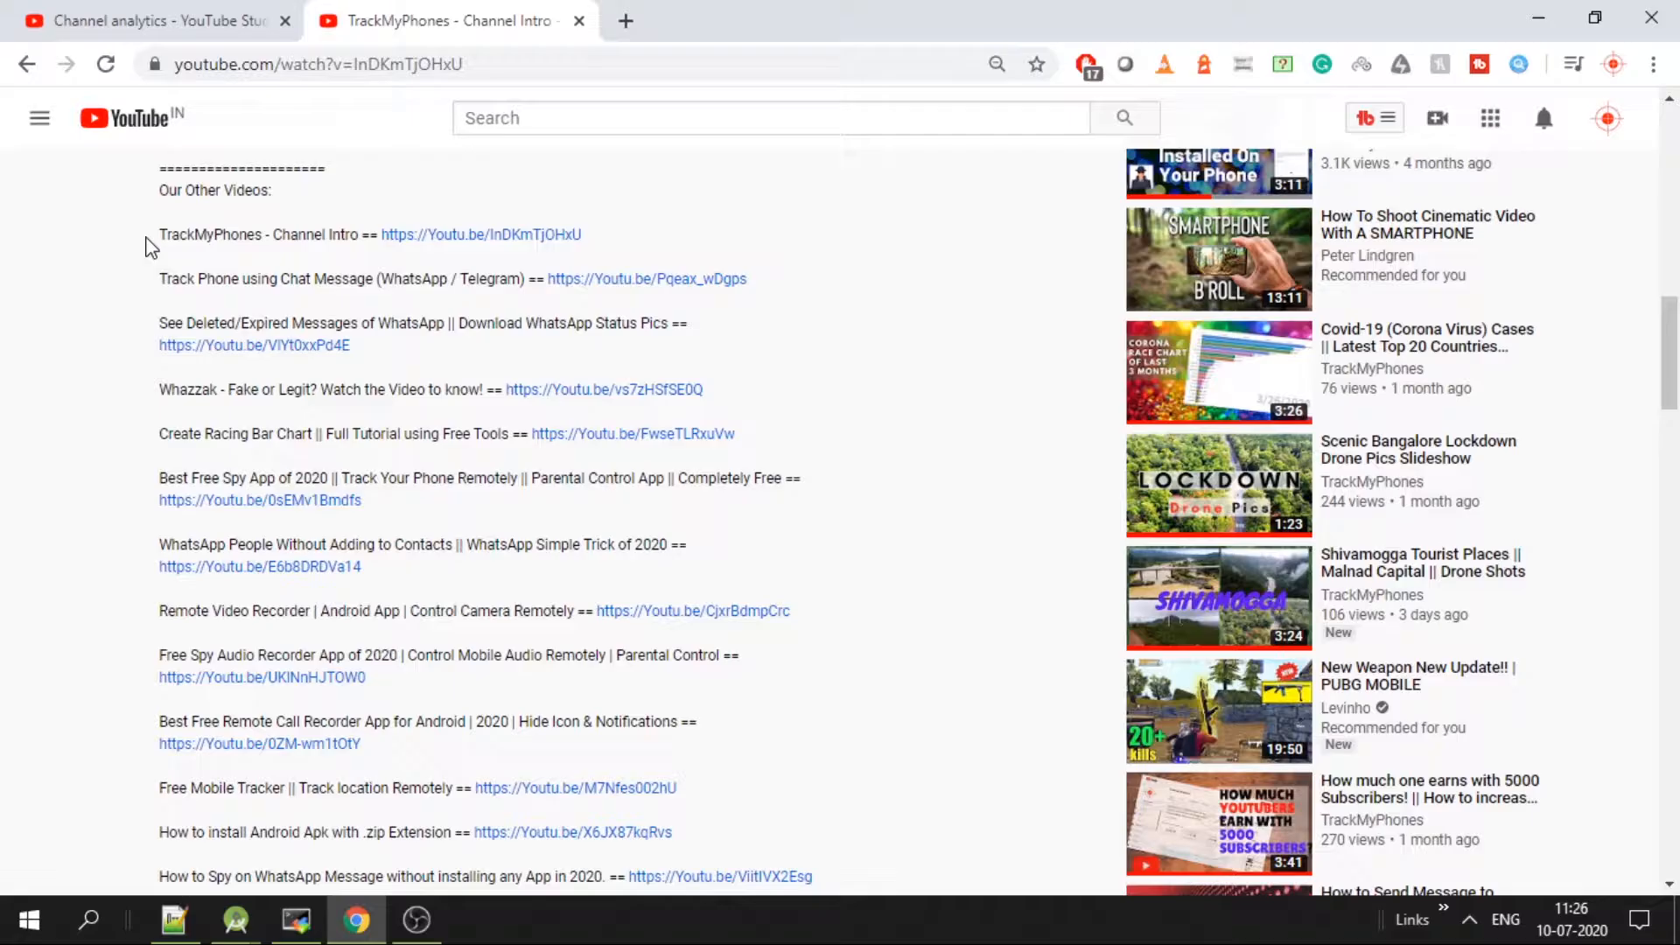
- Scroll the video description to review the Our Other Videos list of titles and links
scroll(down, 3)
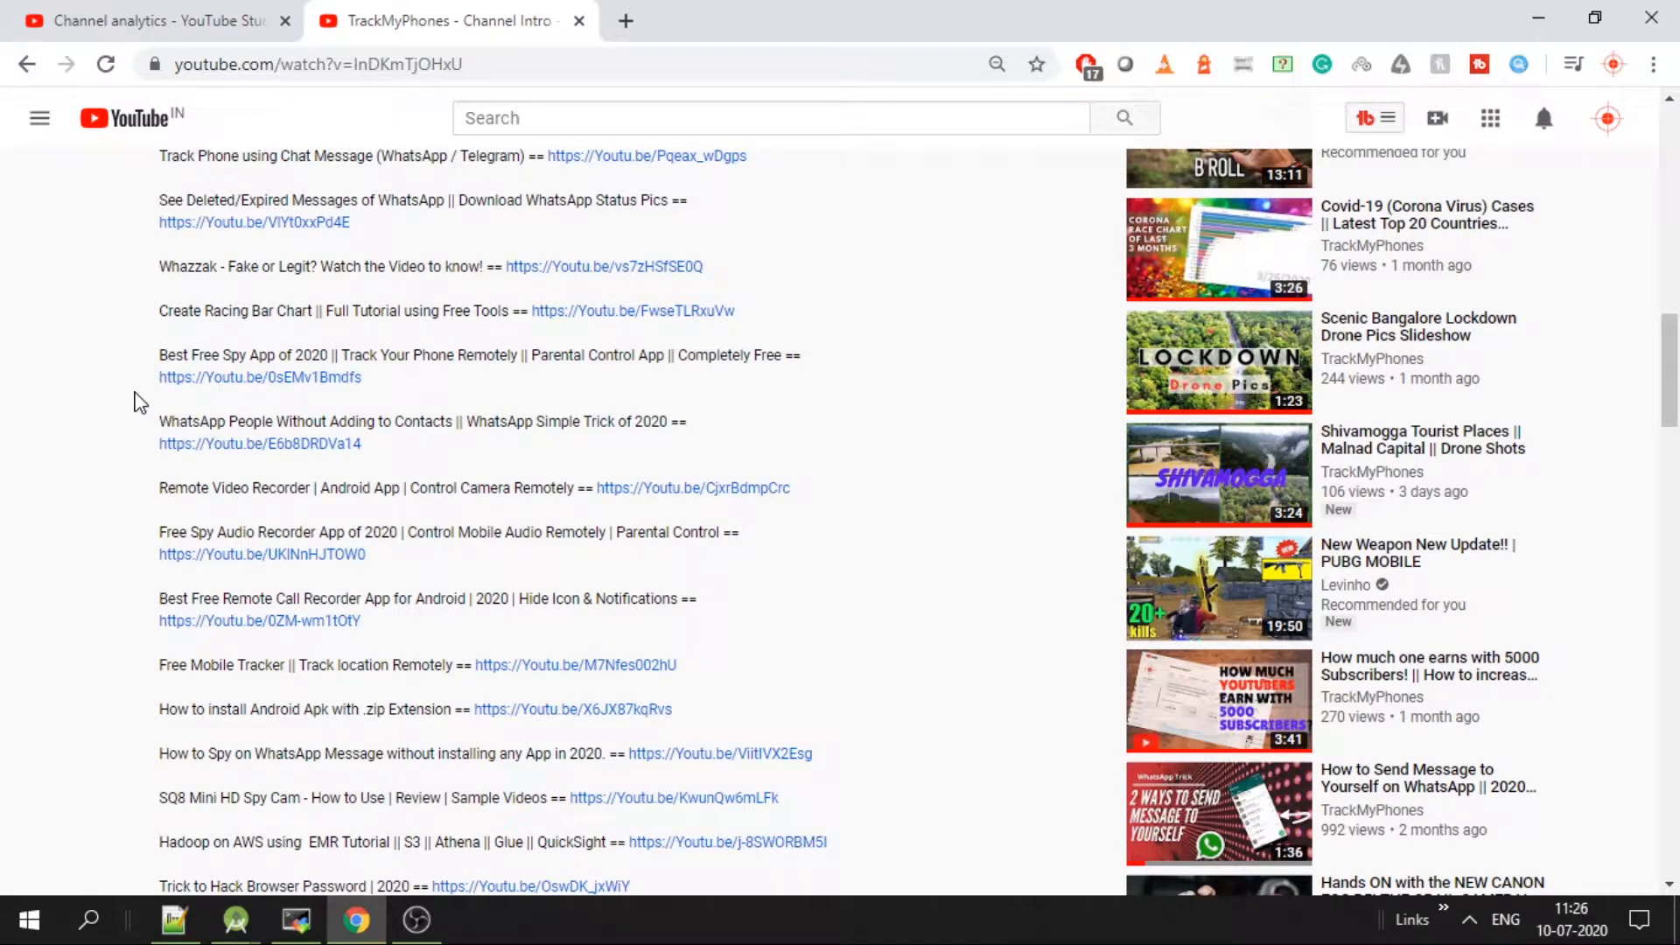
- Show the detailed per-video analytics table and bring up its export options for CSV download
click(150, 21)
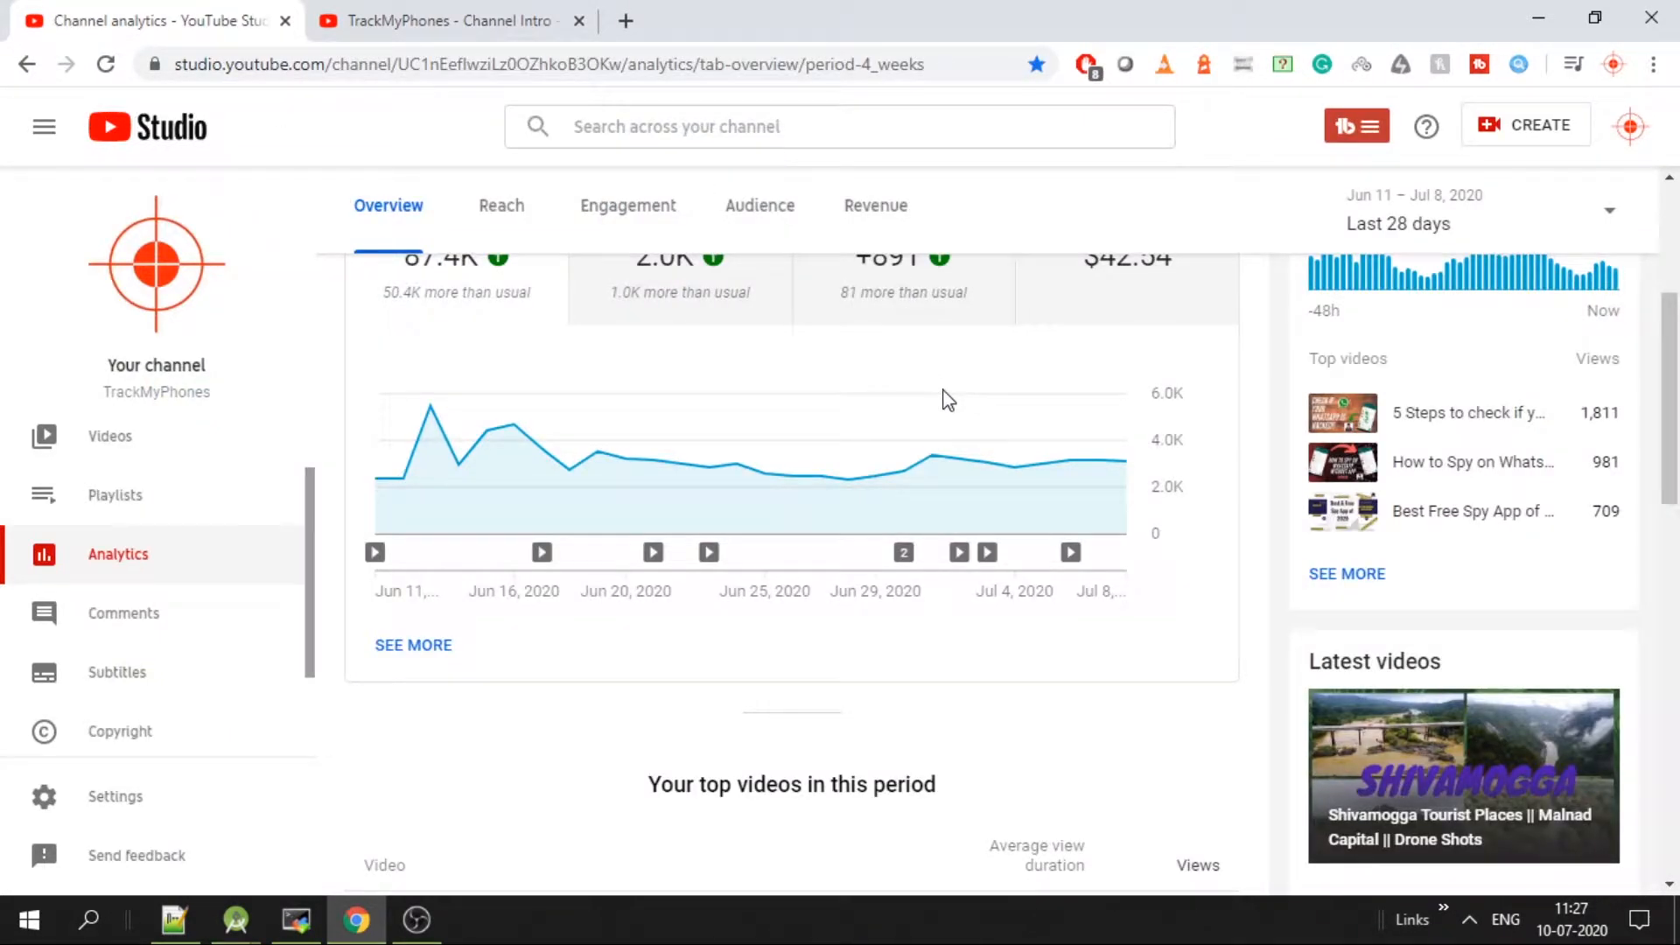
click(413, 644)
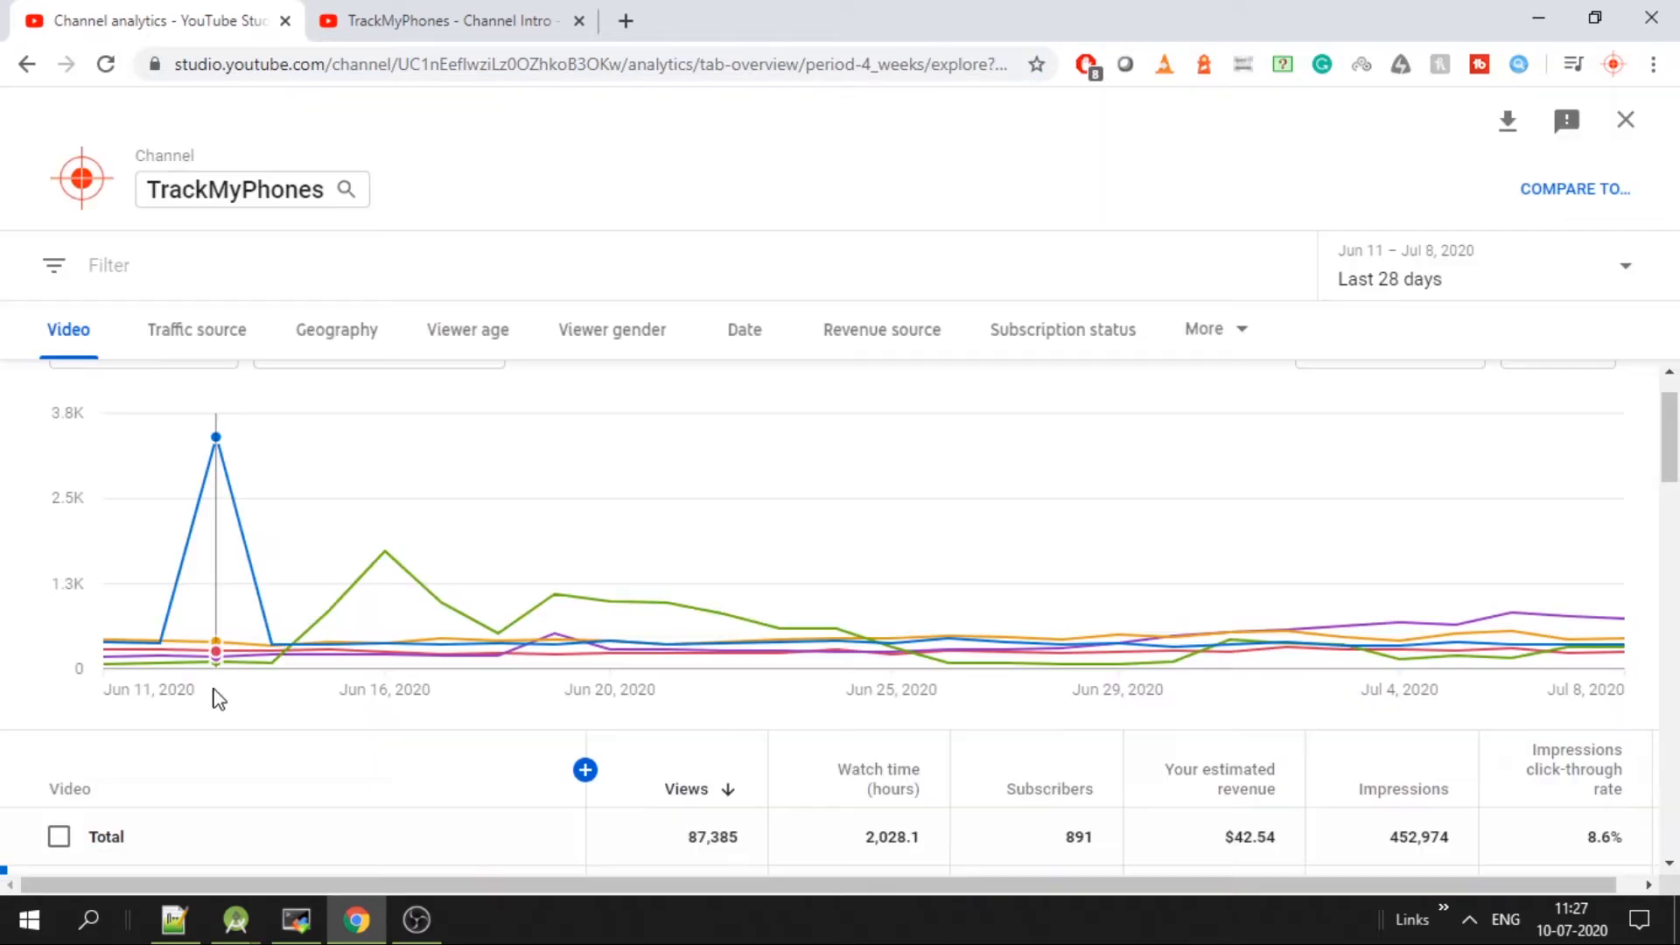
scroll(down, 3)
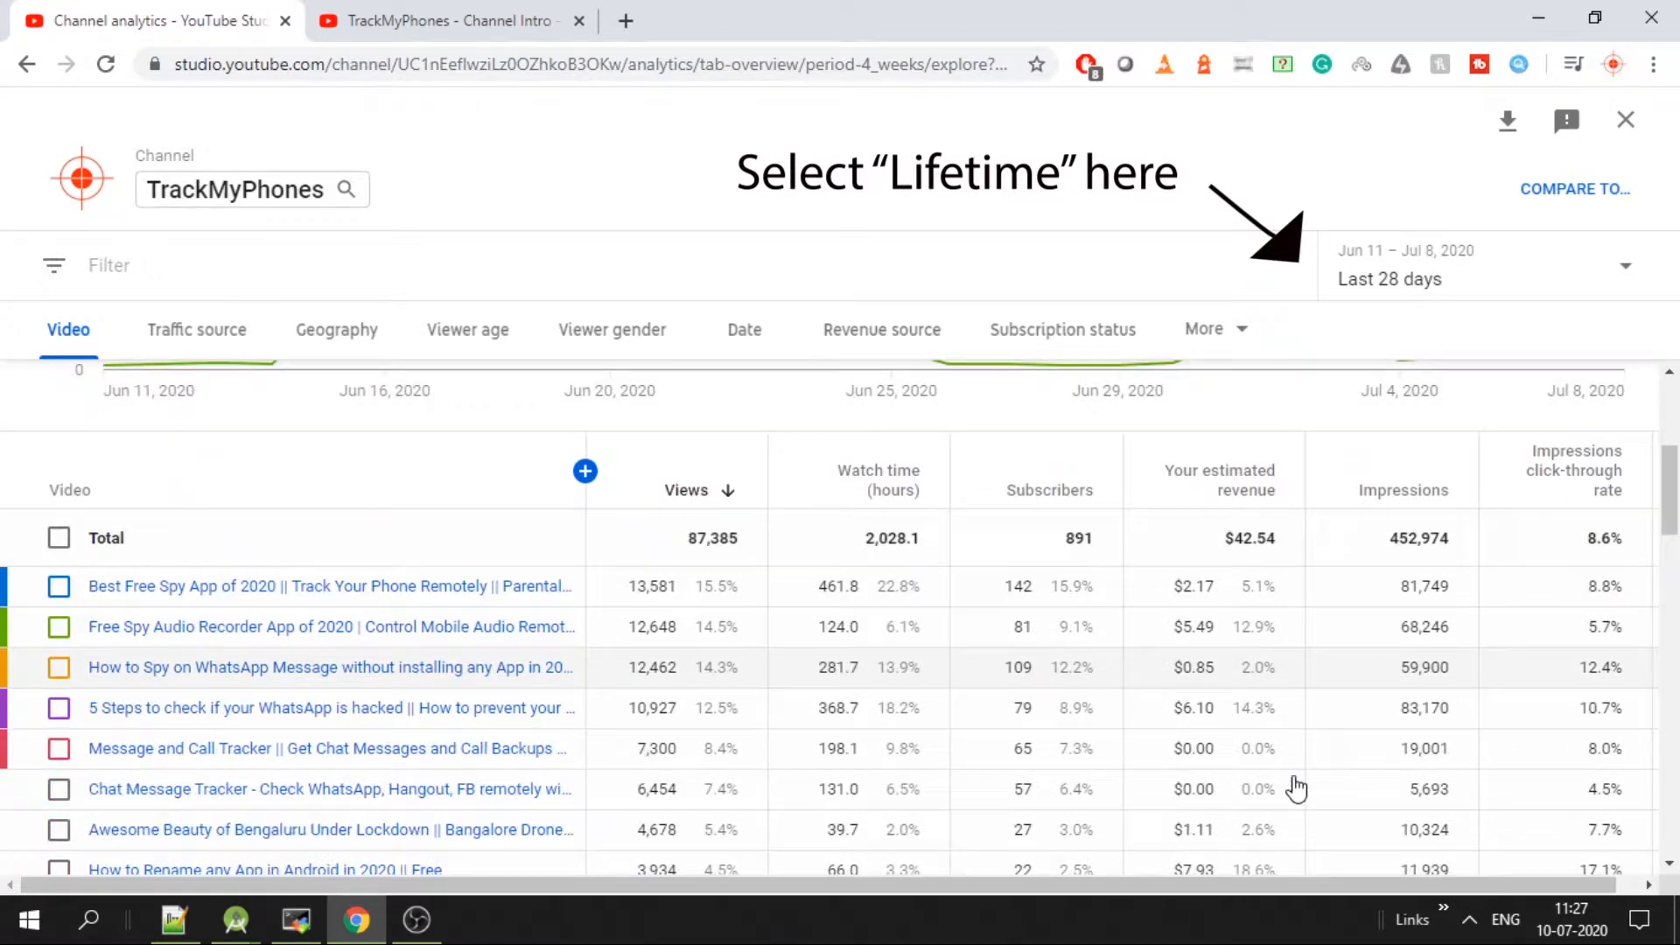
scroll(down, 3)
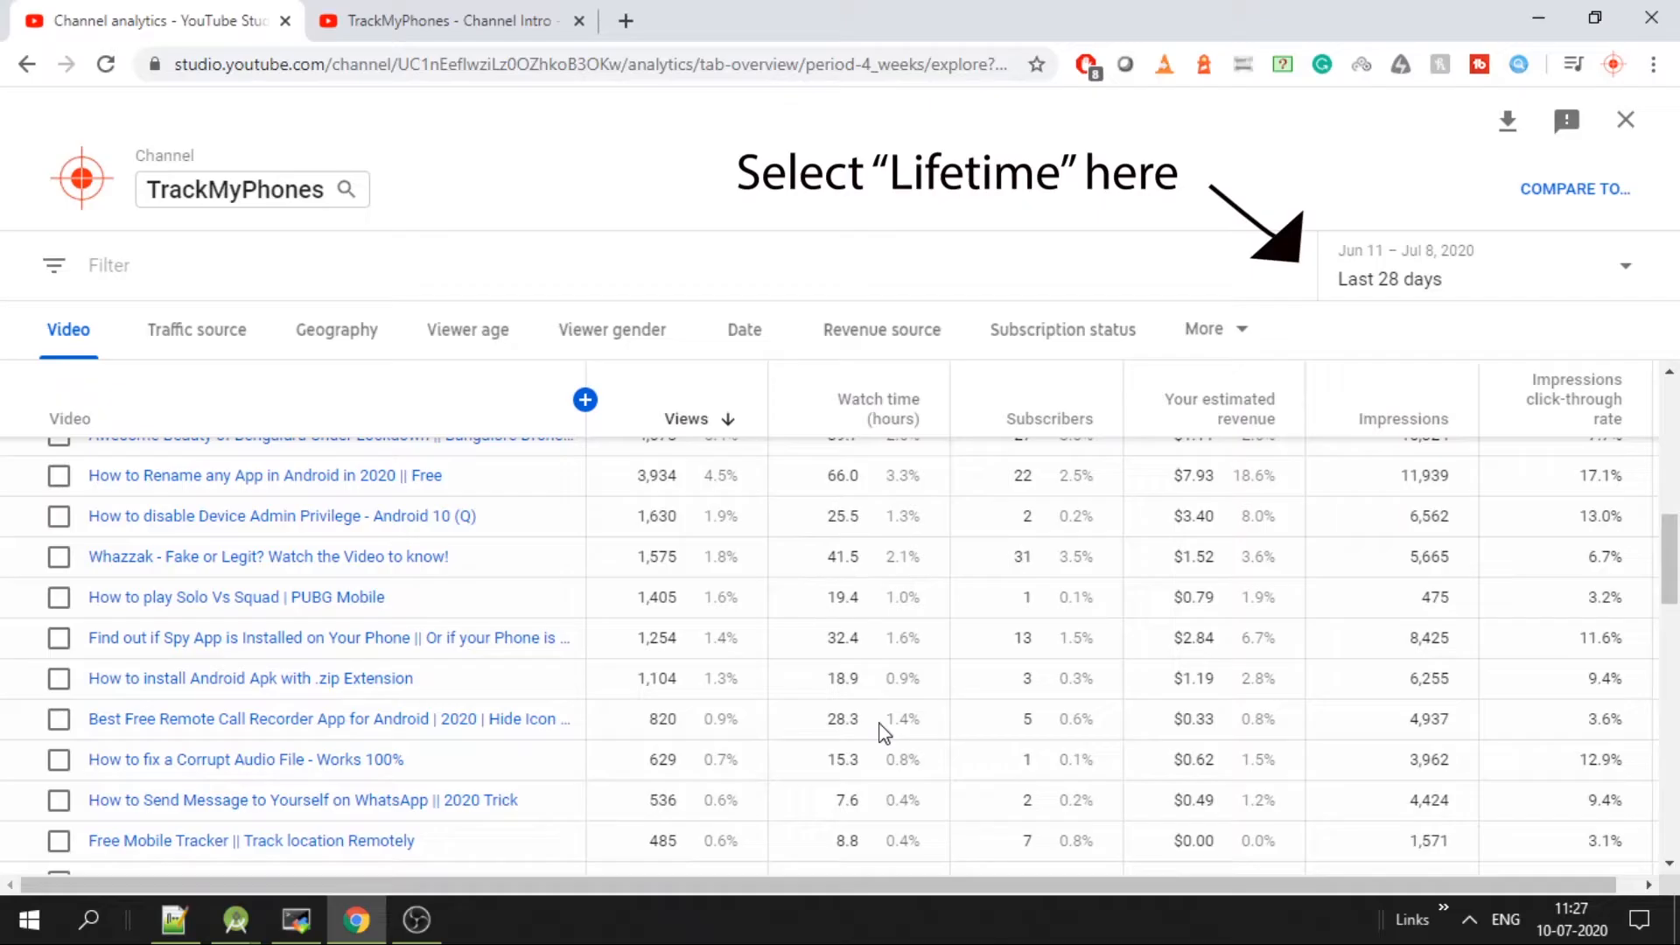
scroll(down, 3)
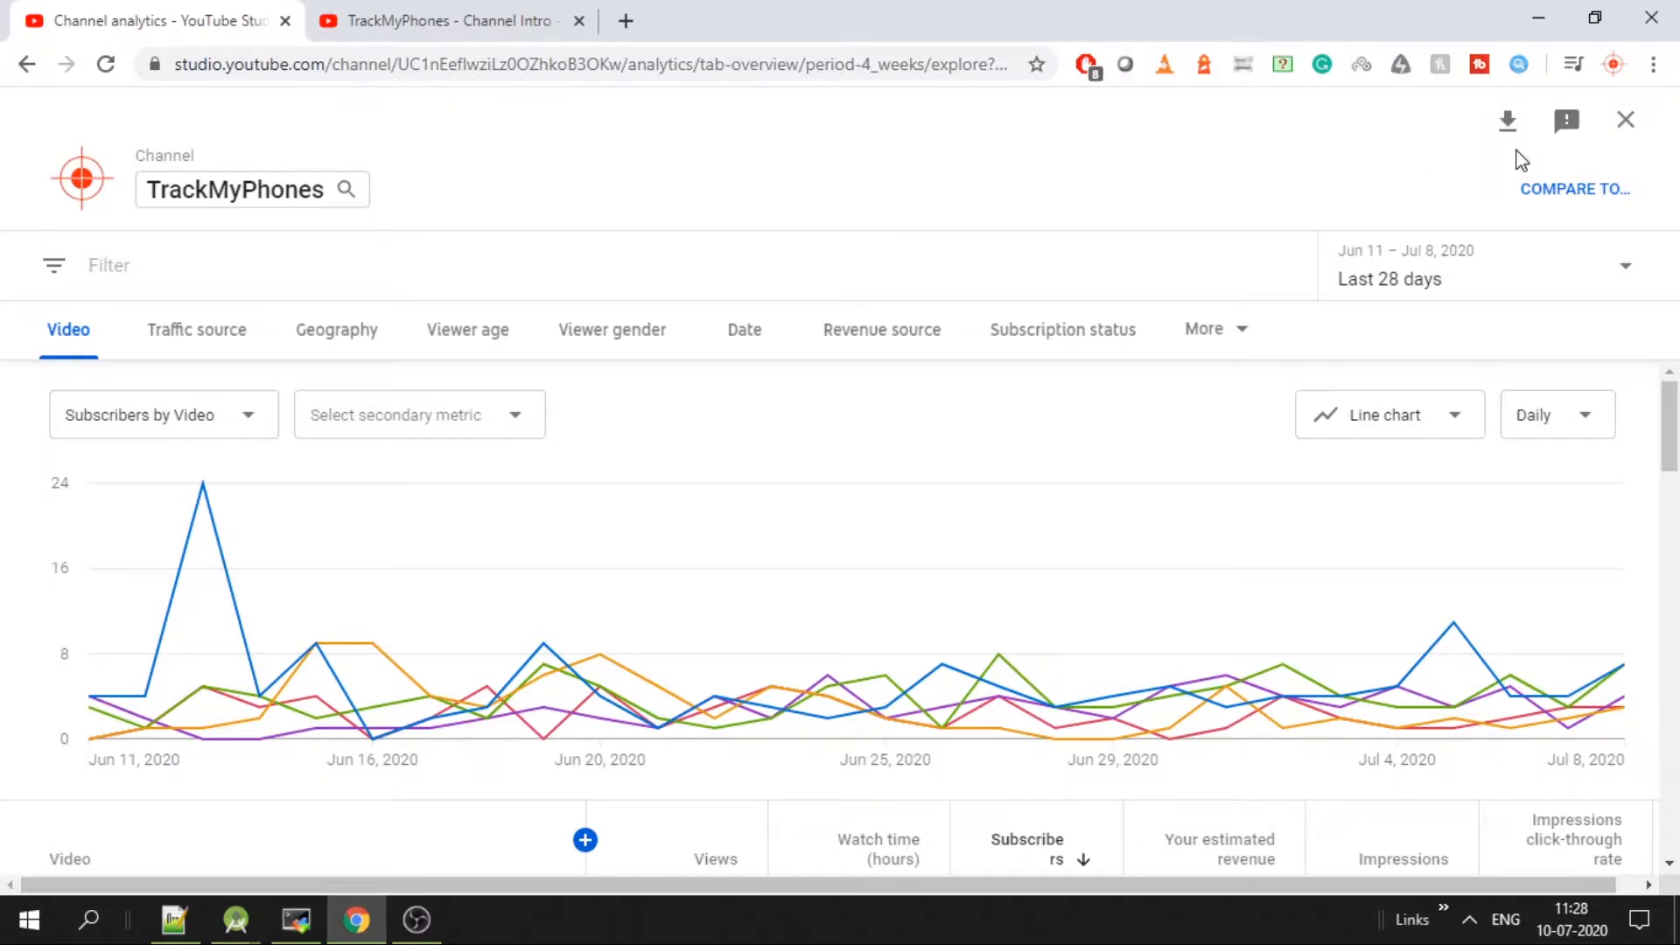
click(1505, 121)
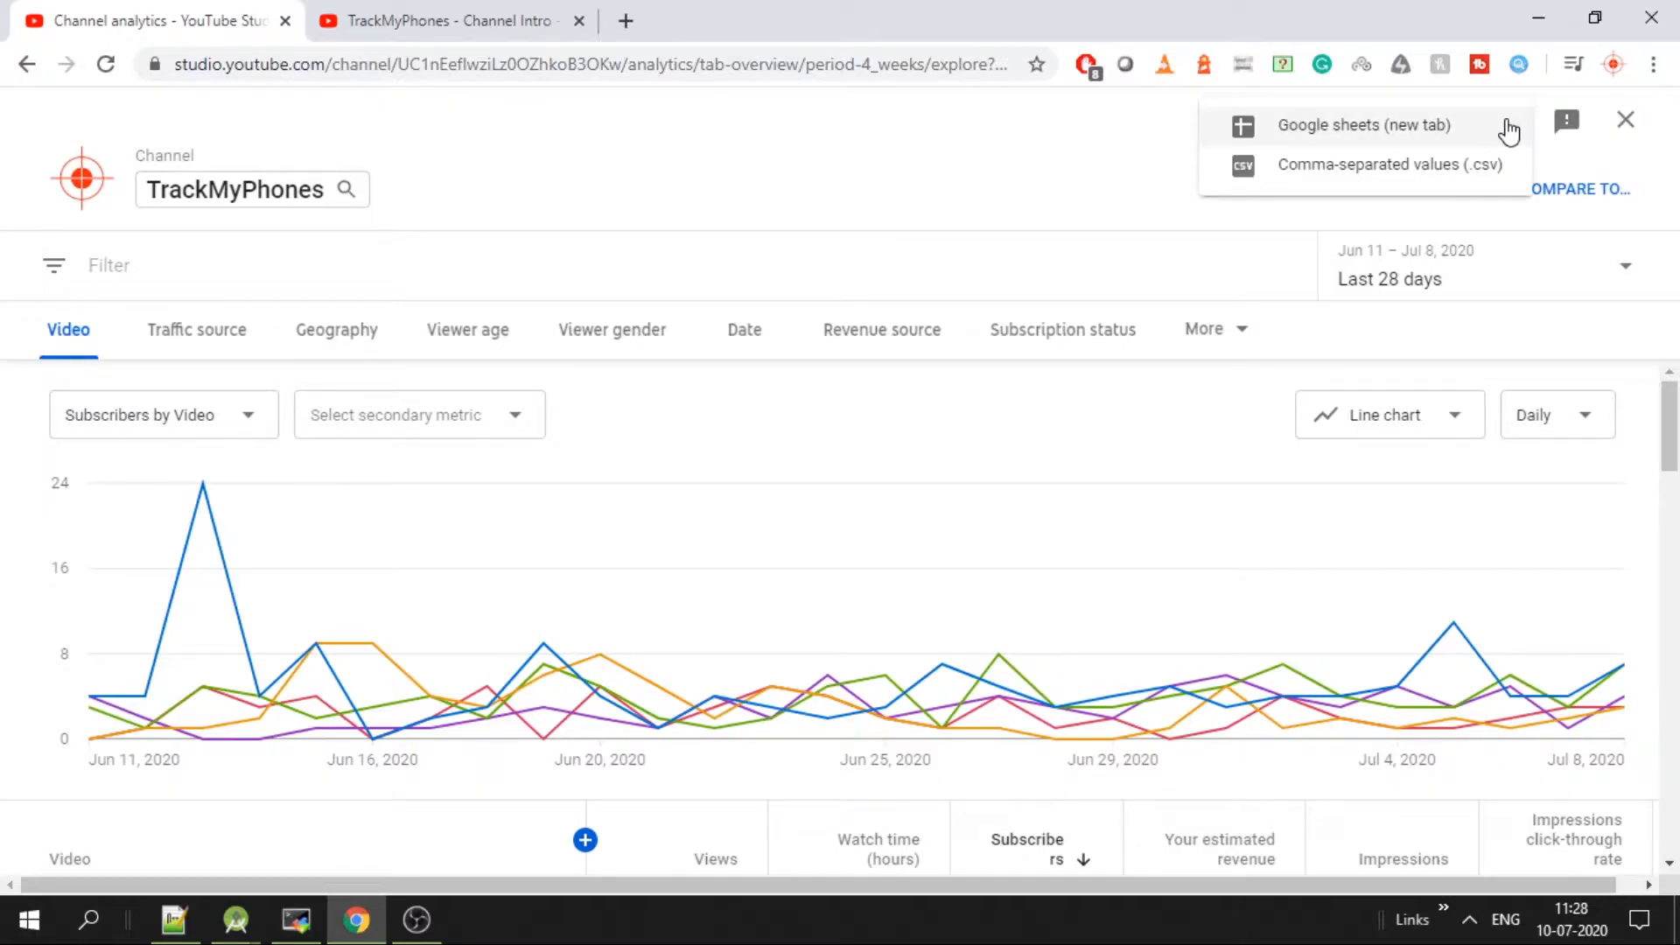
mouse_move(1133, 338)
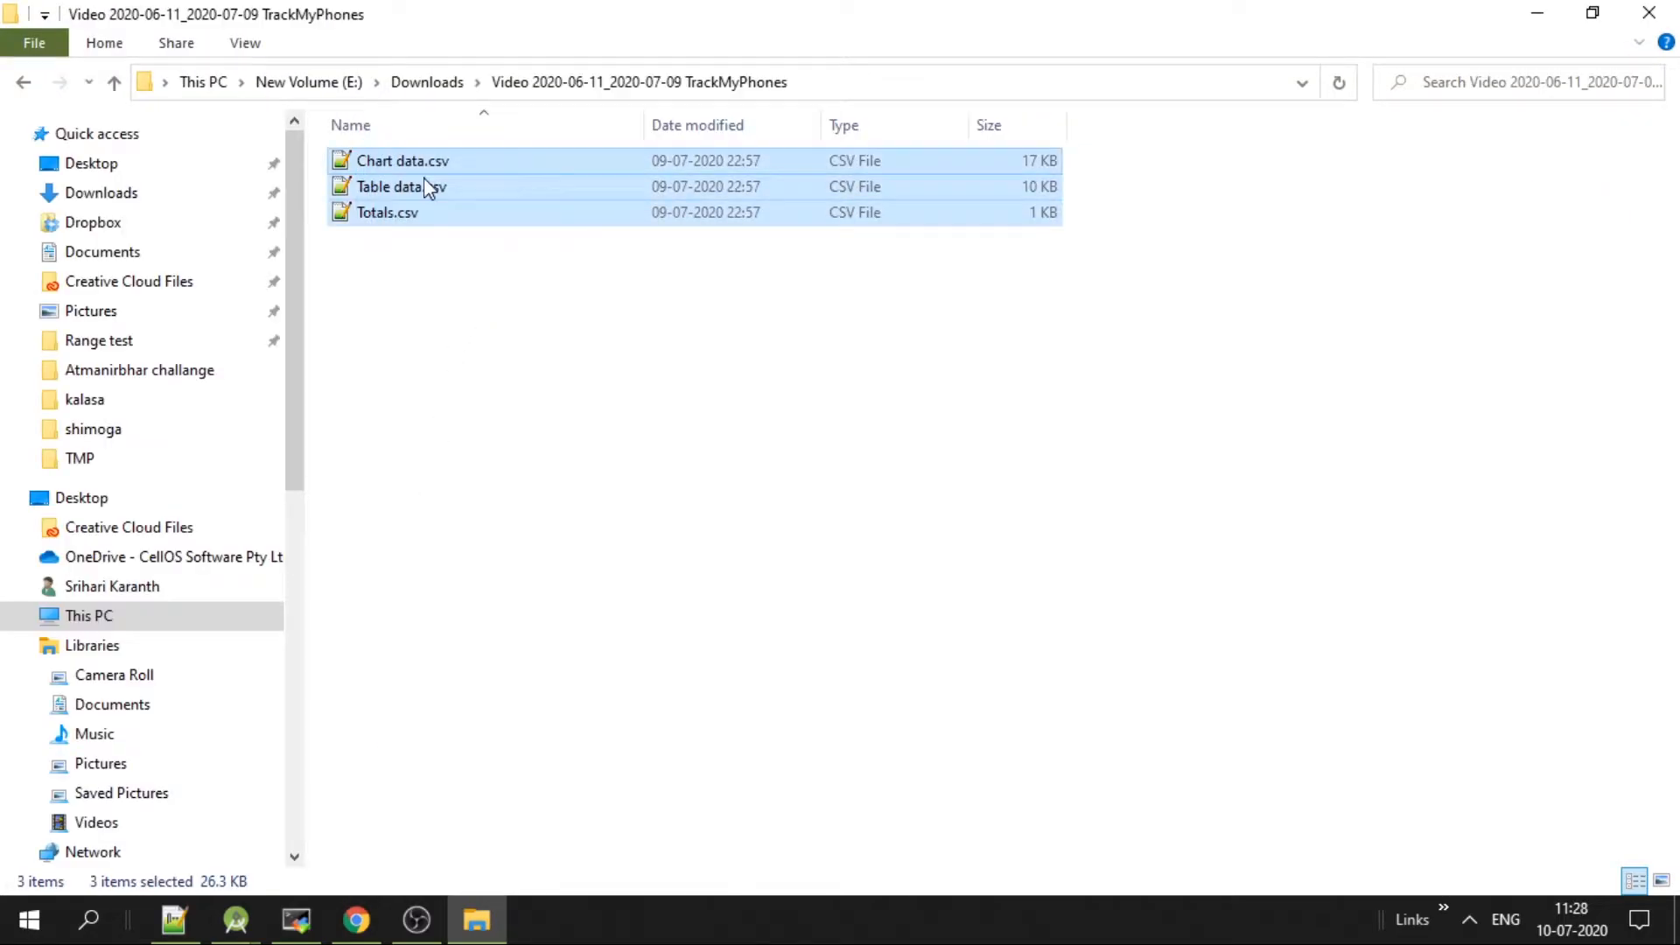
- Open the downloaded Table data.csv in Excel, listing video IDs and titles
click(401, 187)
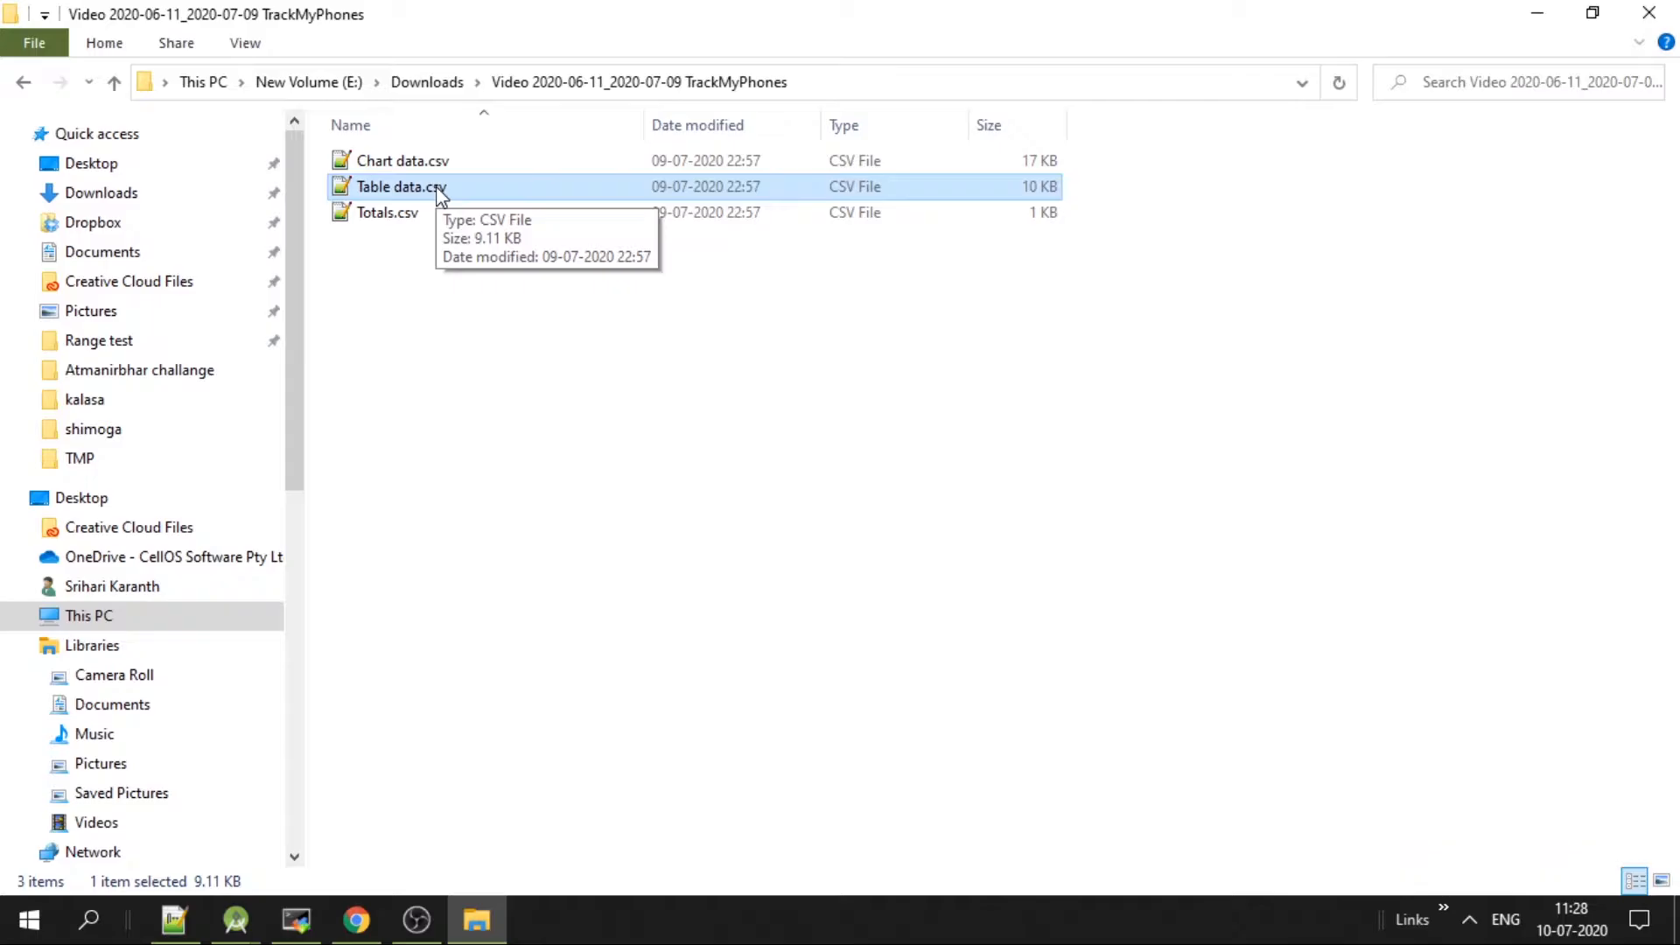
right_click(401, 187)
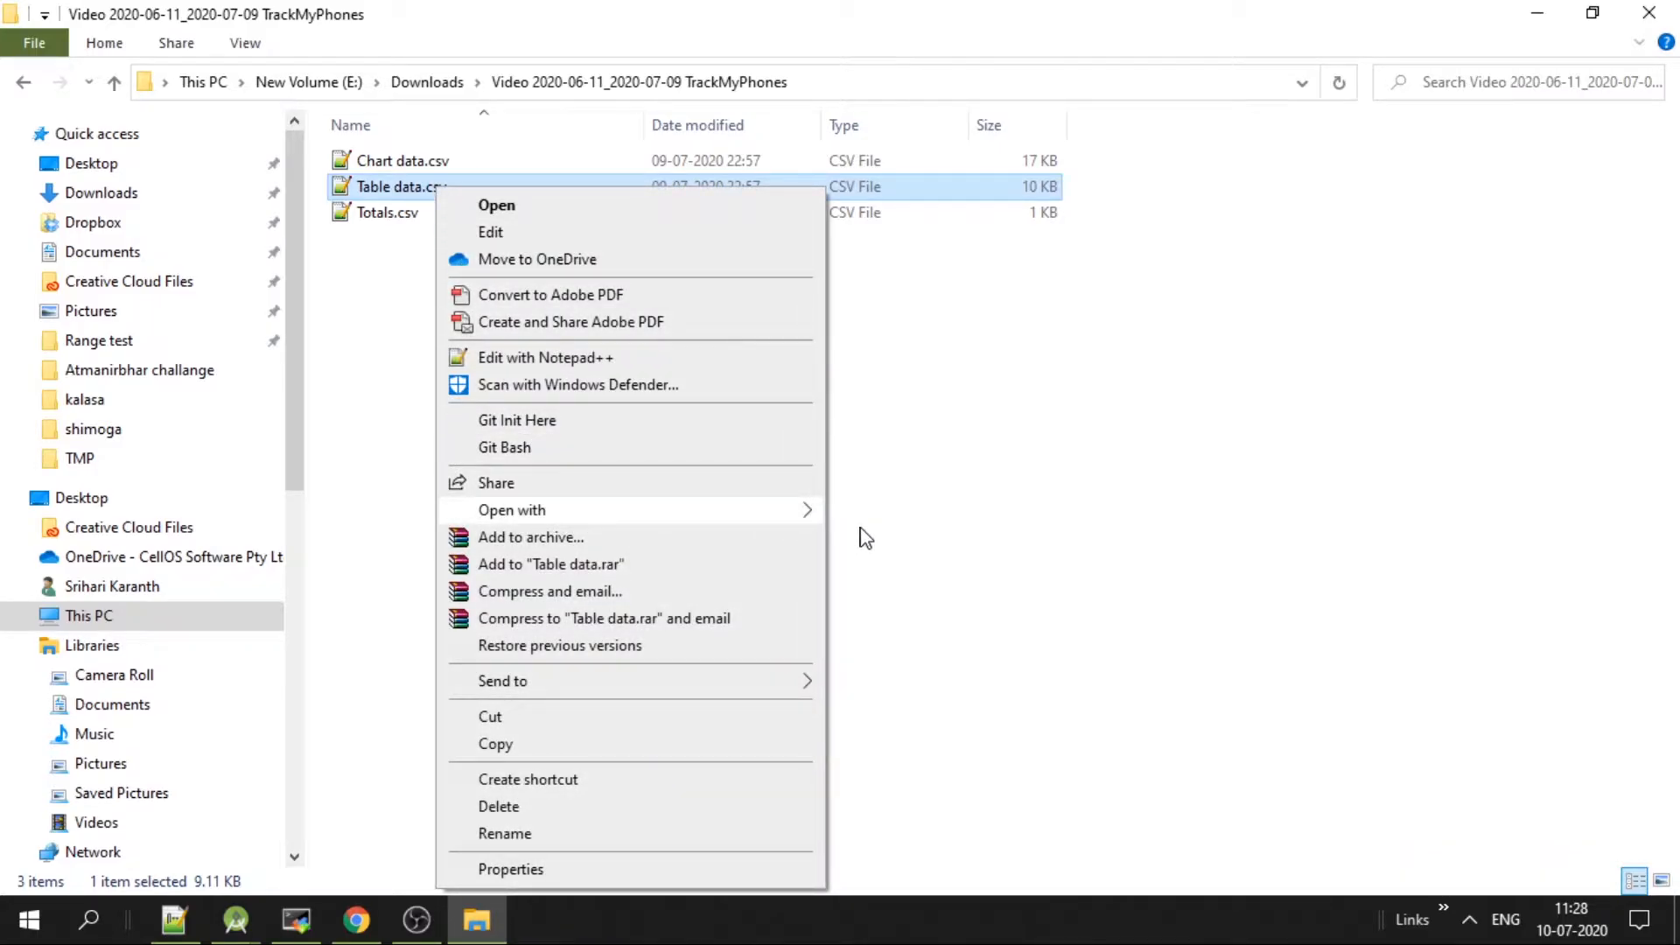
click(877, 532)
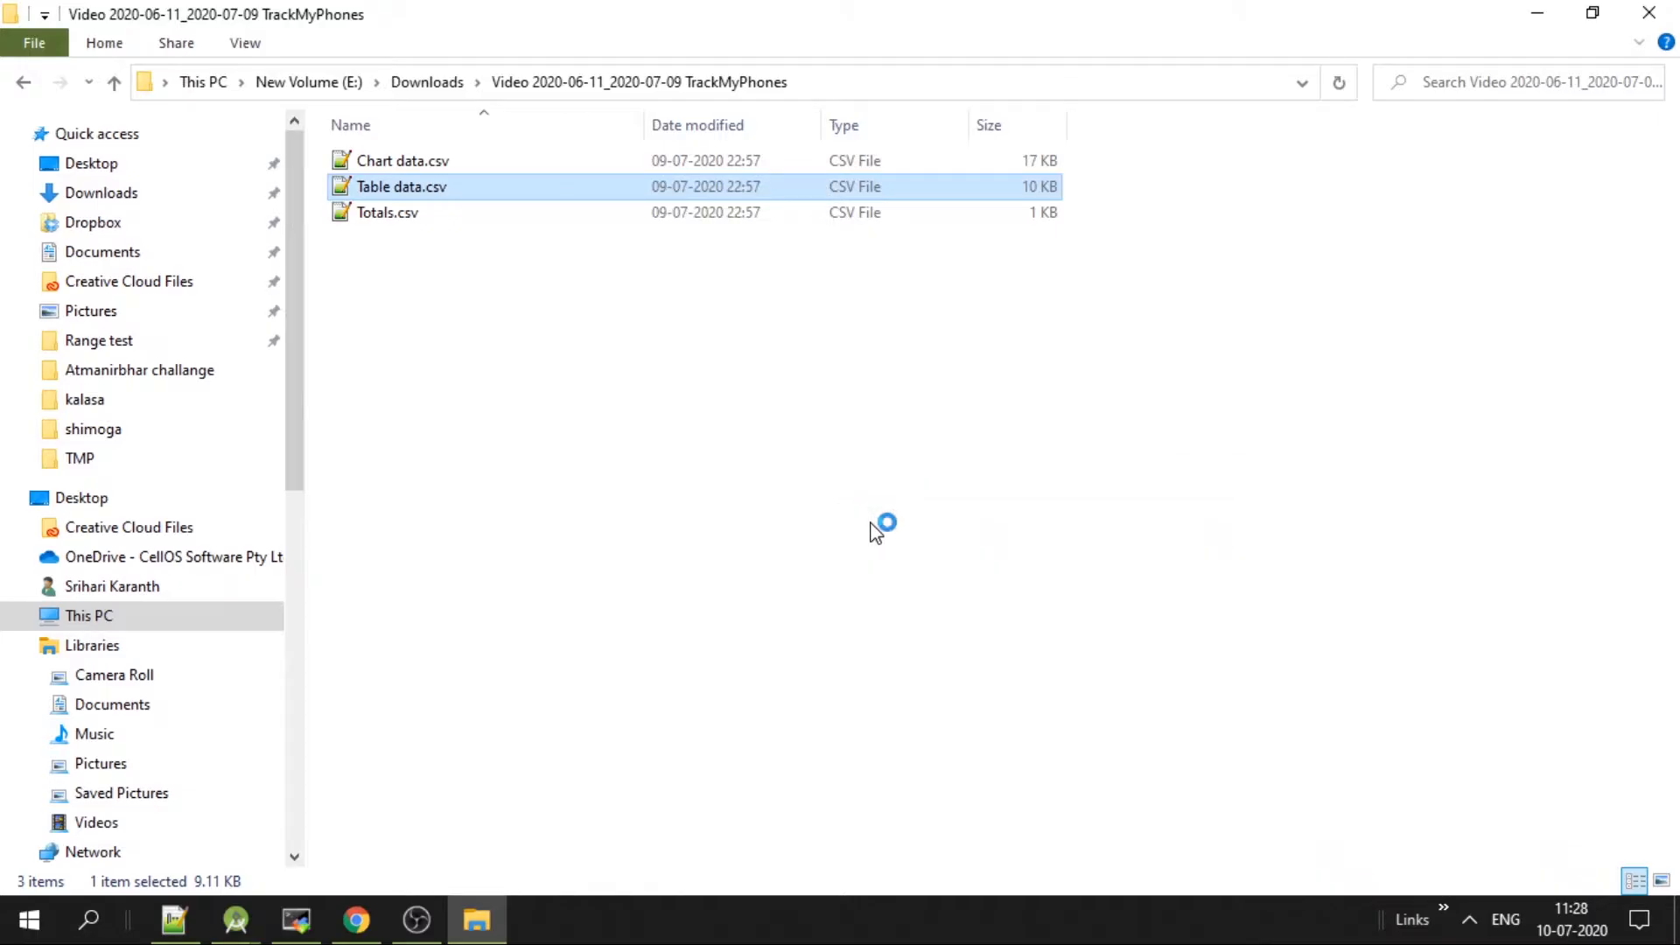
double_click(400, 187)
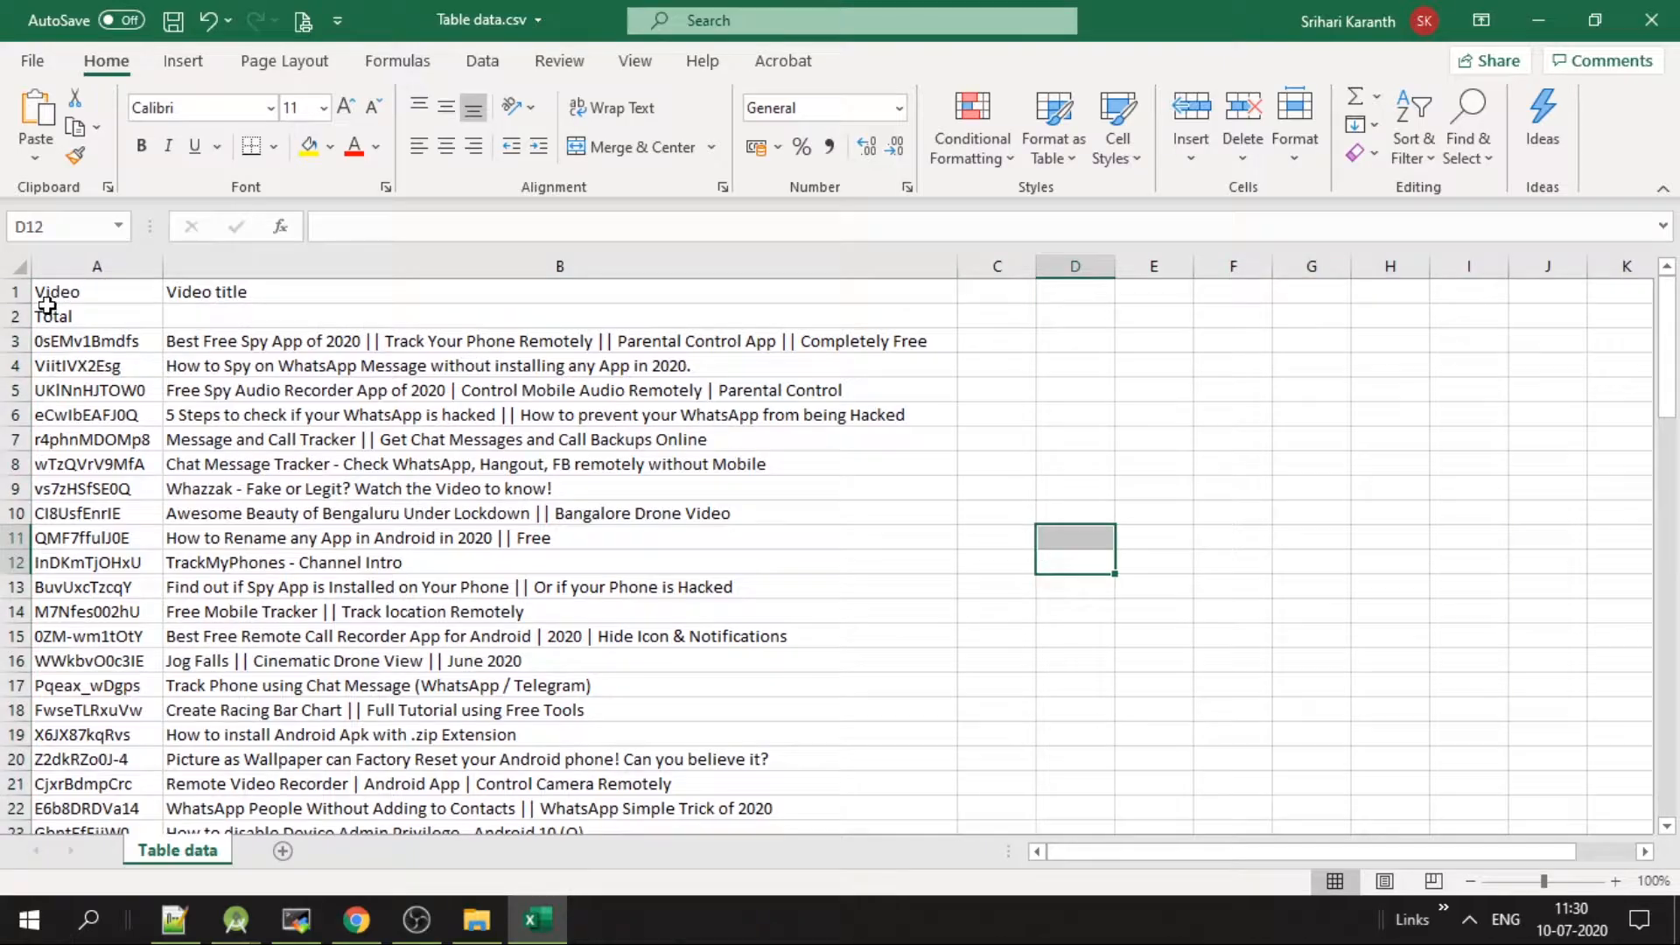
- Delete the header and Total rows and move the video ID column after the titles
right_click(14, 315)
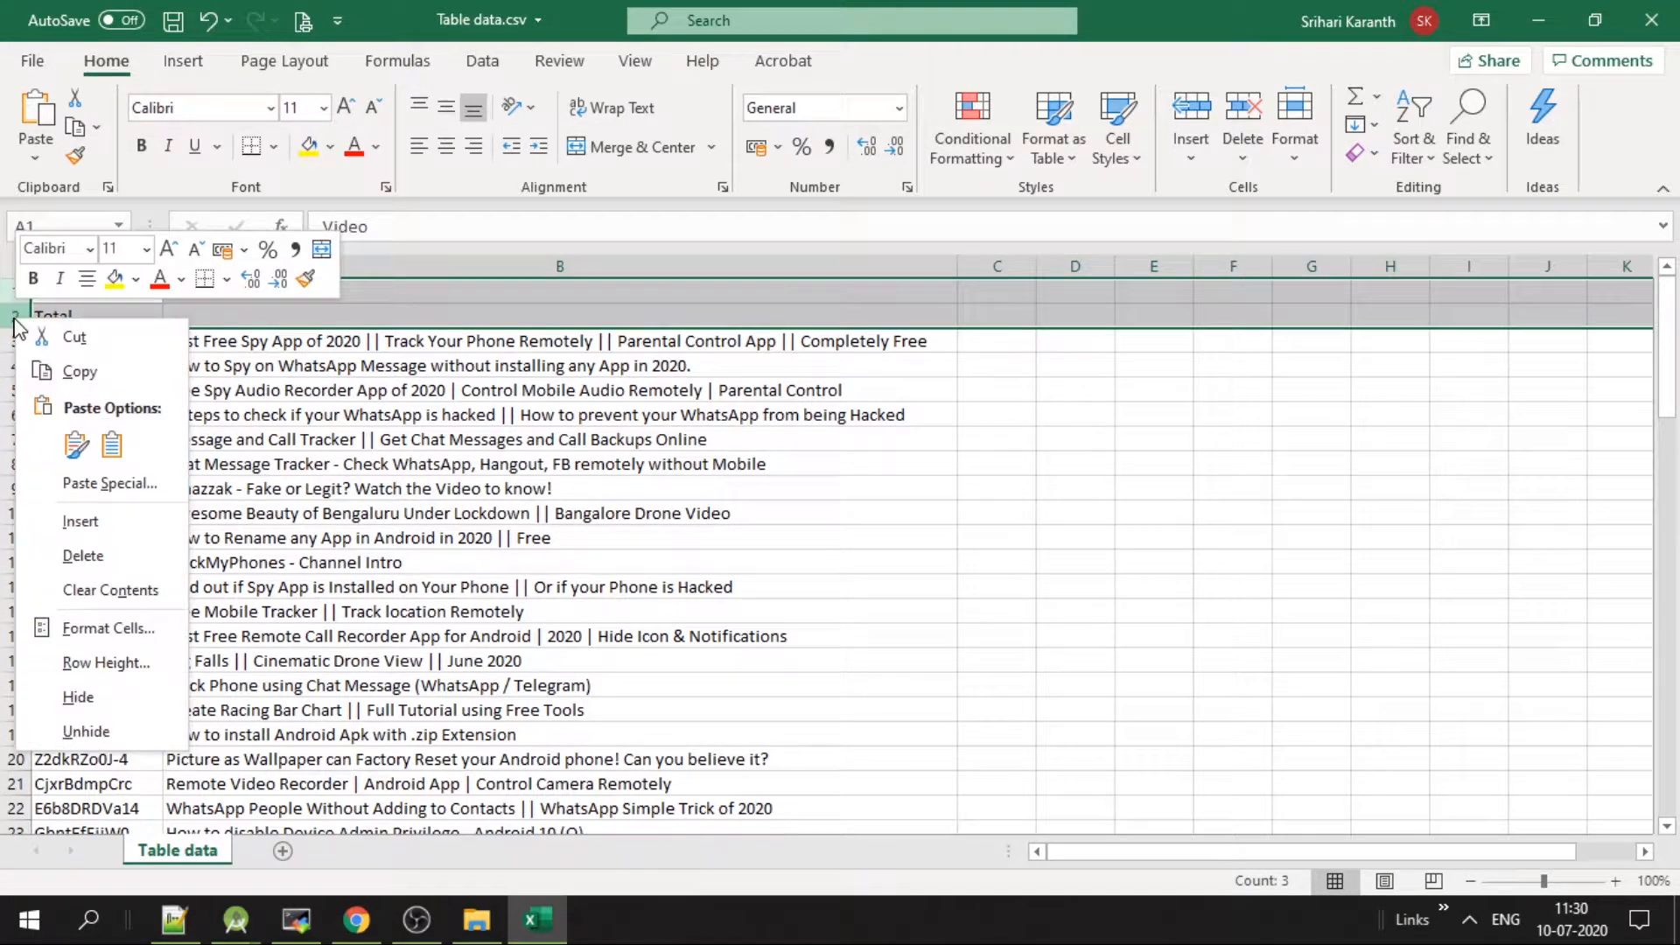
click(86, 734)
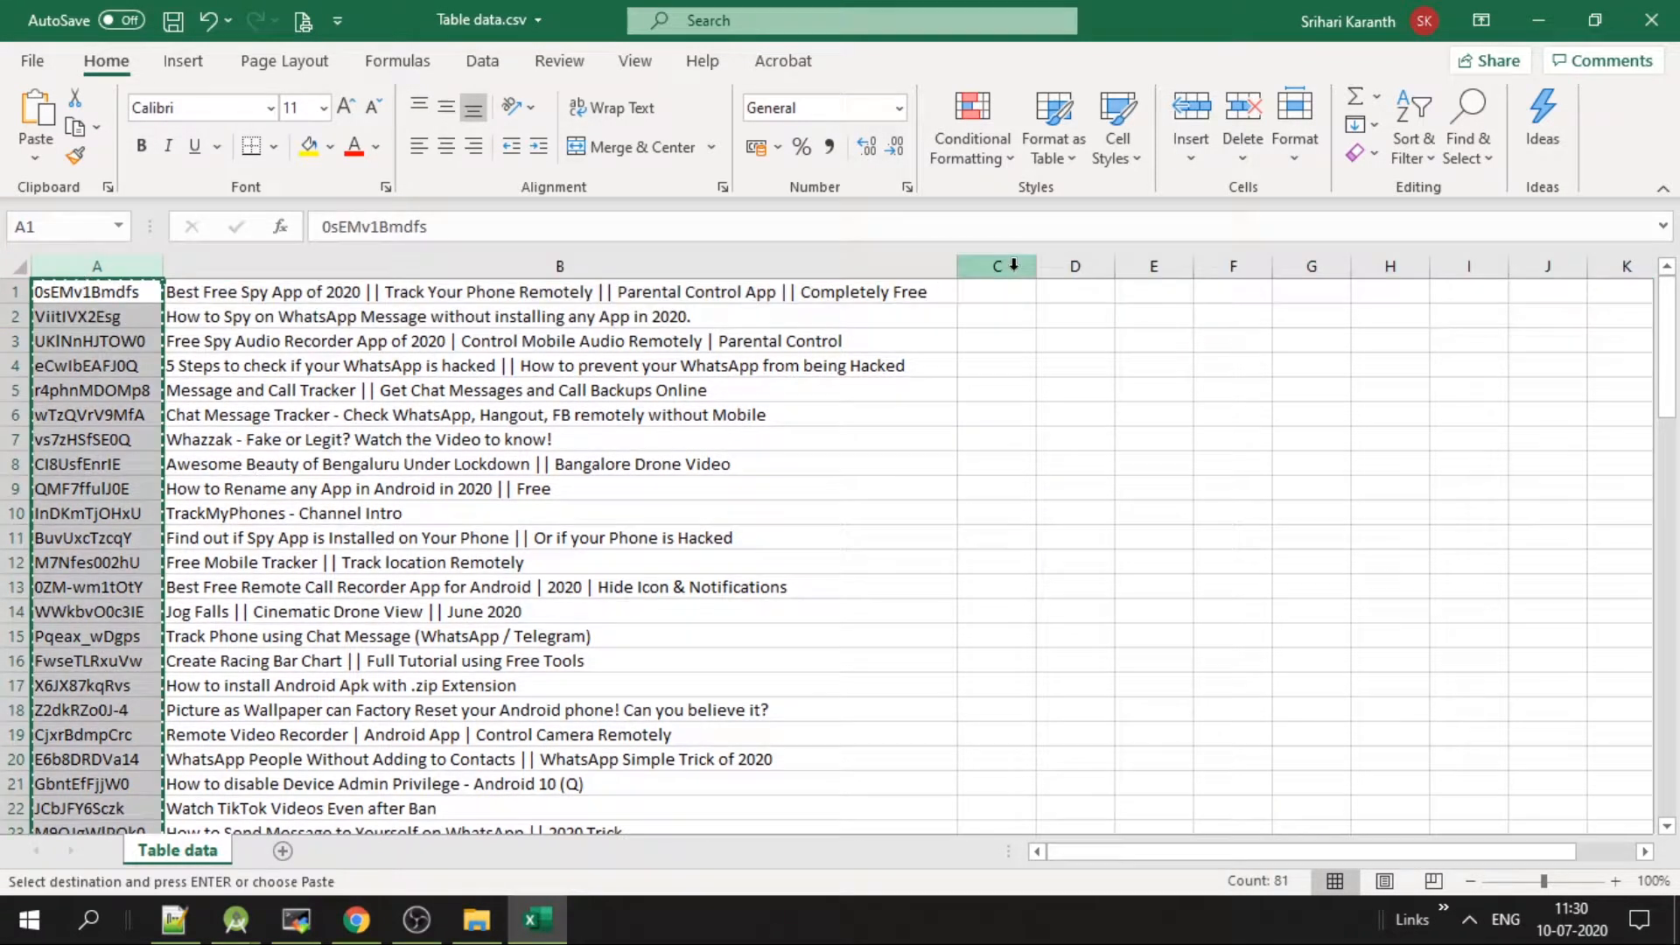
right_click(996, 266)
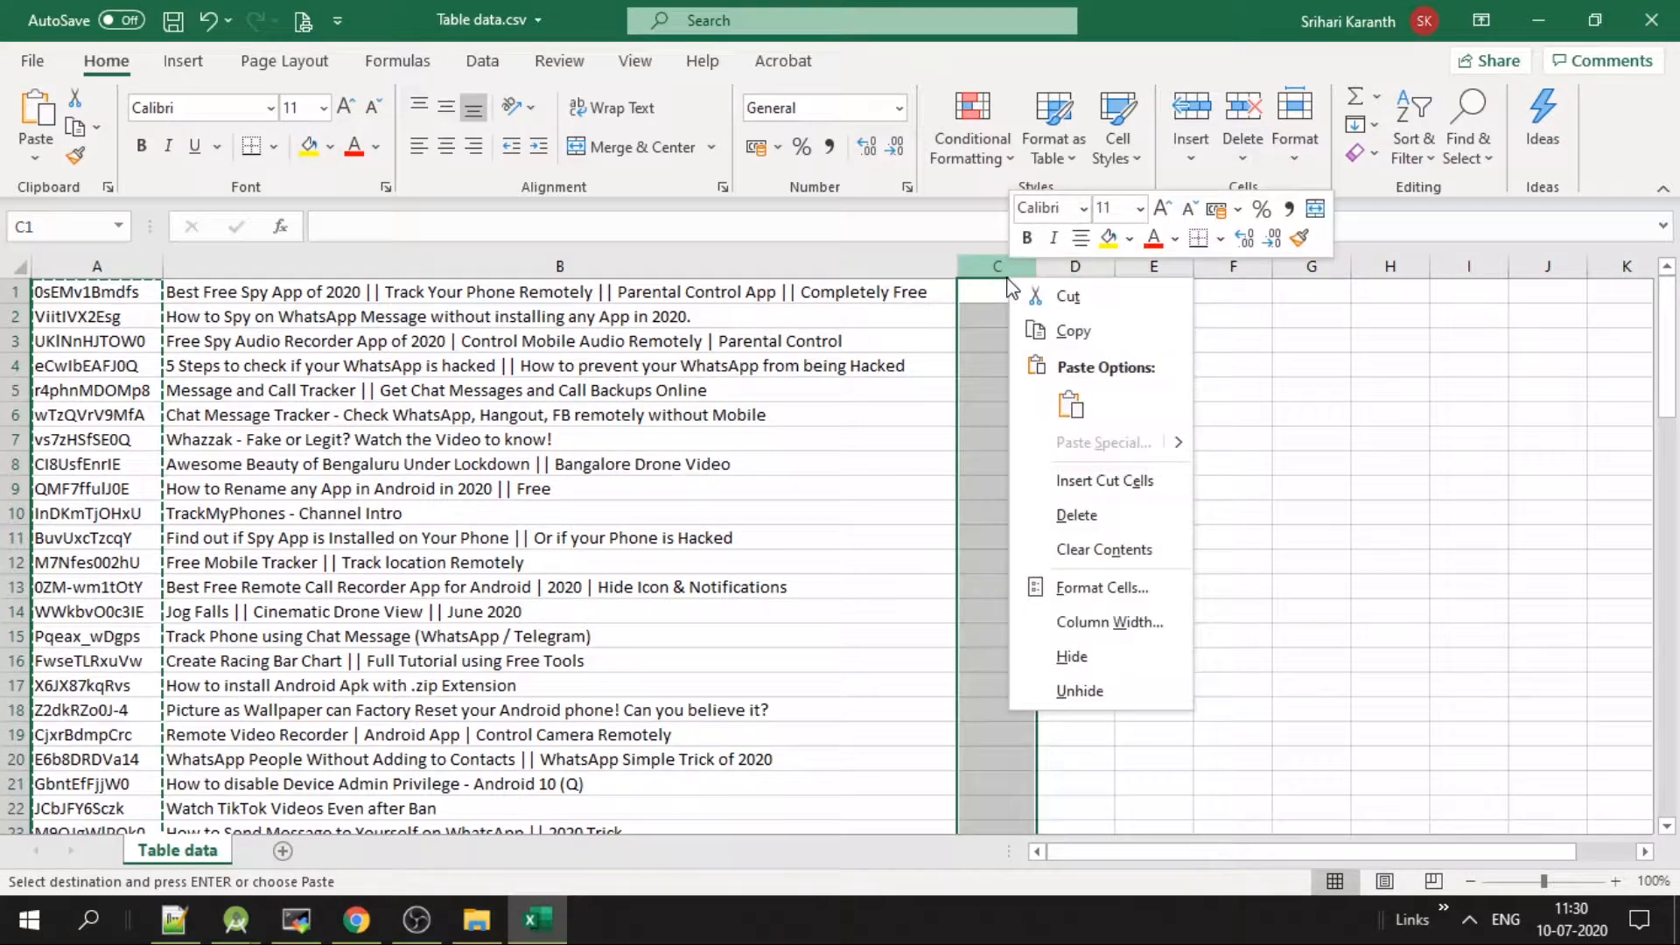
click(1104, 480)
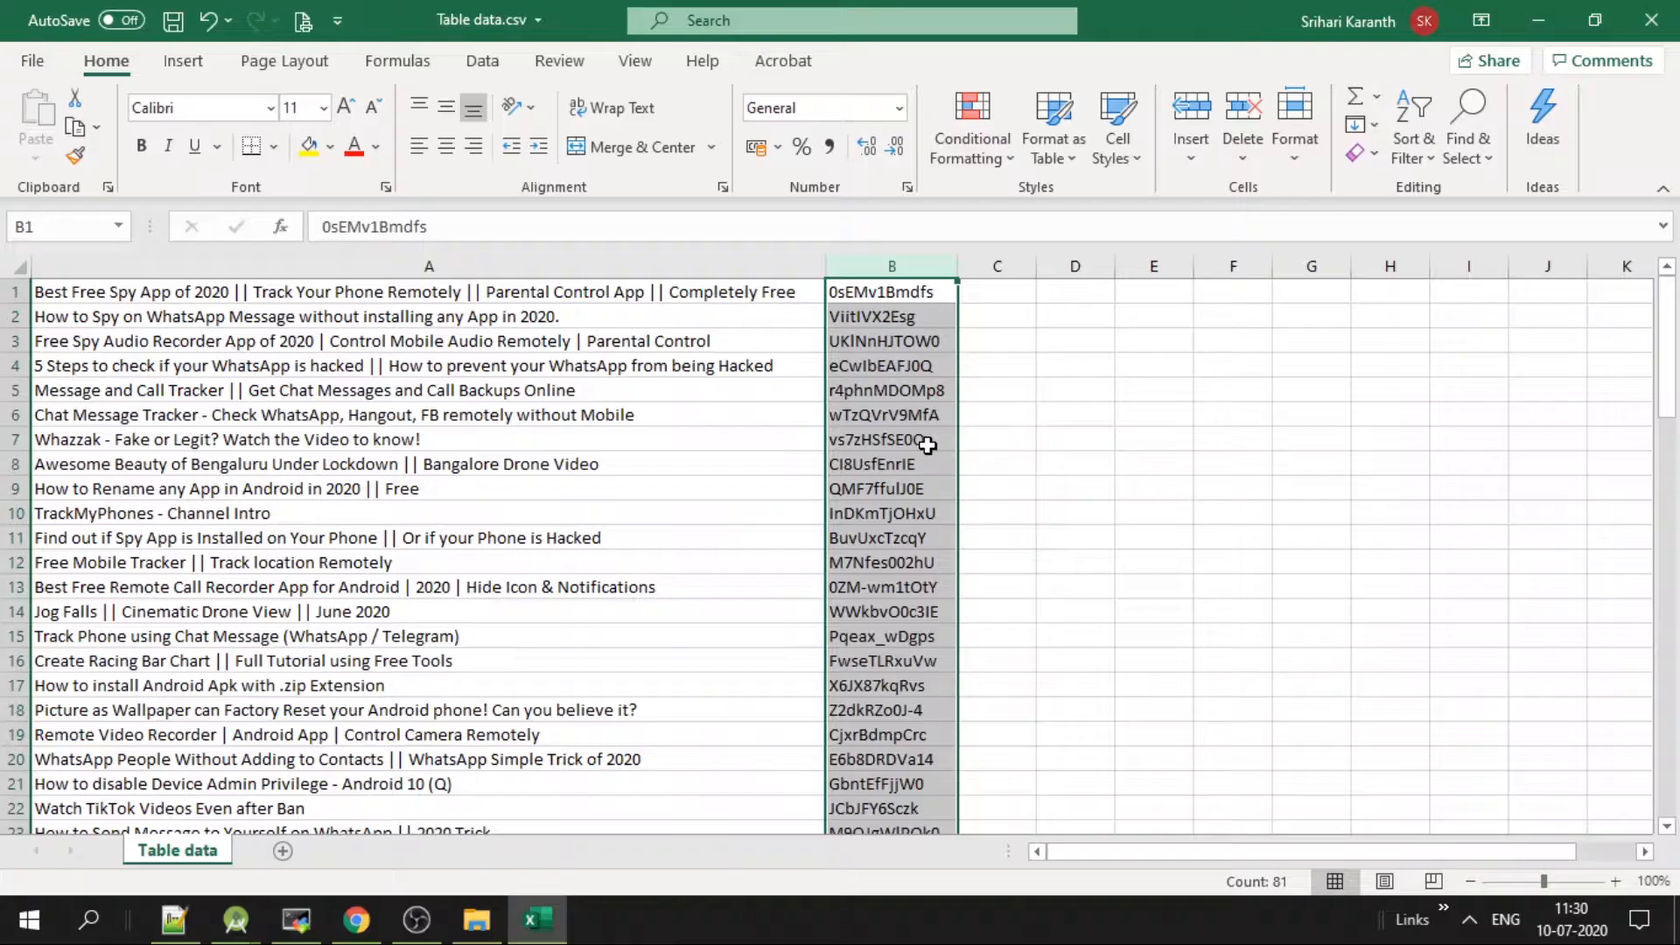
text(=)
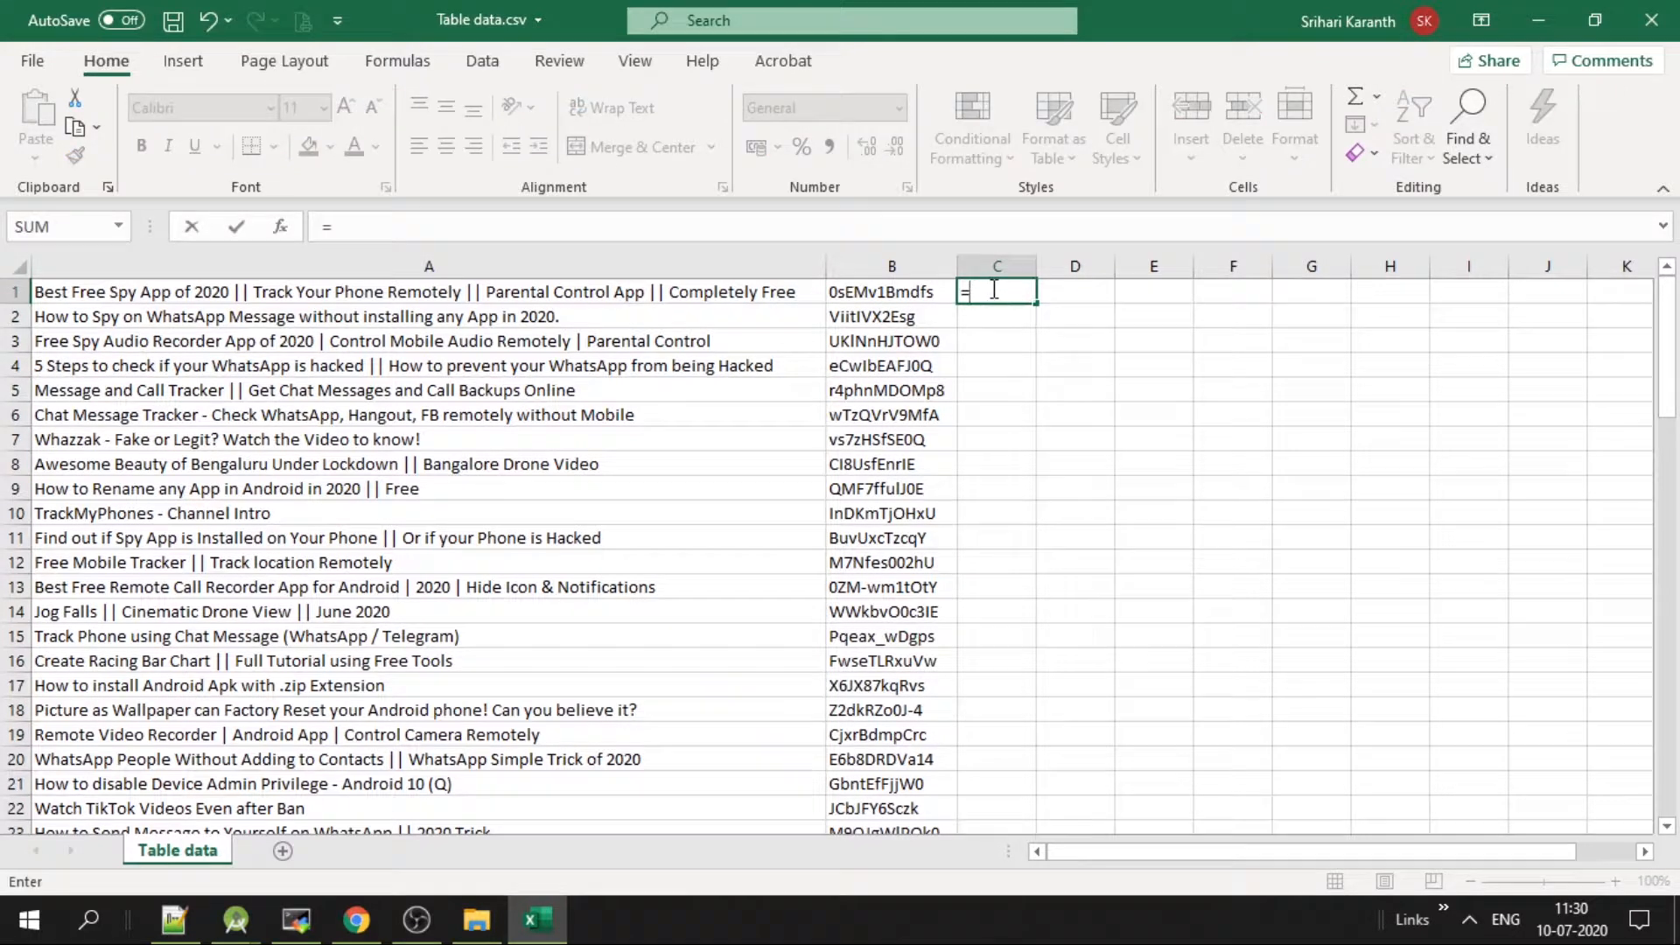
text(concat)
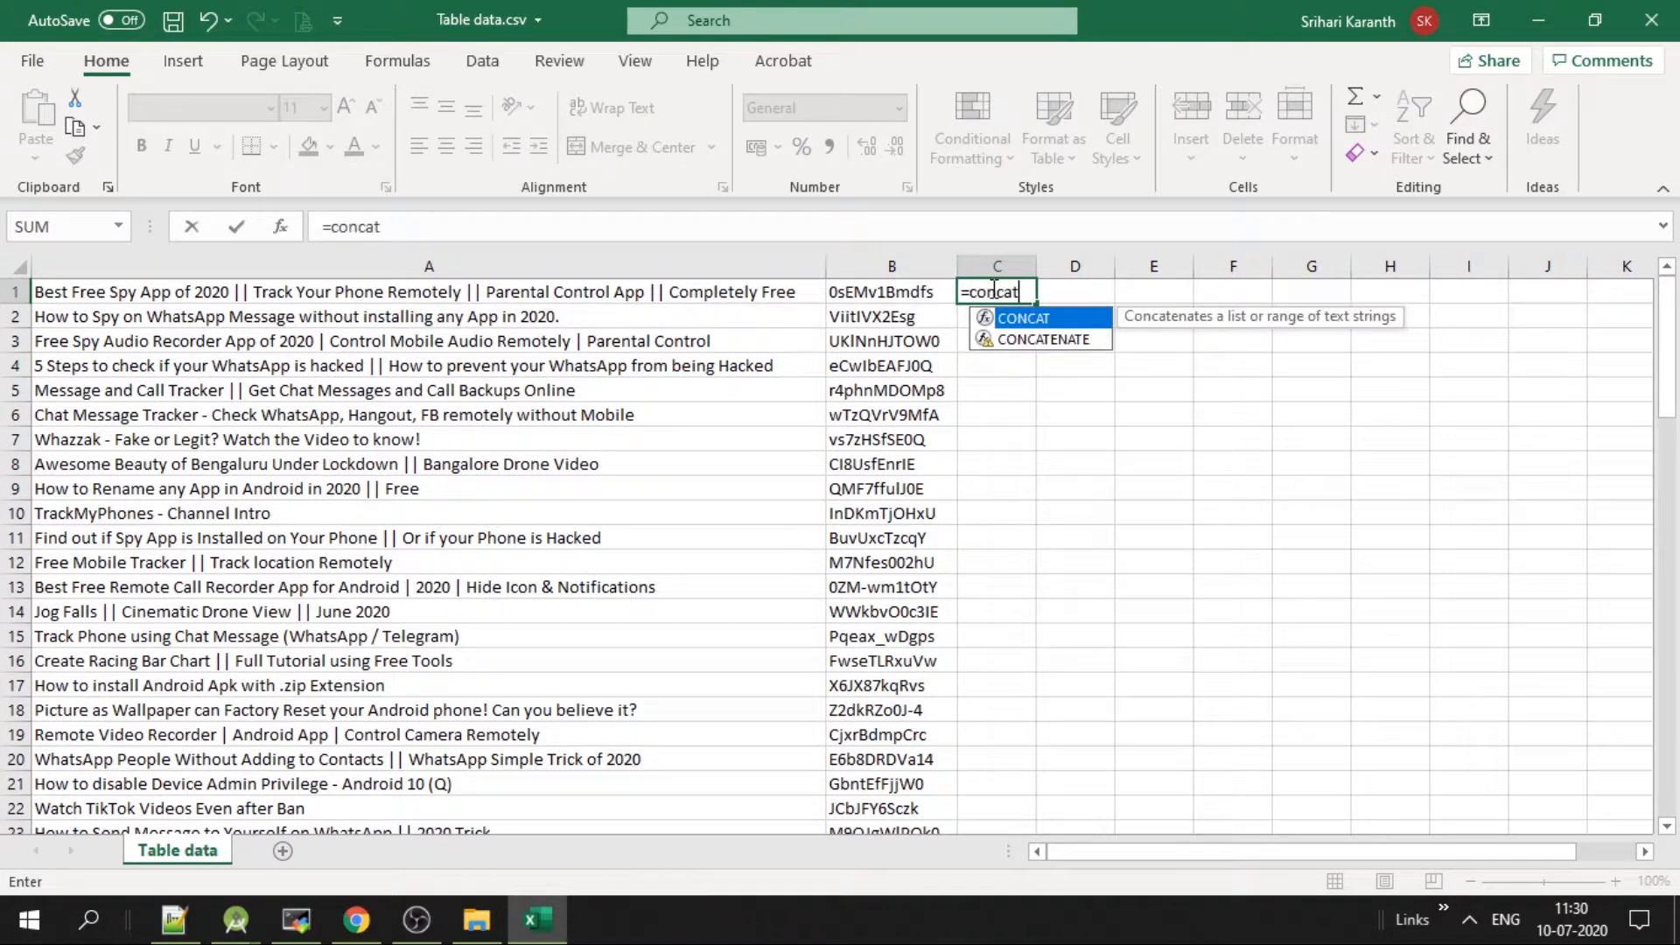
text((")
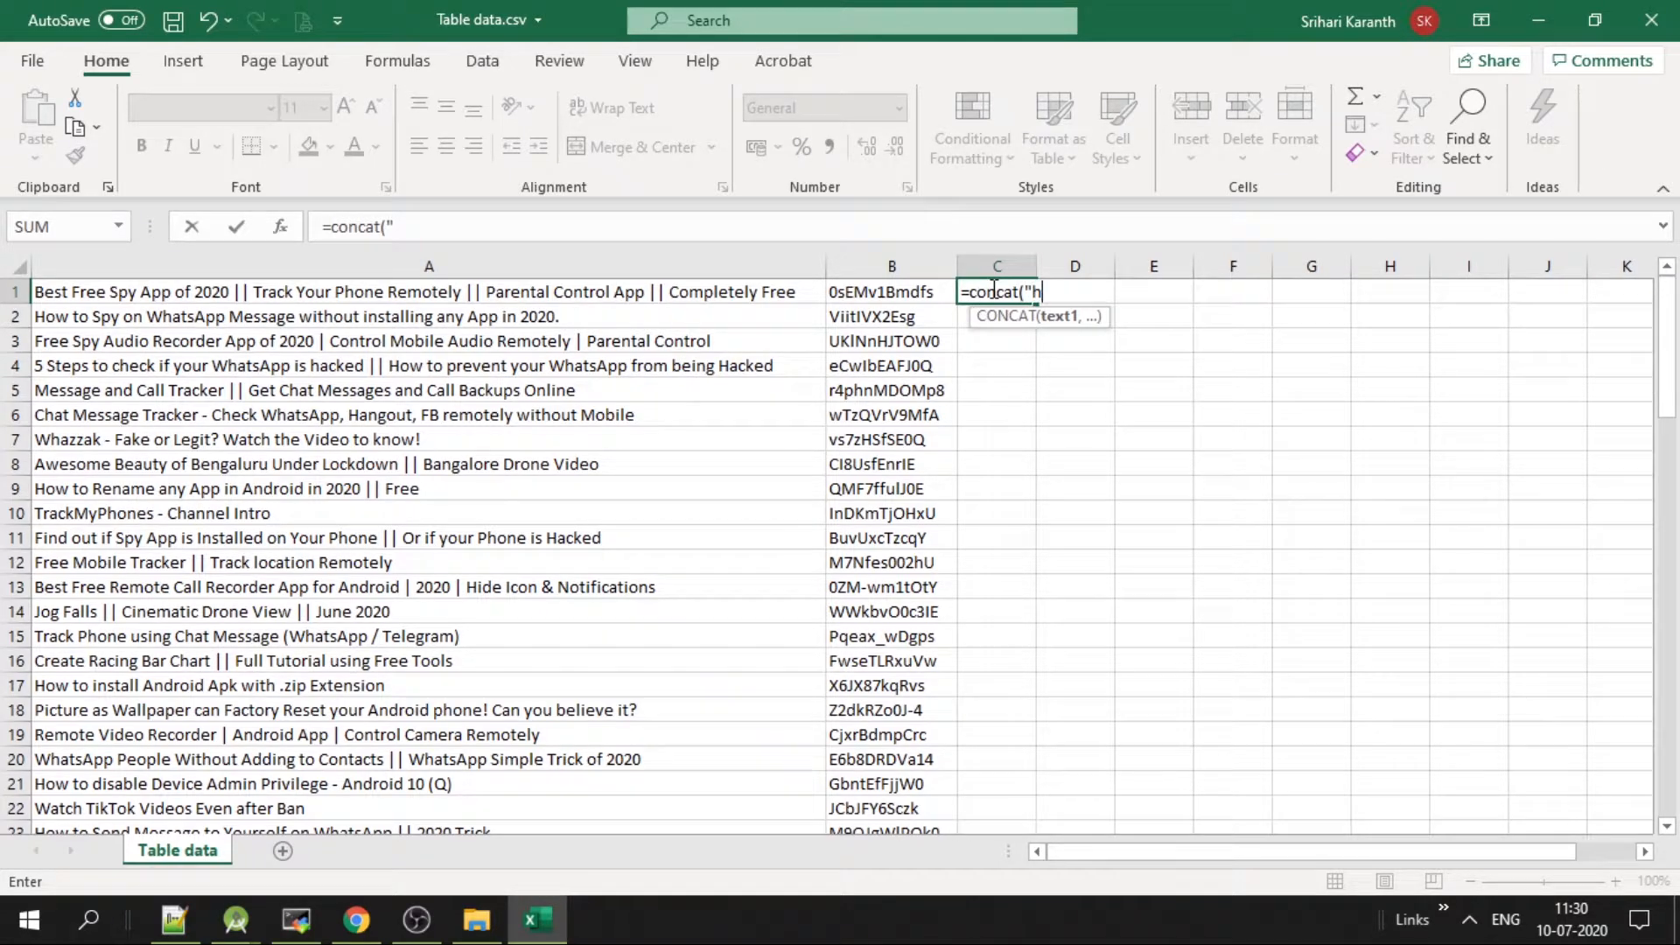
text(https://Youtu.be)
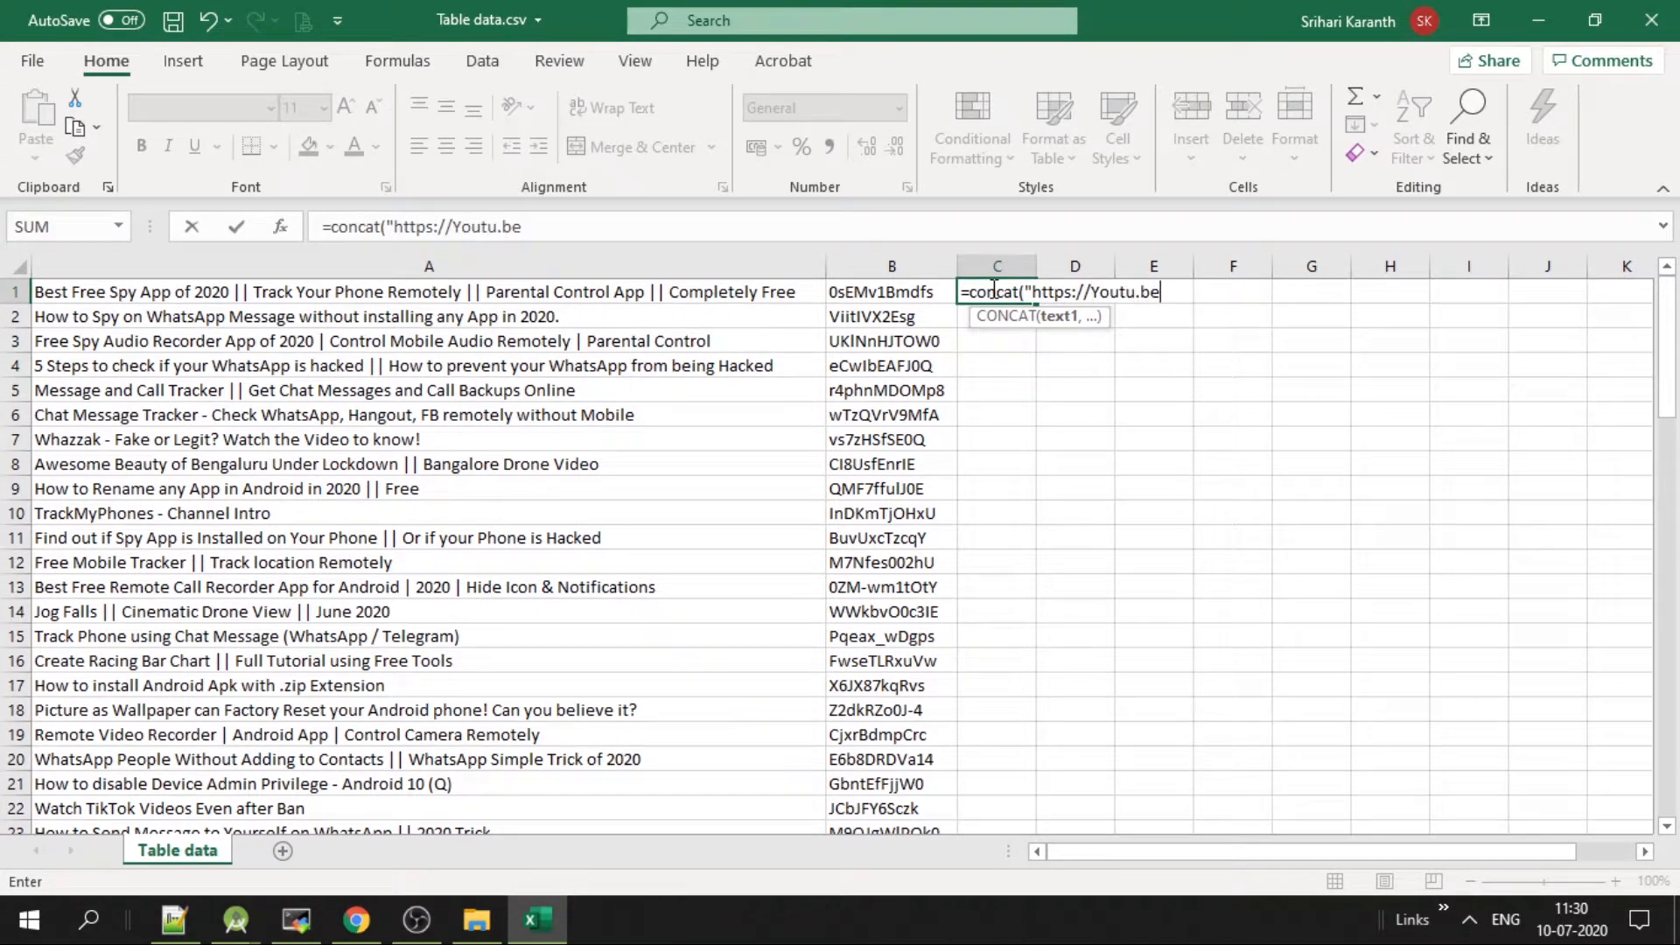
text(/)
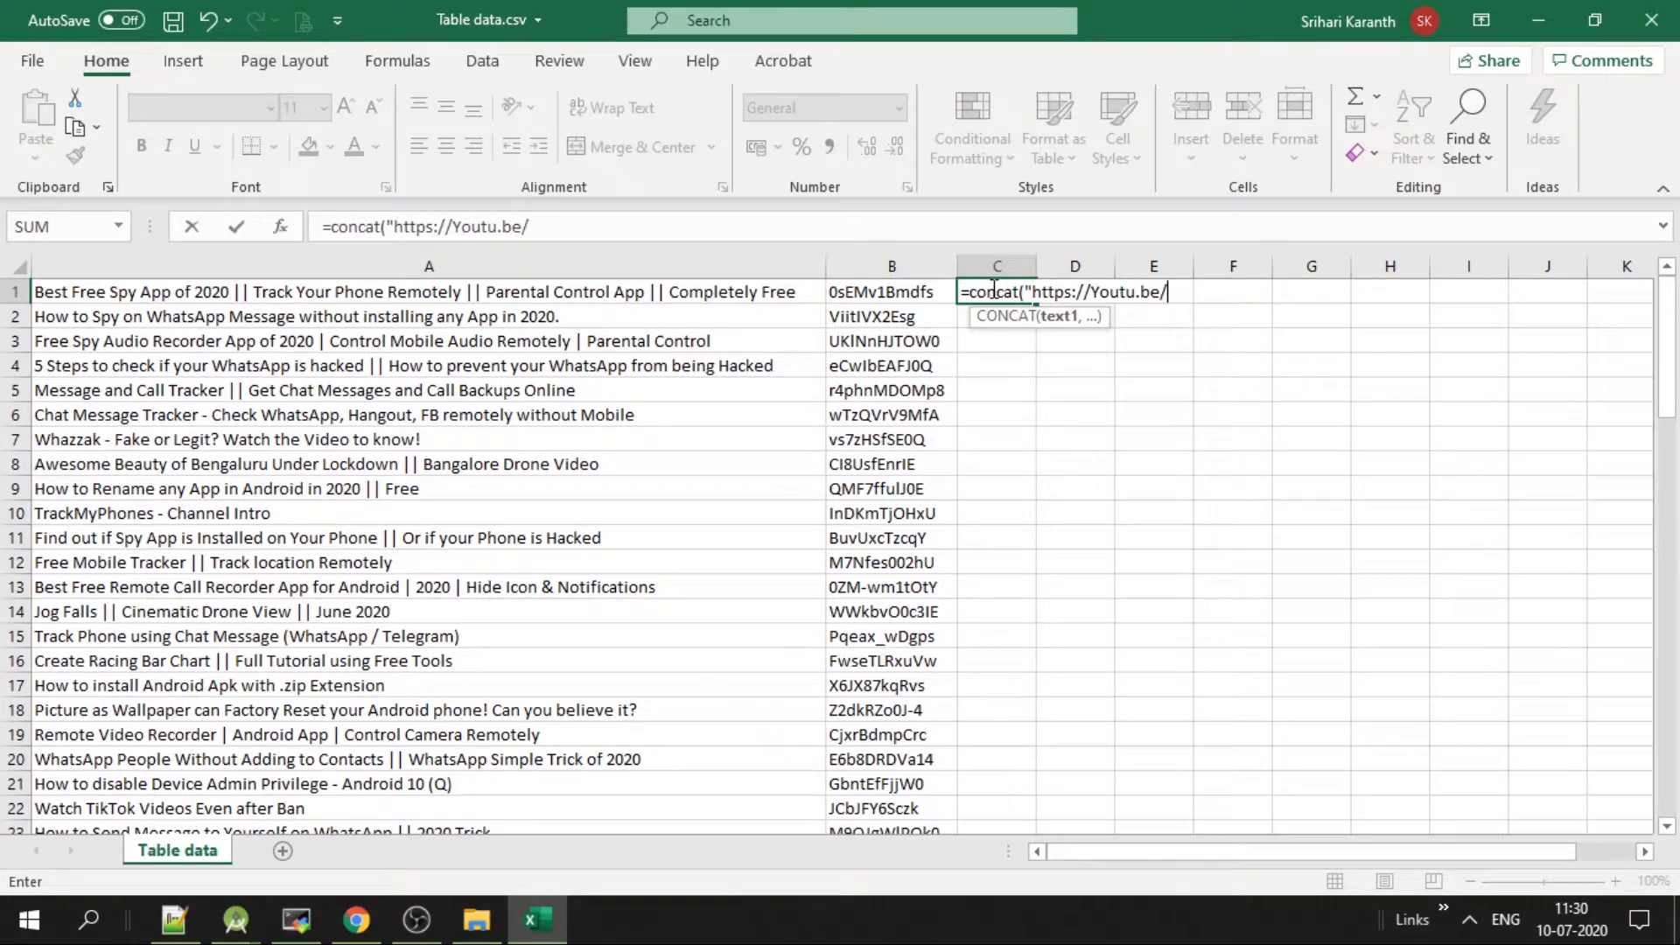
text(,)
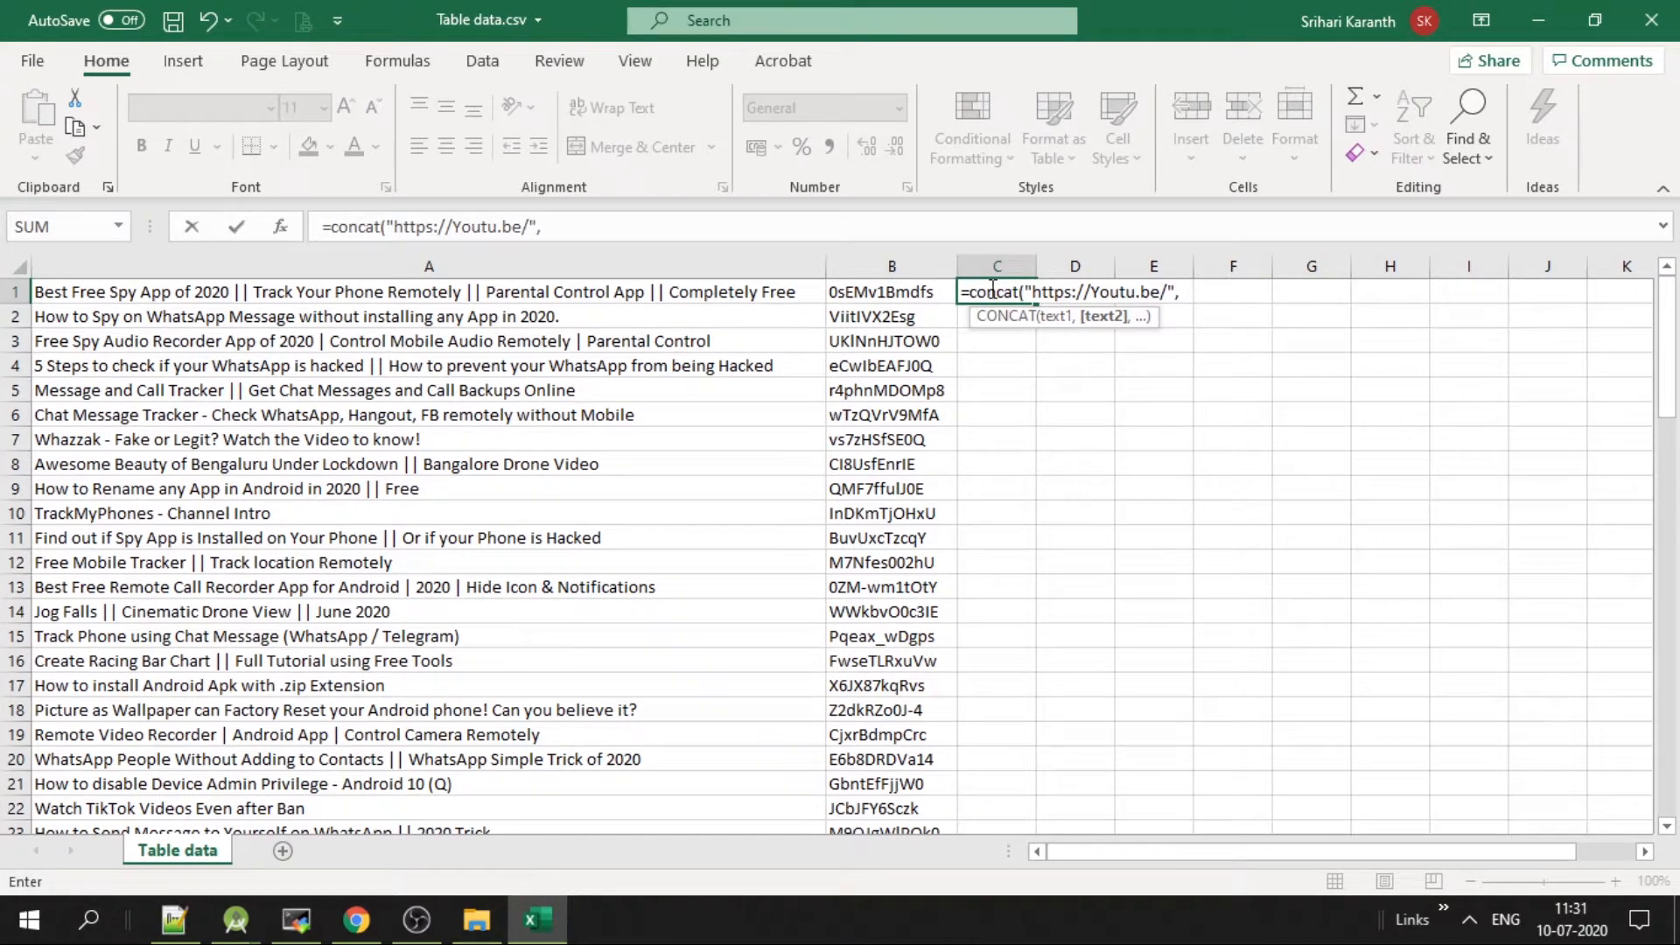
click(891, 292)
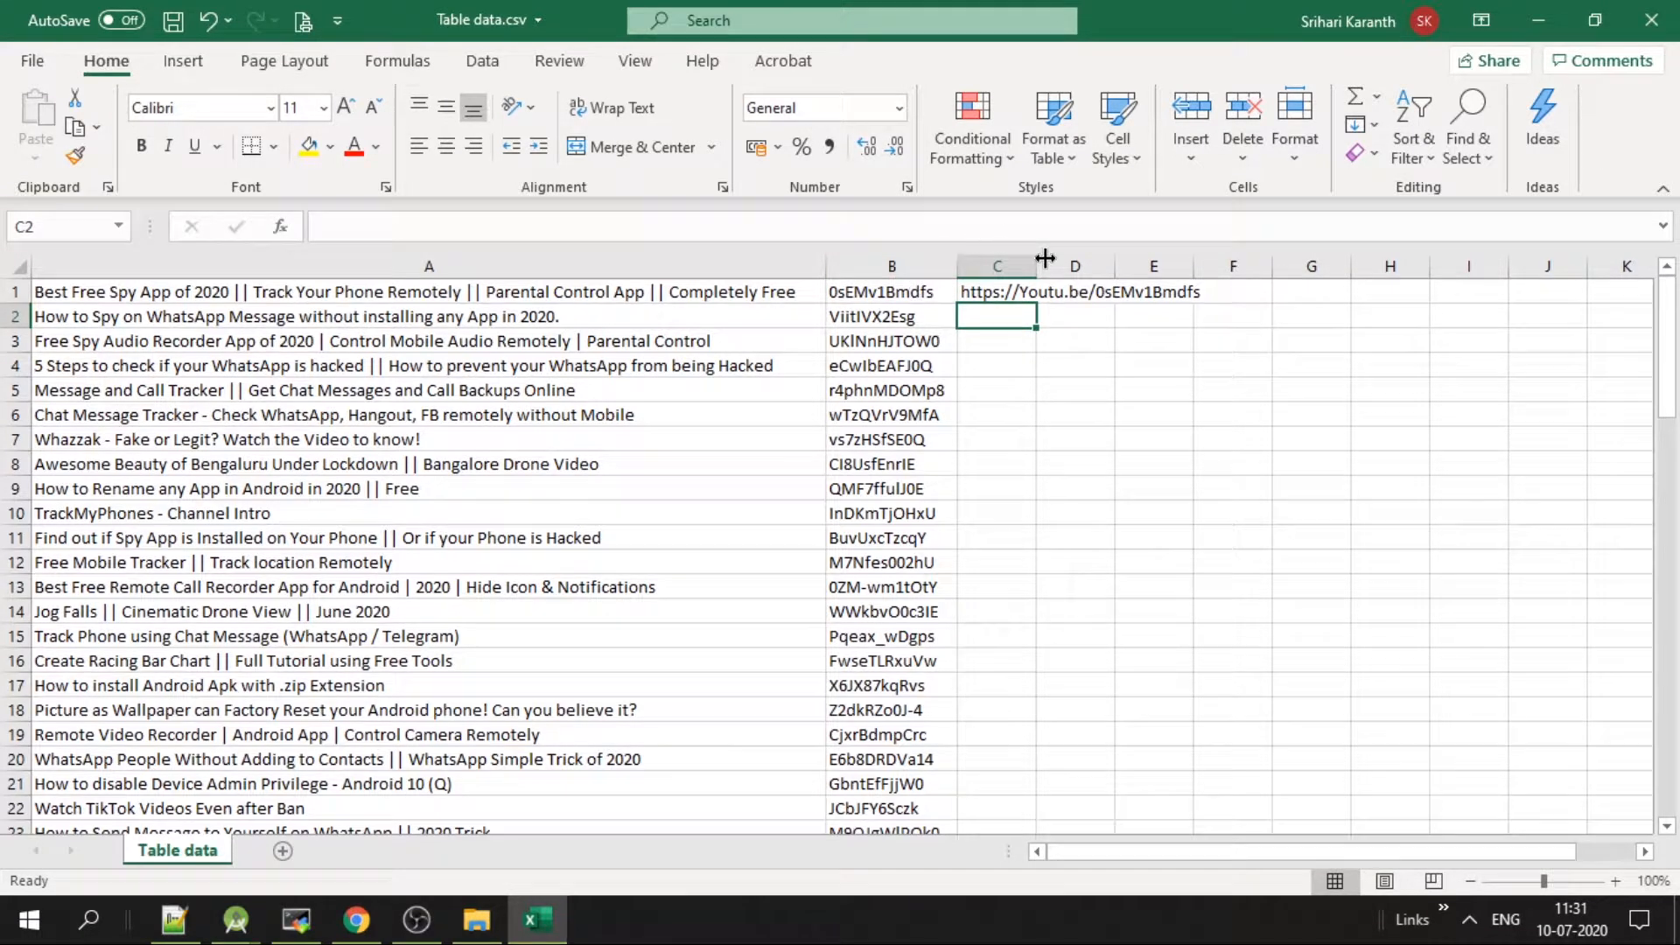
drag(1038, 266, 1211, 266)
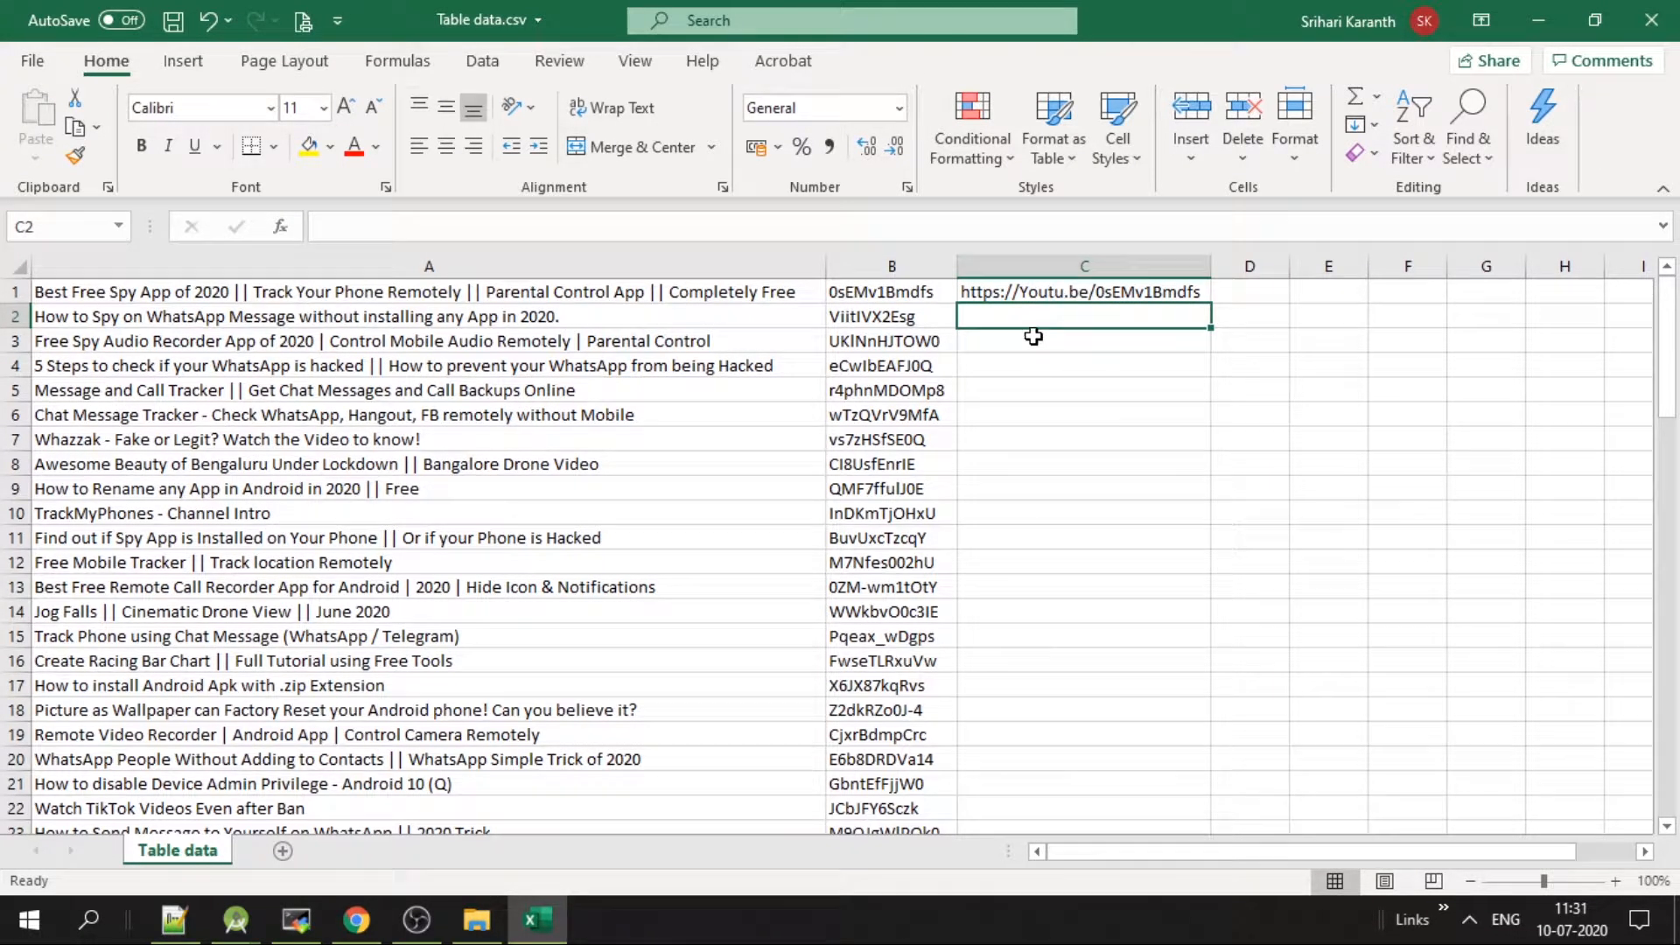
click(1081, 293)
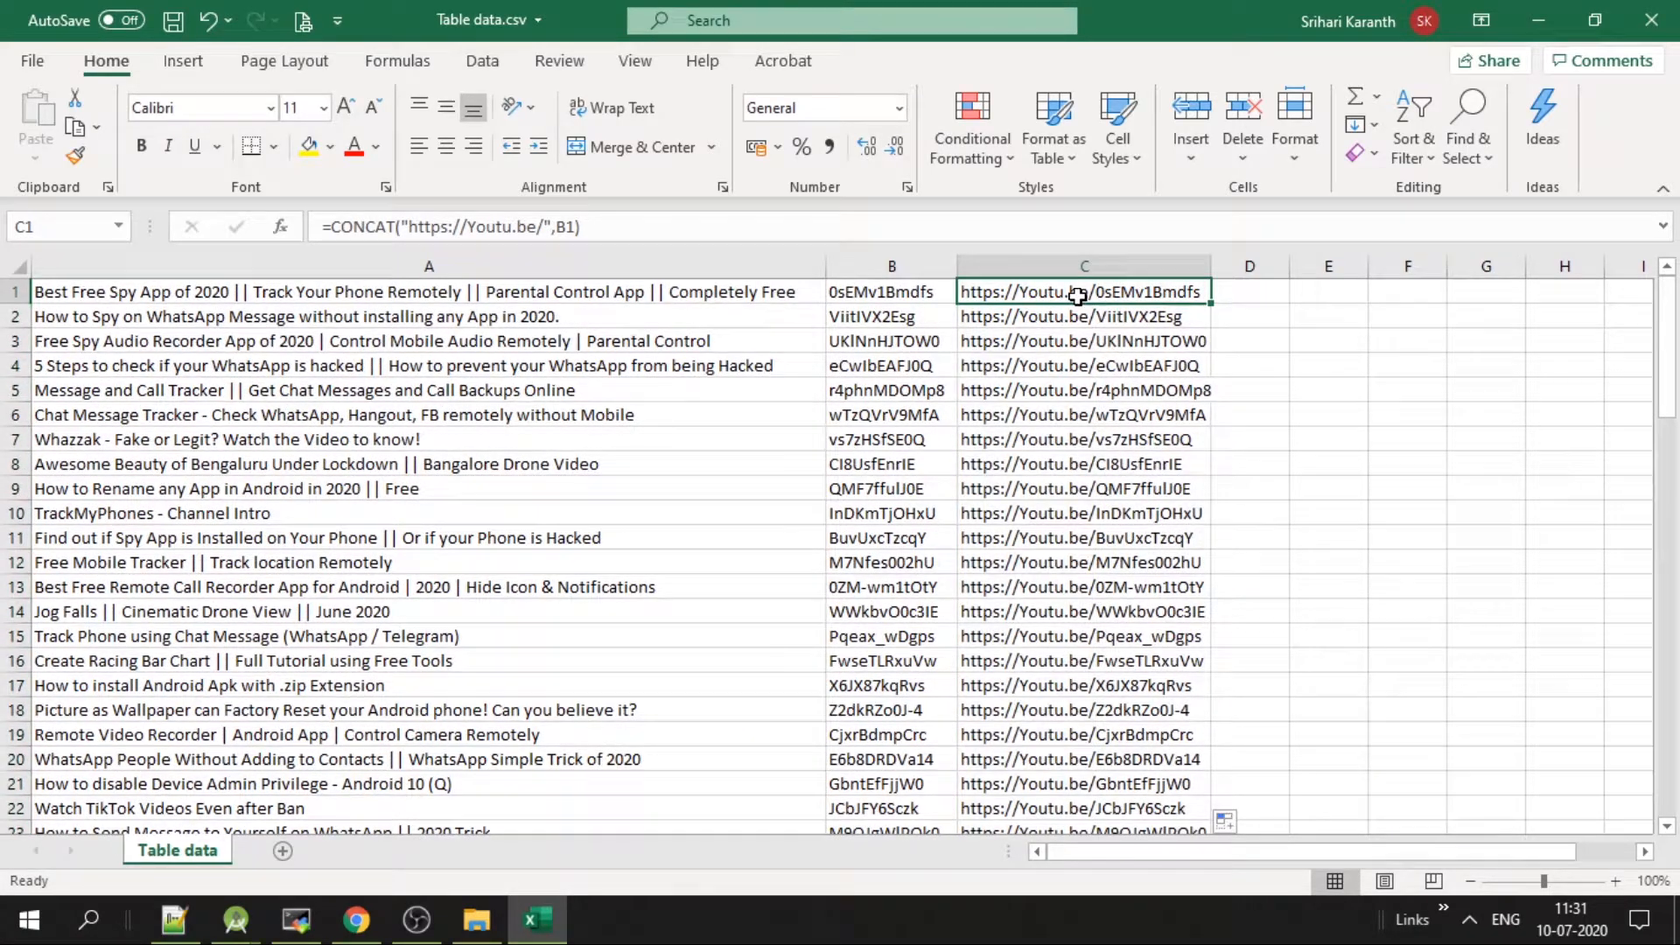
right_click(1076, 292)
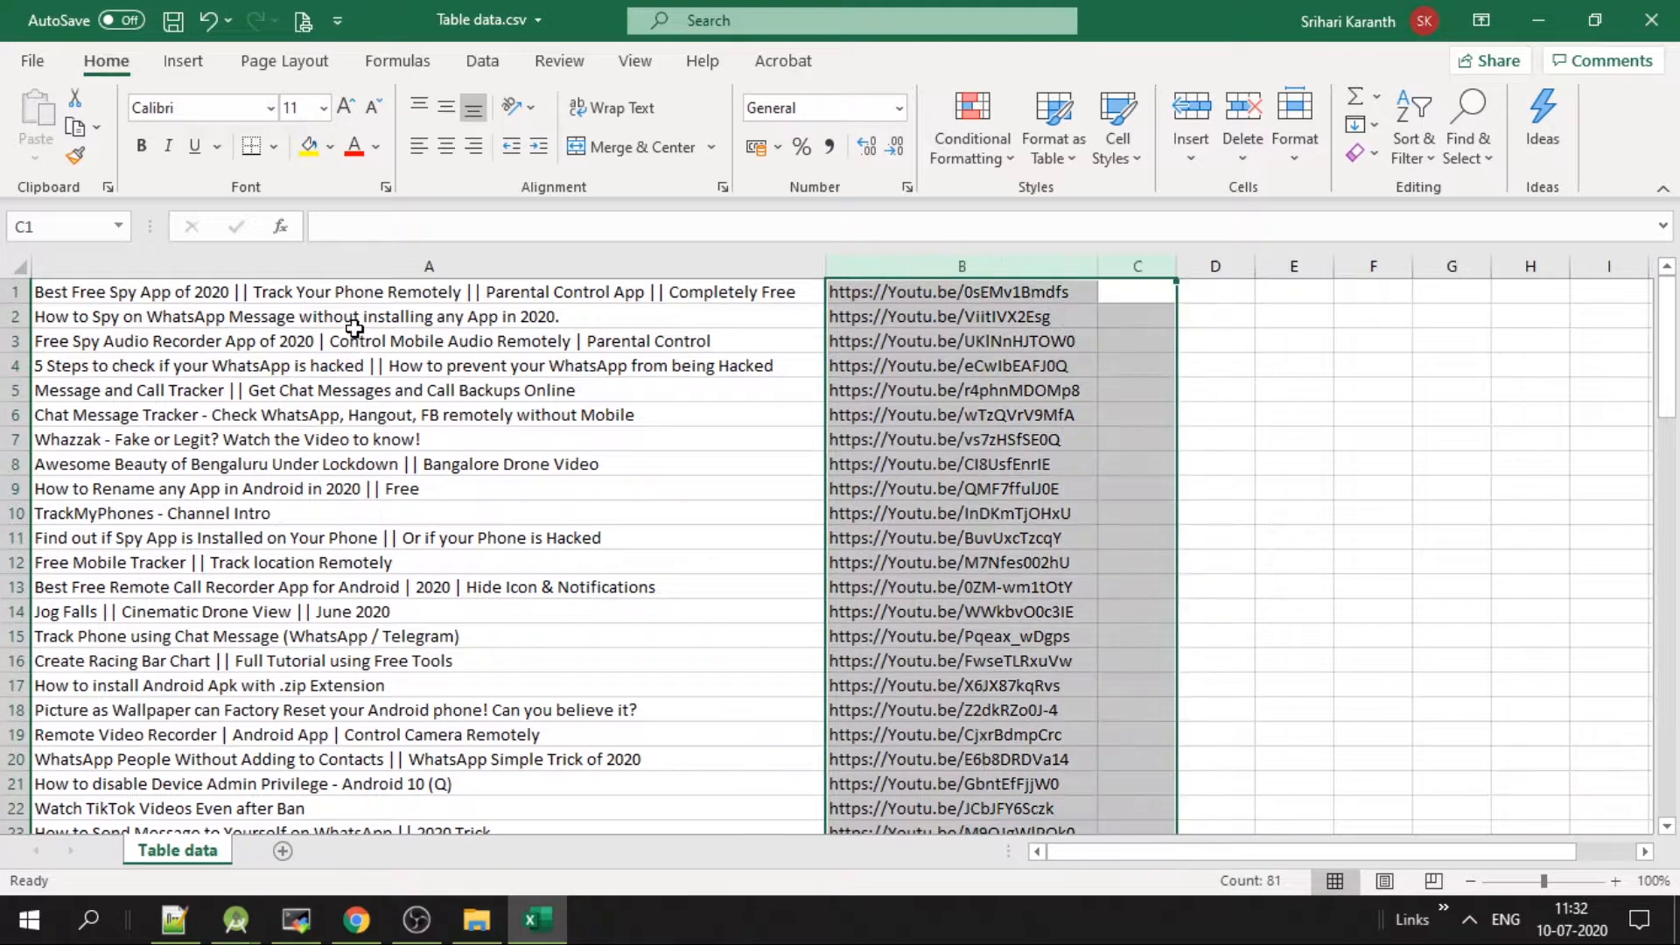
- Paste the youtu.be links over the video IDs in column B as plain values
click(961, 366)
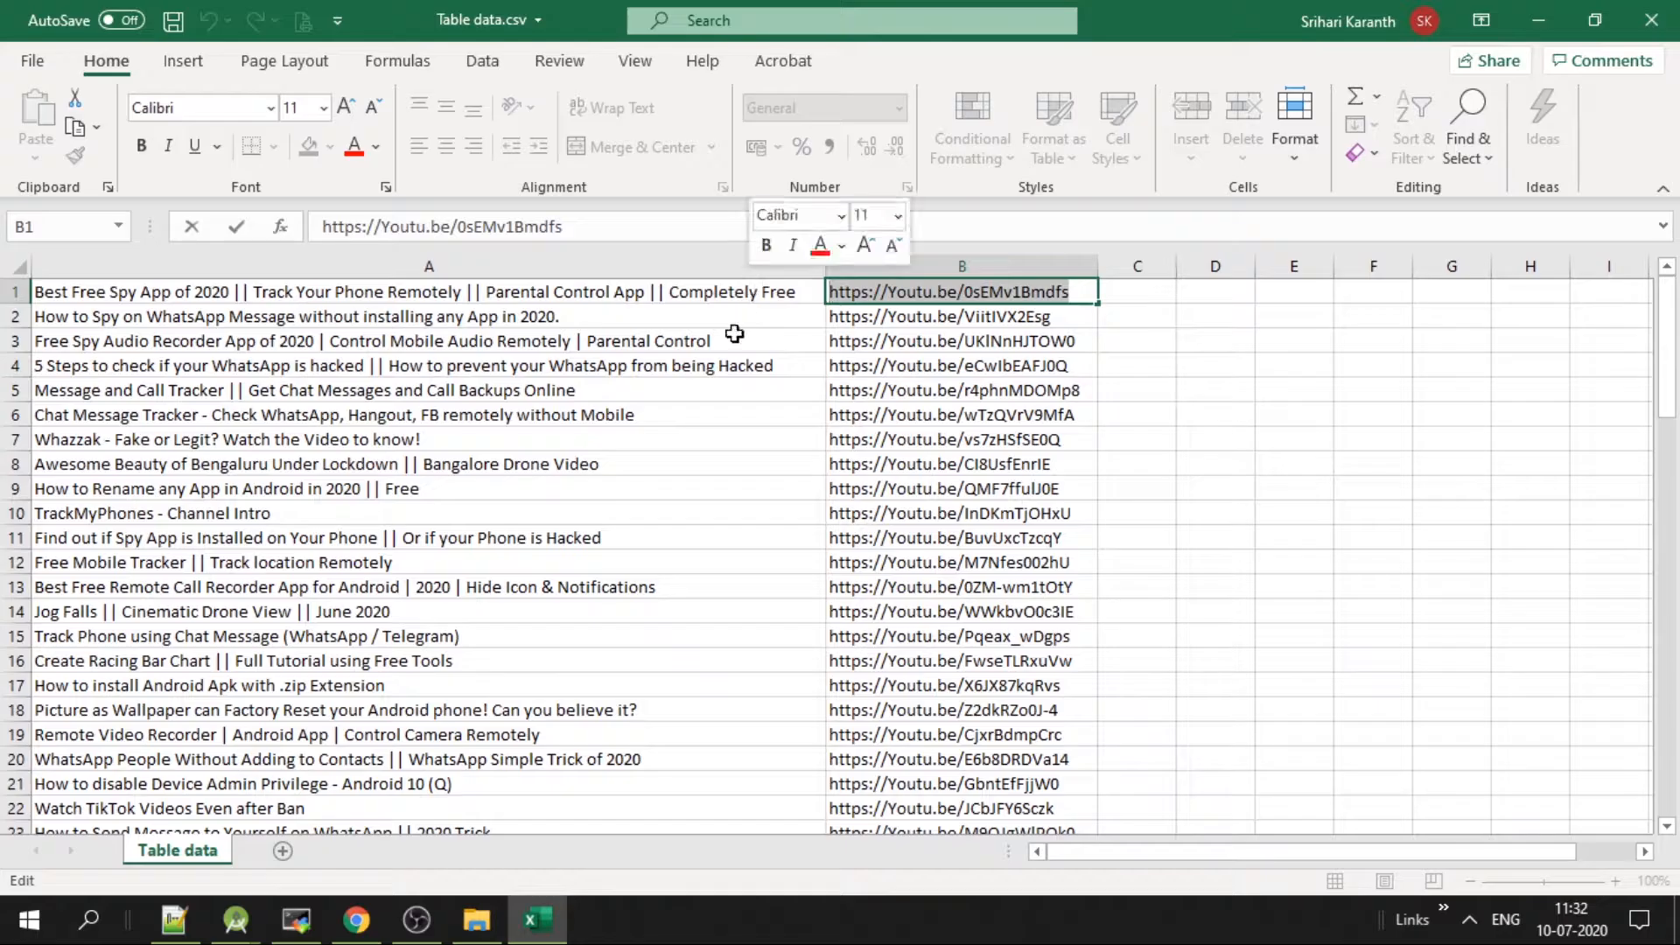
- Open the first youtu.be link in a new Chrome tab to confirm the video plays
click(355, 919)
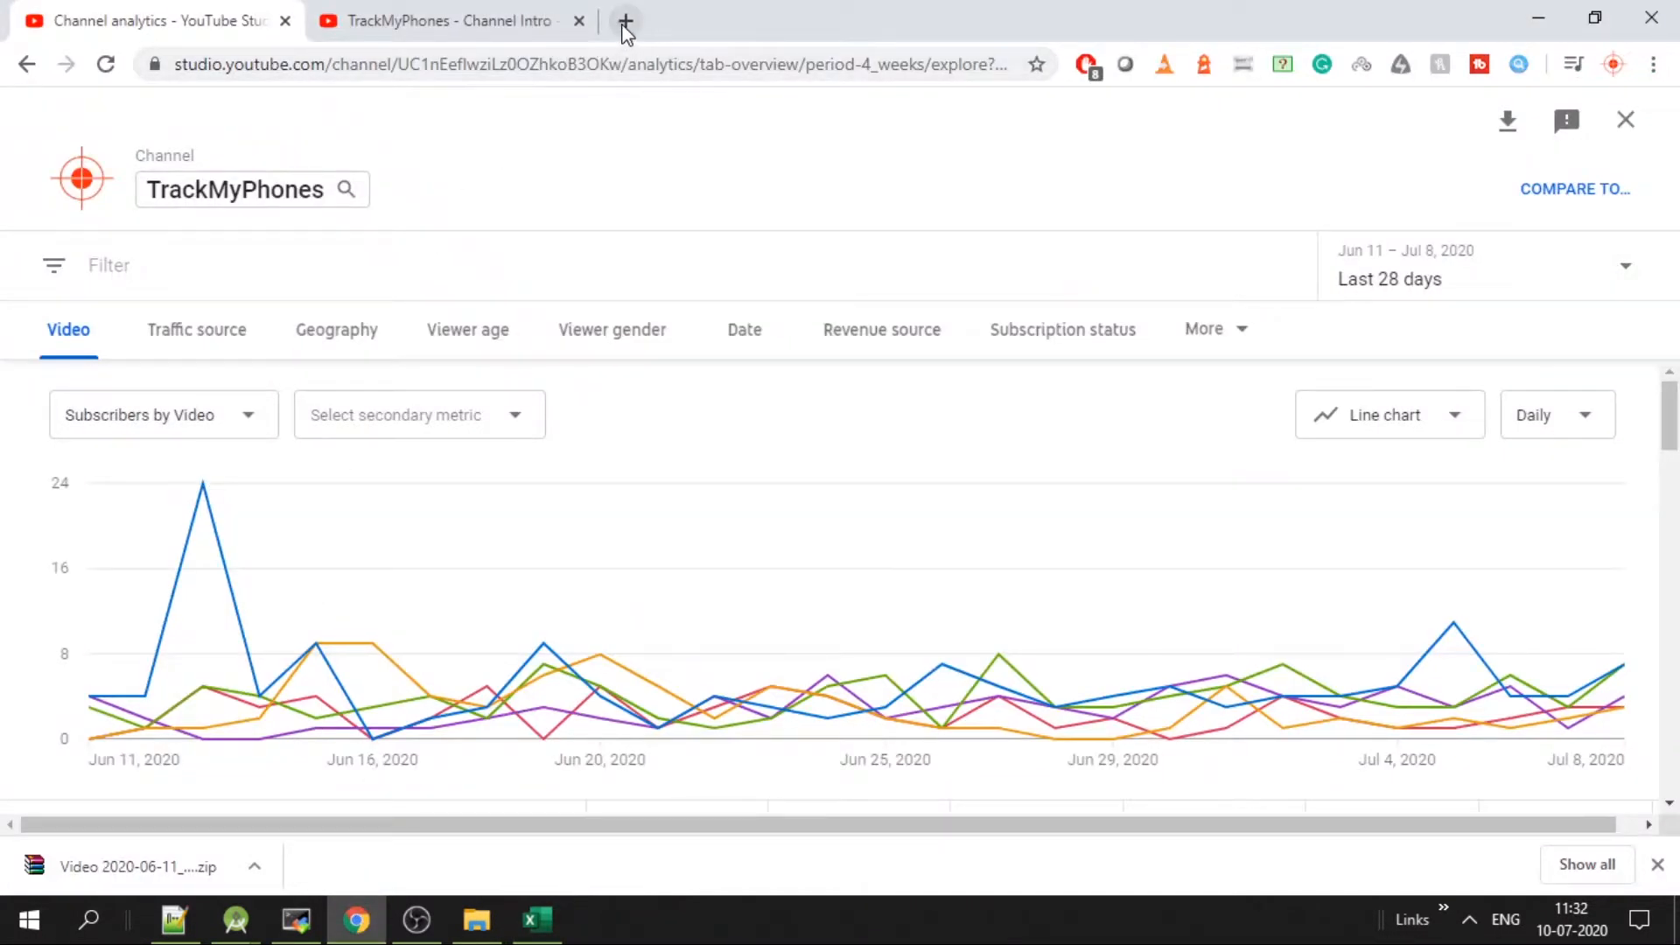
click(625, 21)
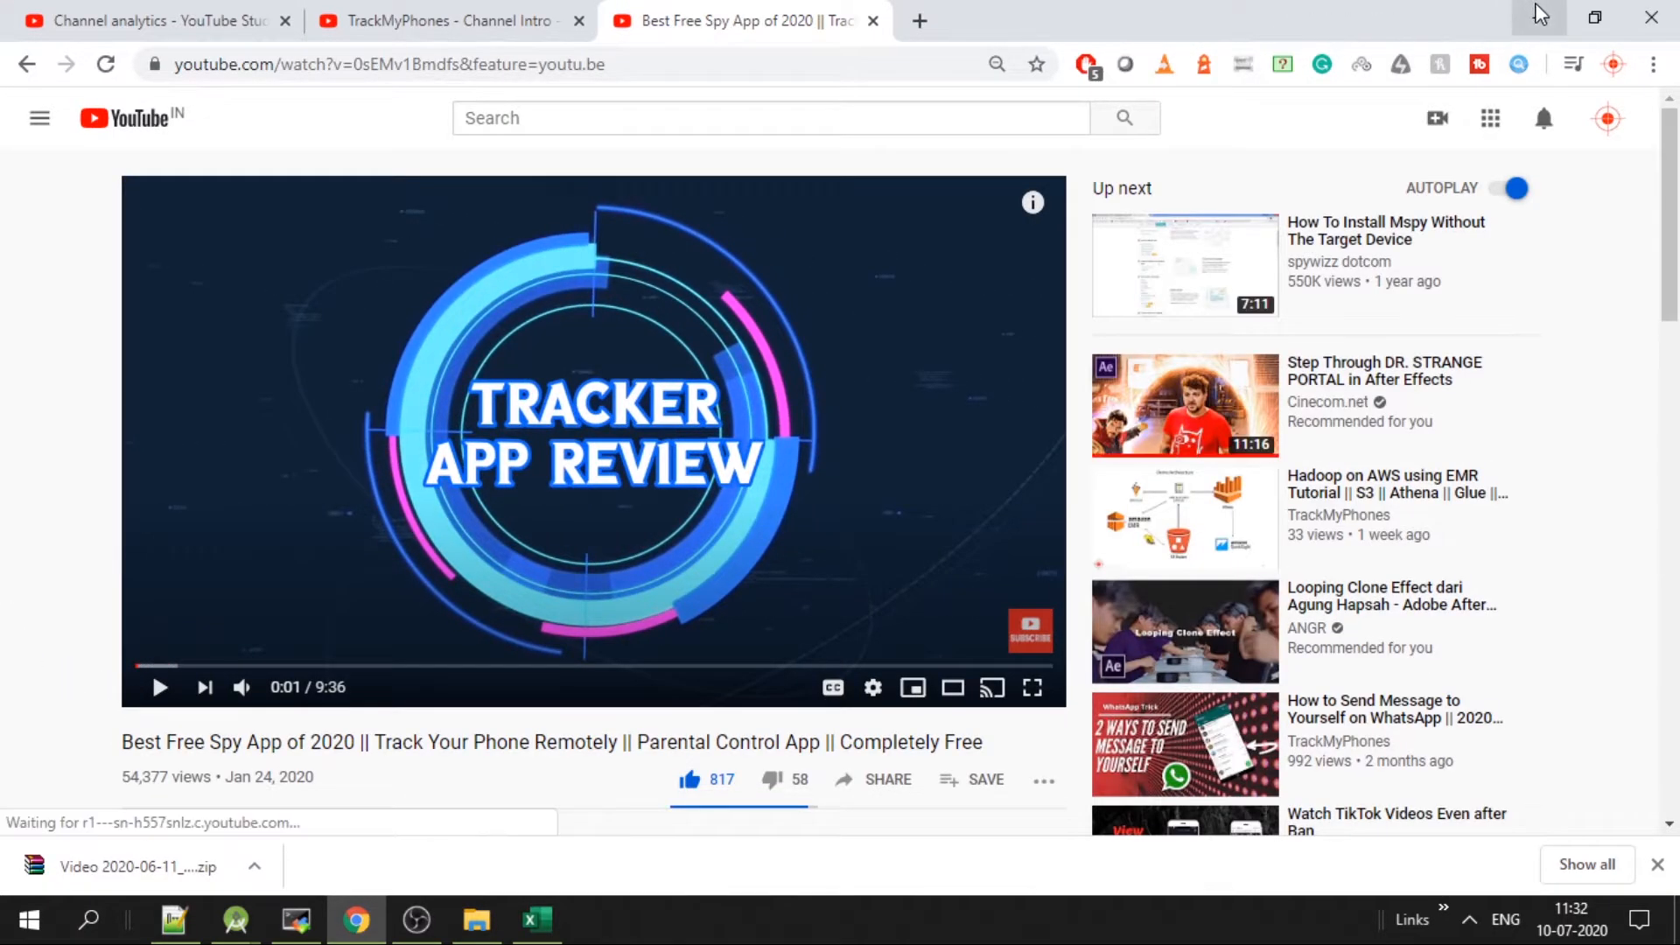
- Insert a column of == separators between the titles and links, filled down every row
click(535, 919)
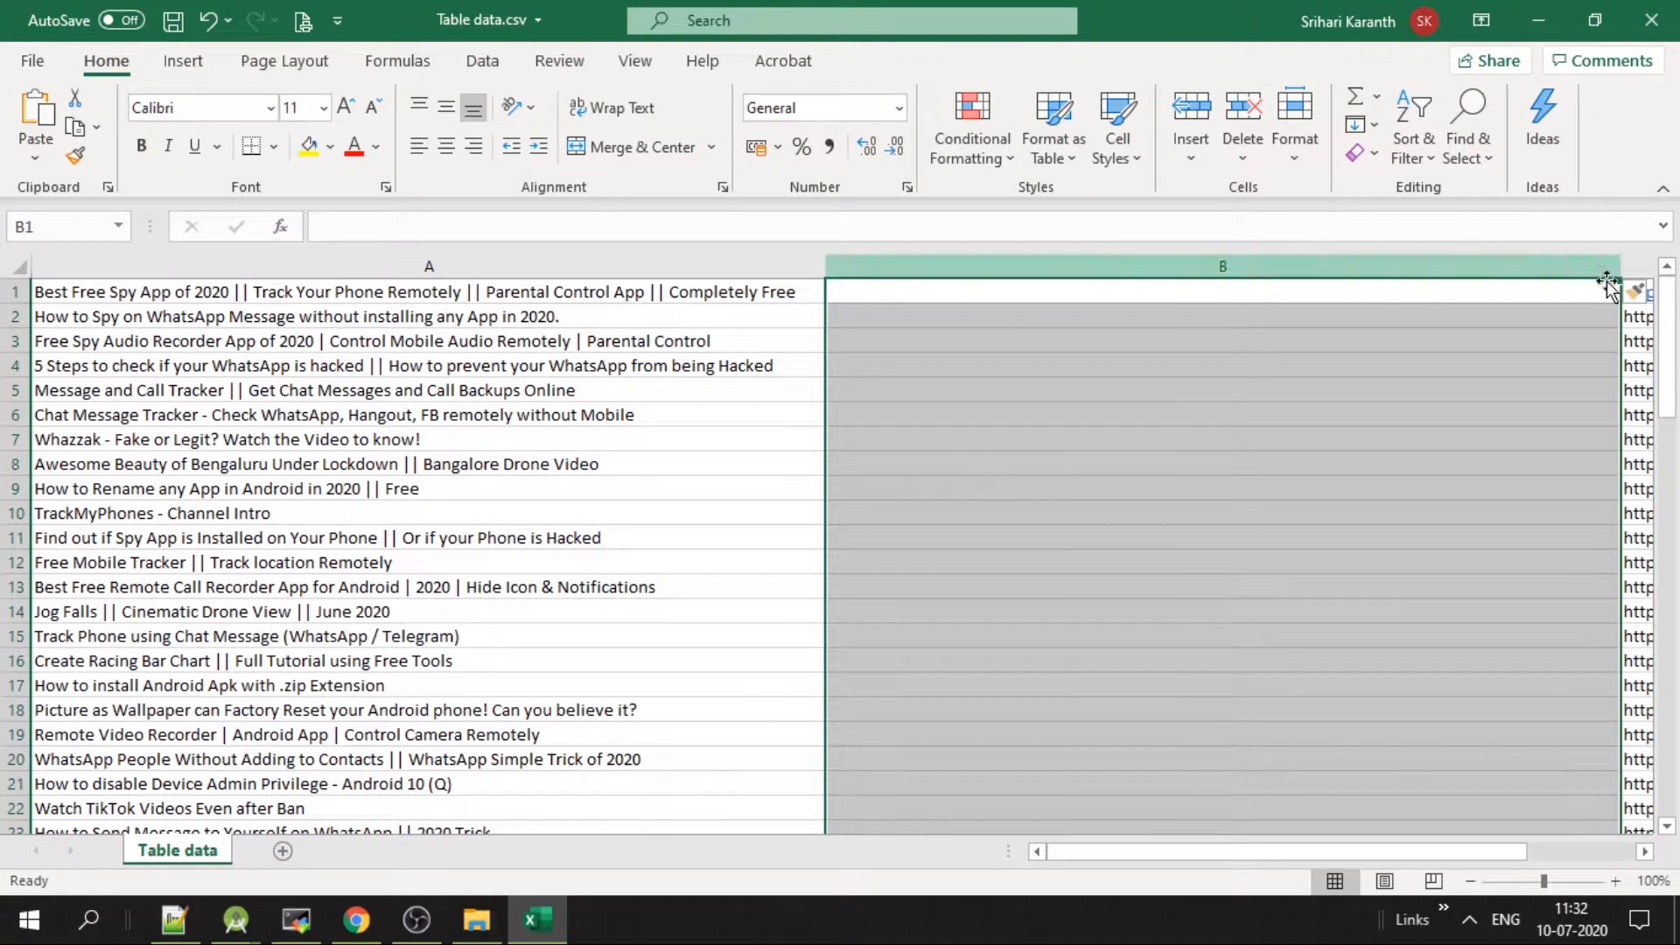
text(==)
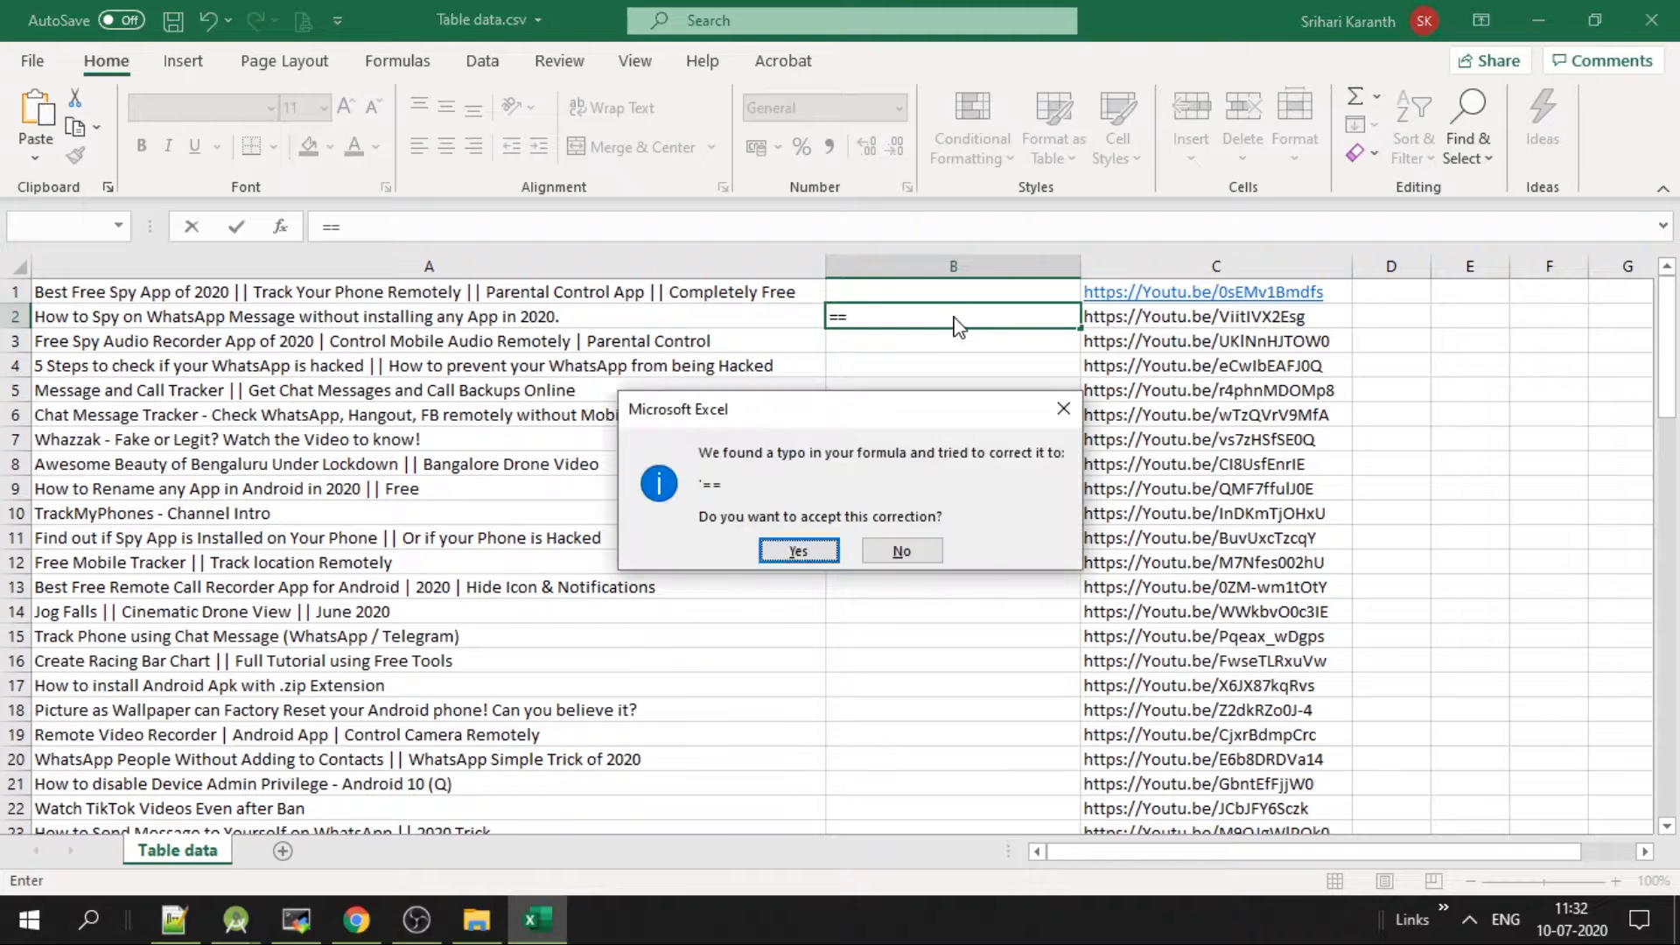
click(899, 550)
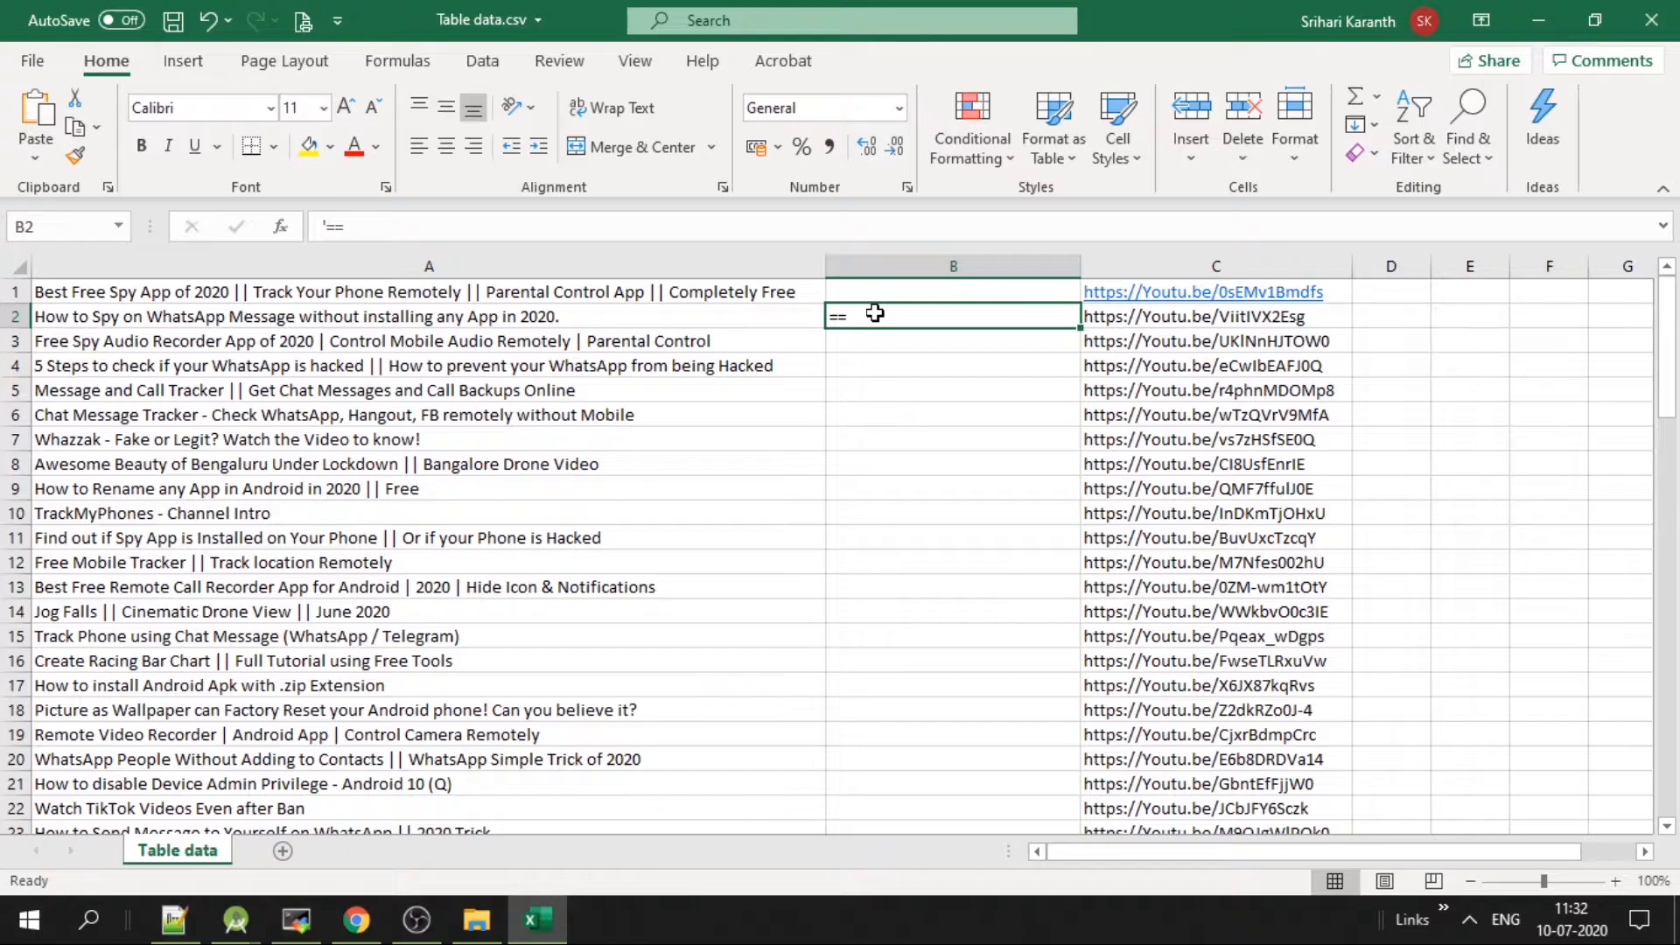
click(952, 292)
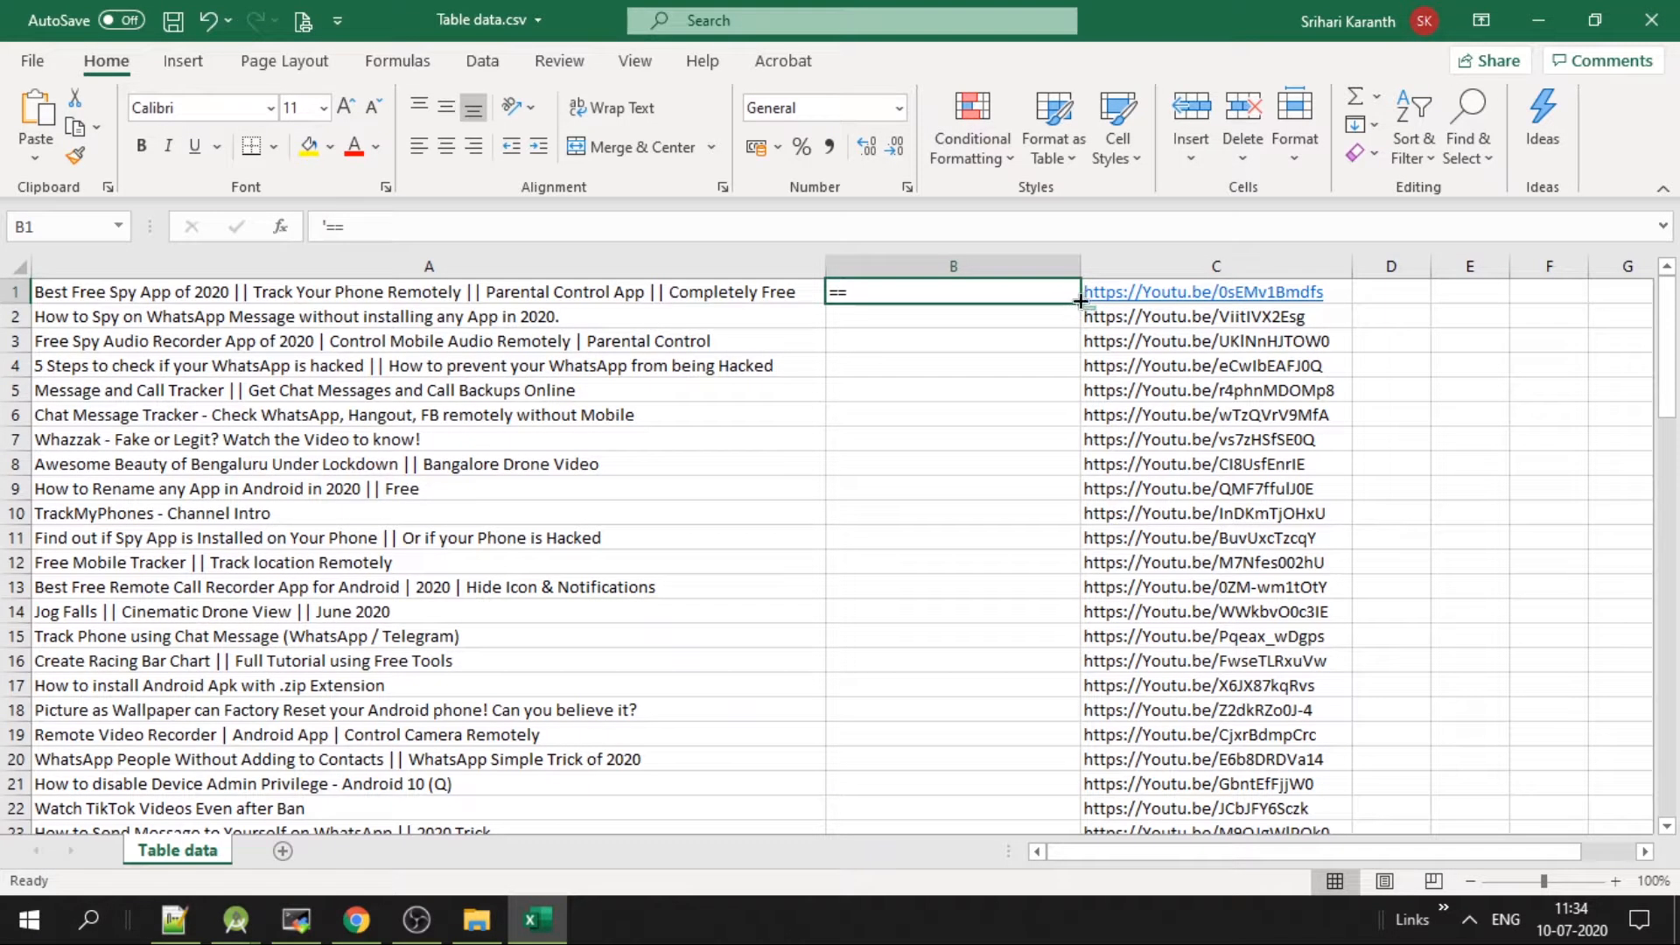
drag(1076, 303, 940, 825)
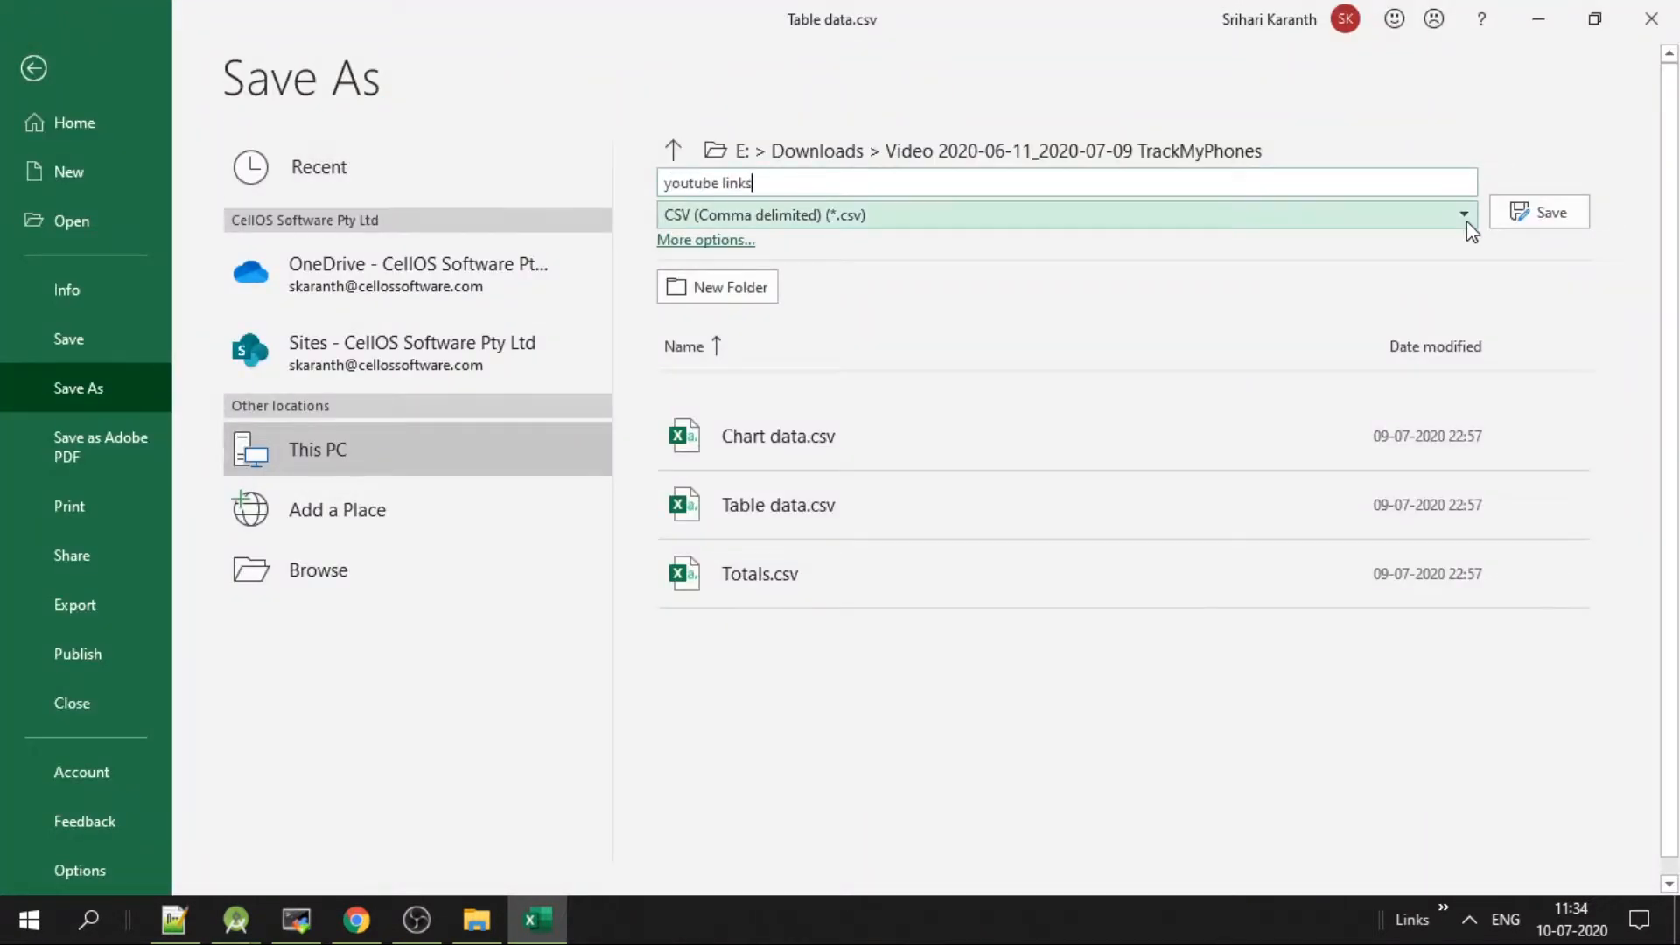
- Save the sheet as the youtube links text file and open it in Notepad++
click(1537, 212)
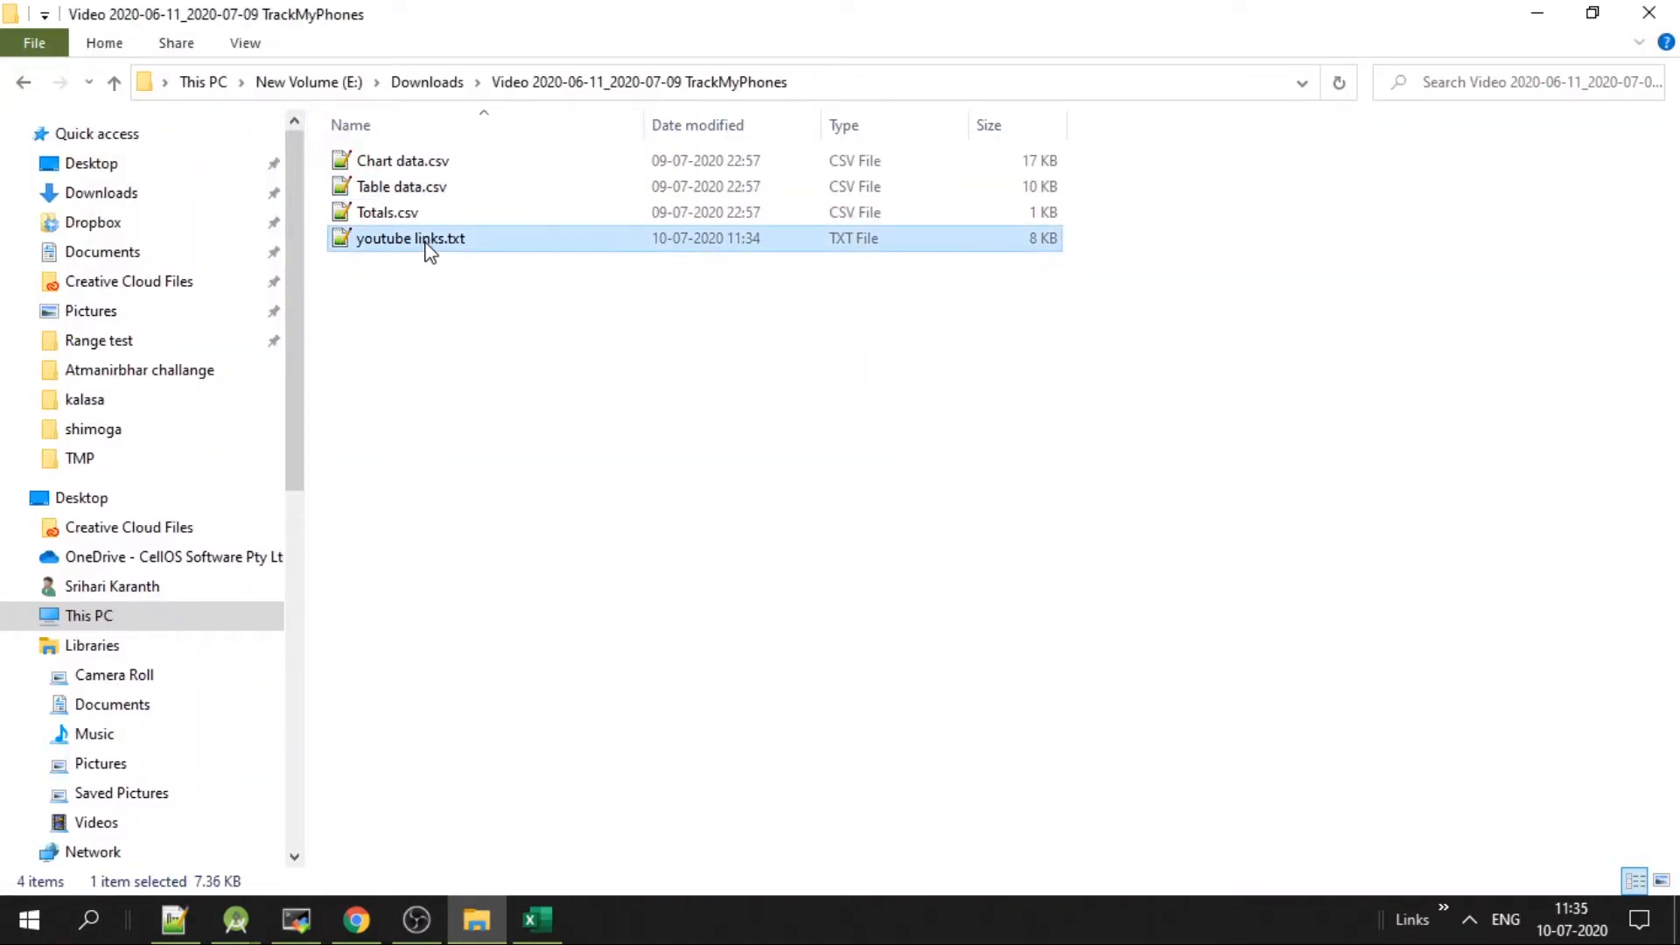
double_click(409, 238)
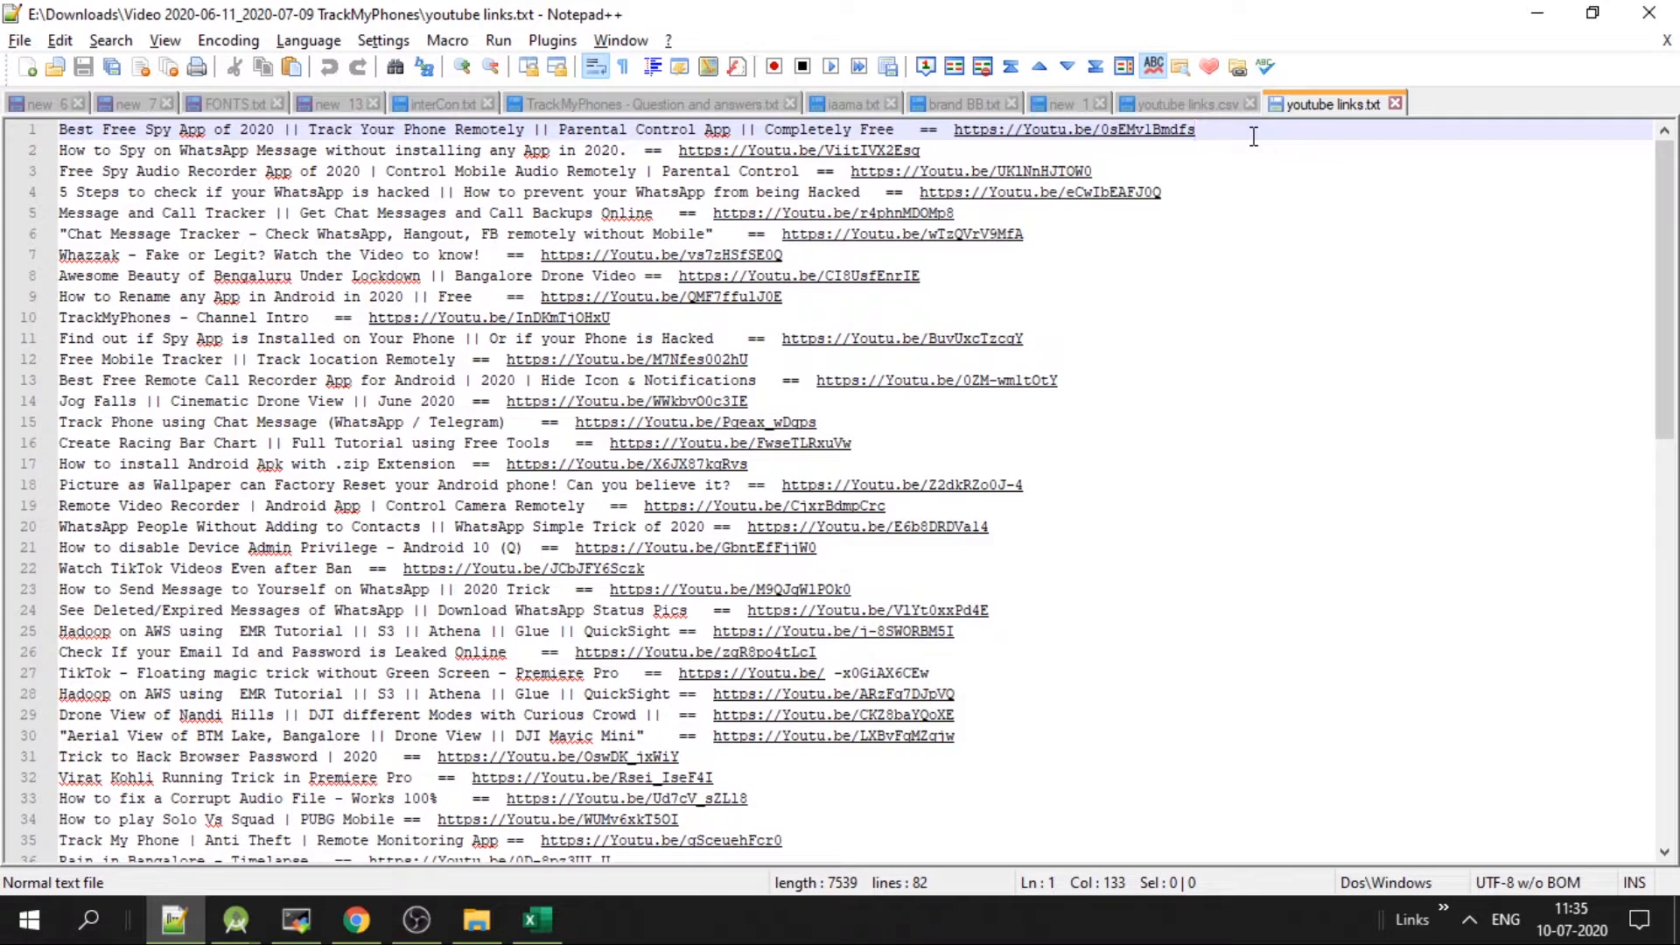
- Replace every \n with \n\n in Extended mode so a blank line follows each entry
key(ctrl+h)
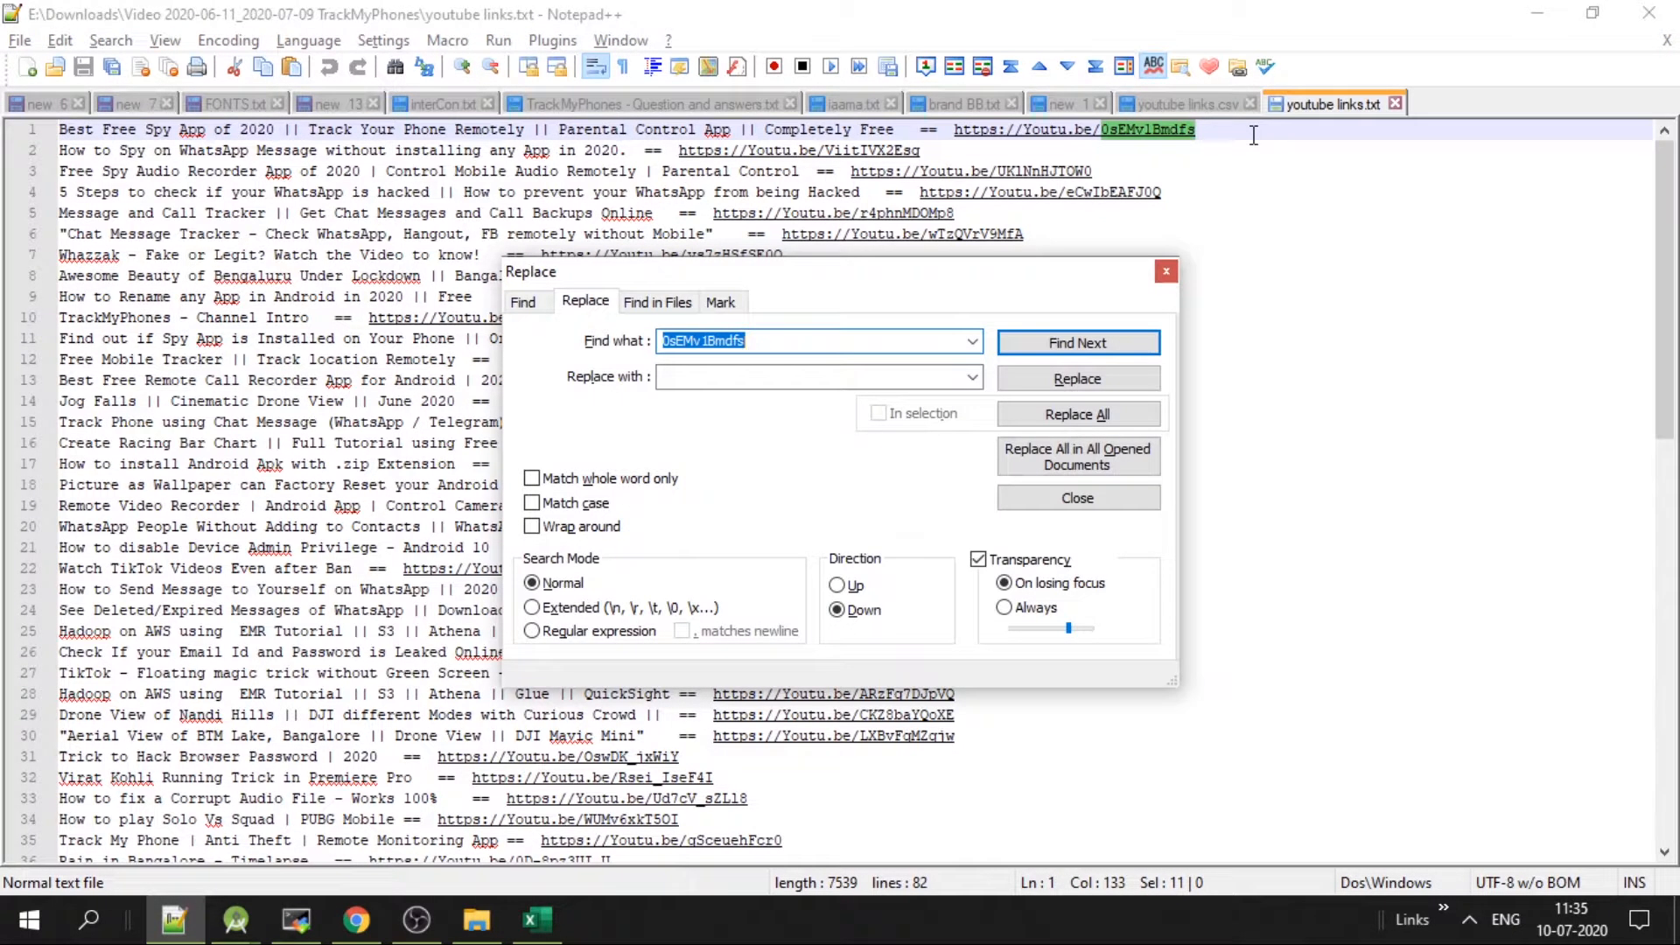
text(\n)
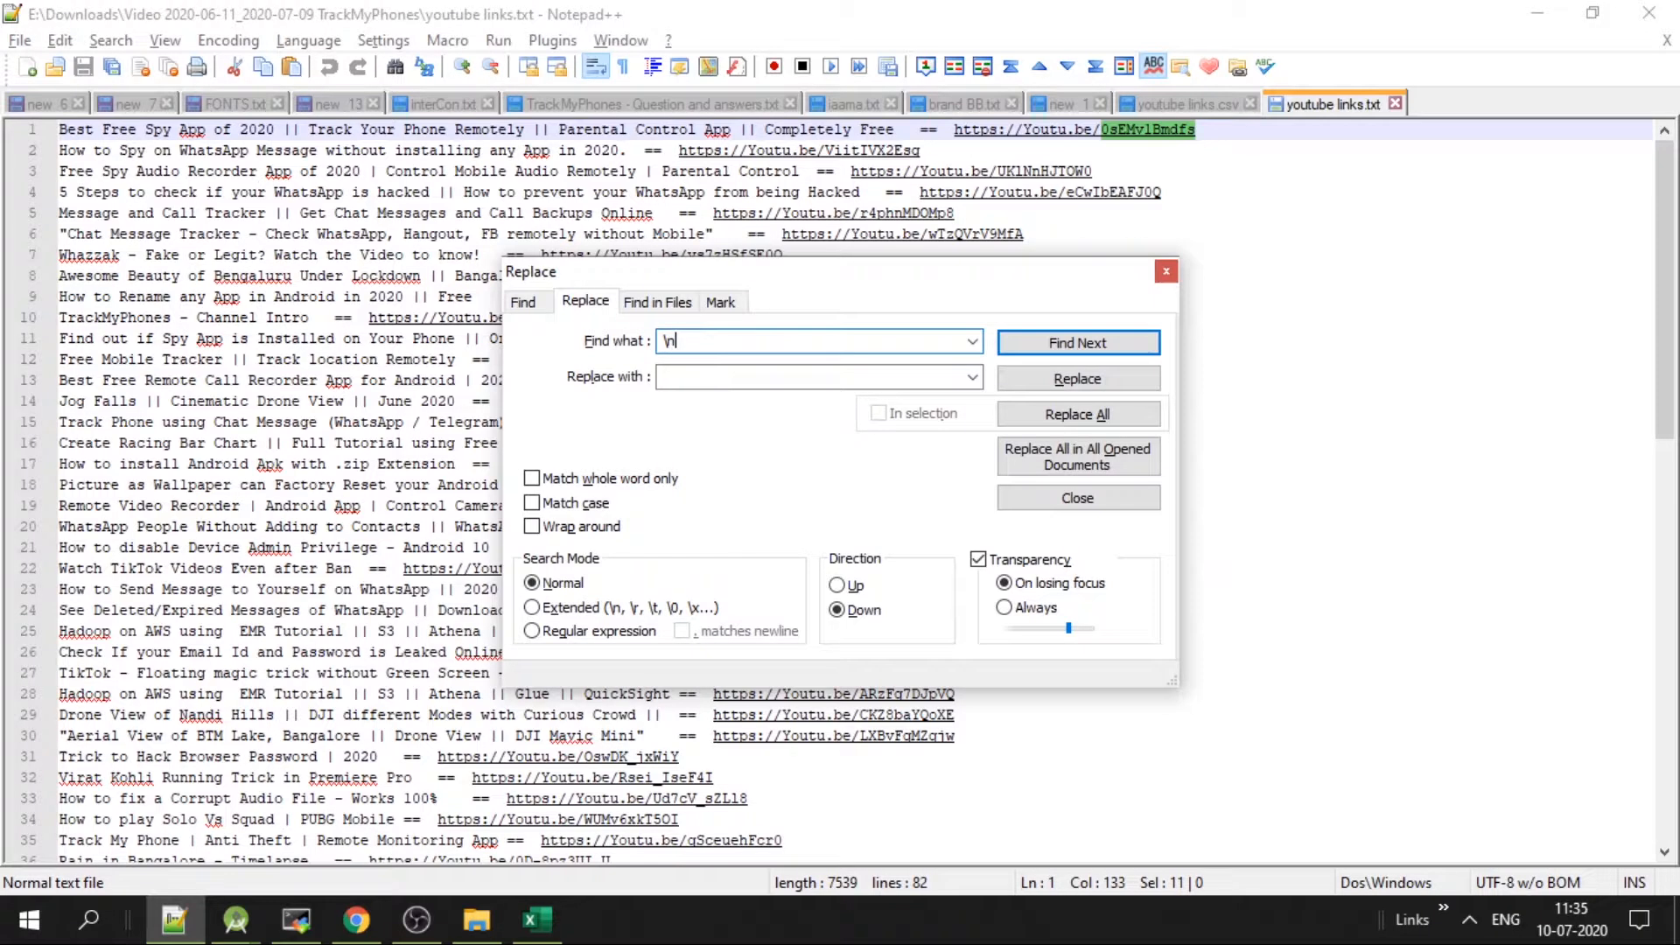
text(\n)
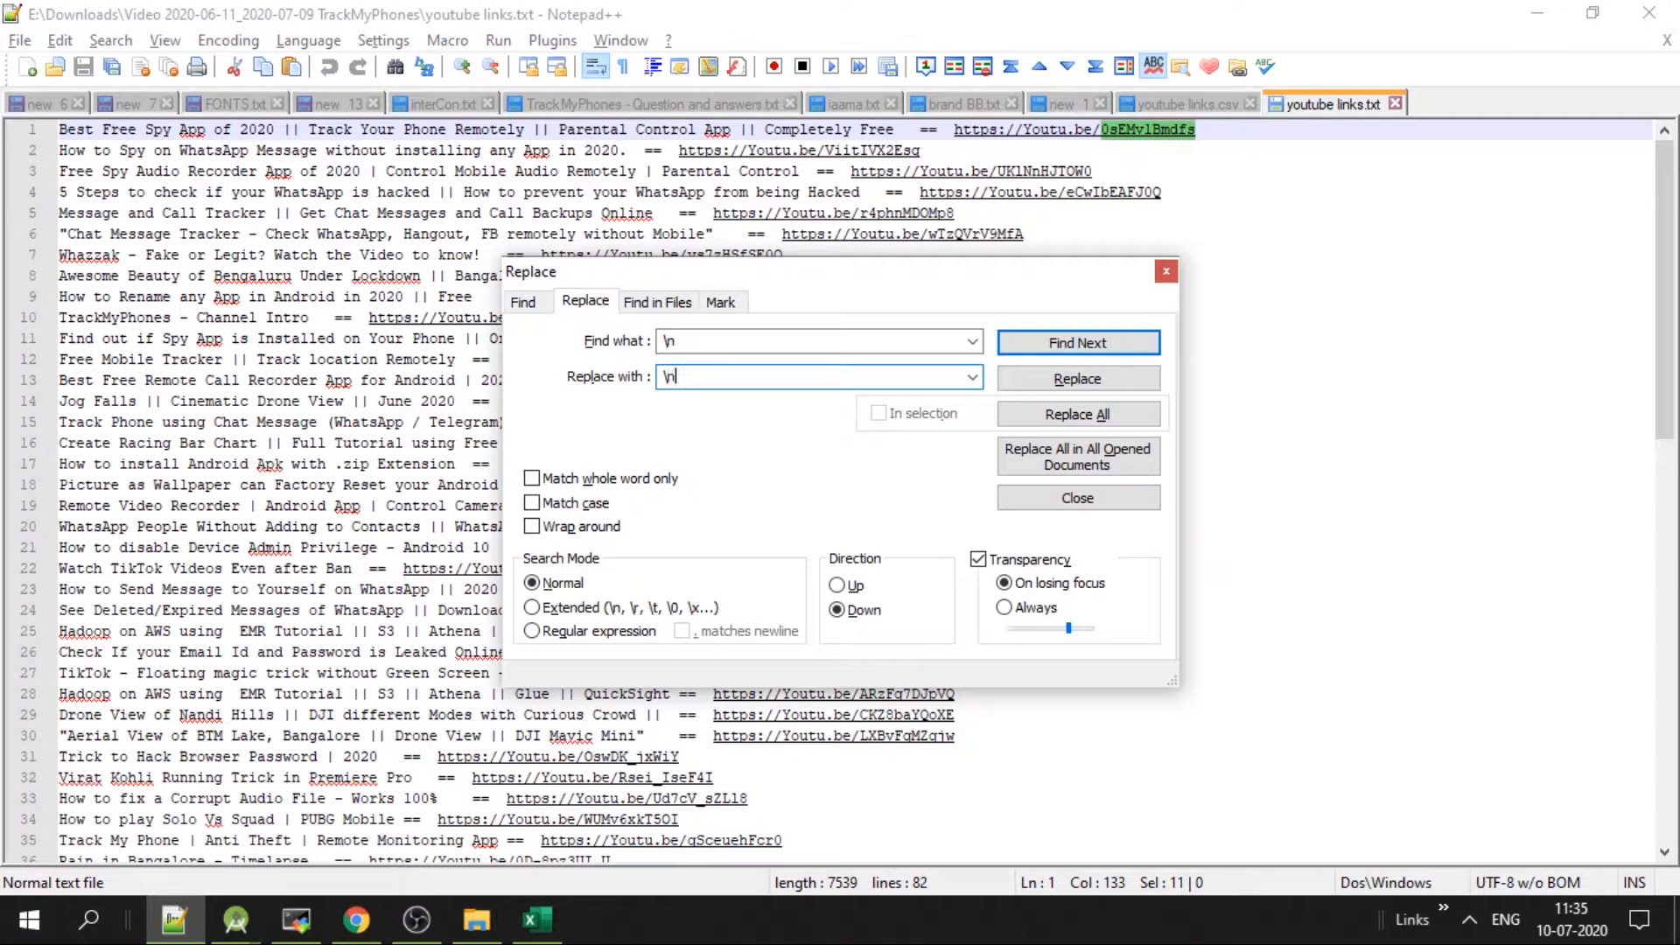
text(\n)
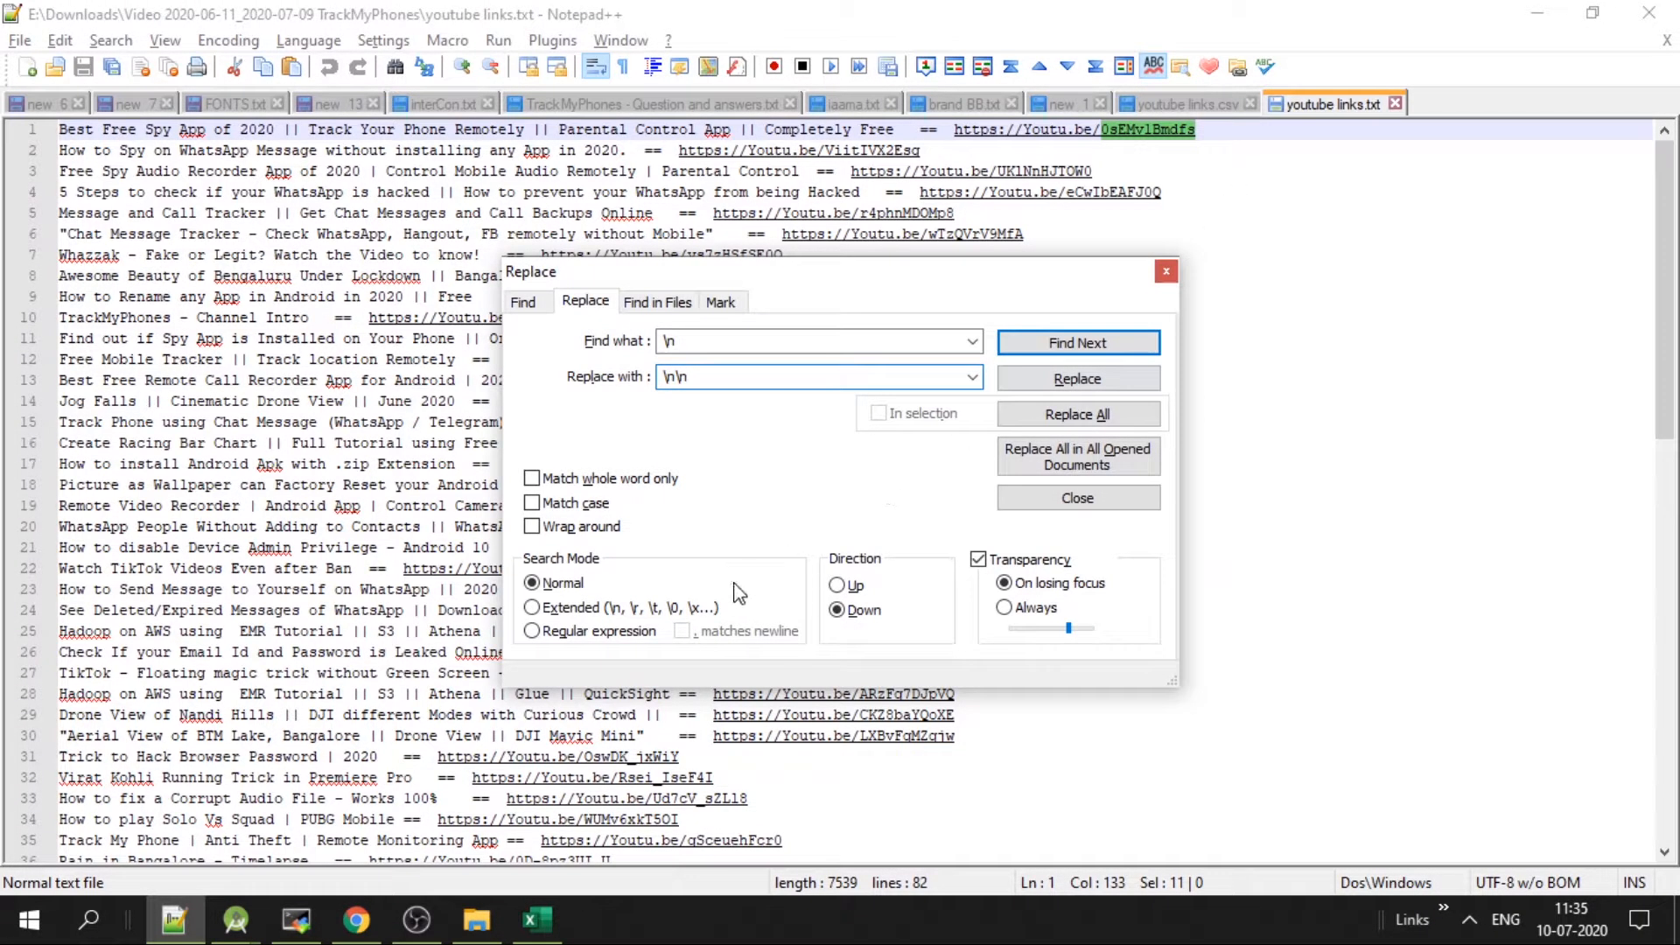
click(532, 608)
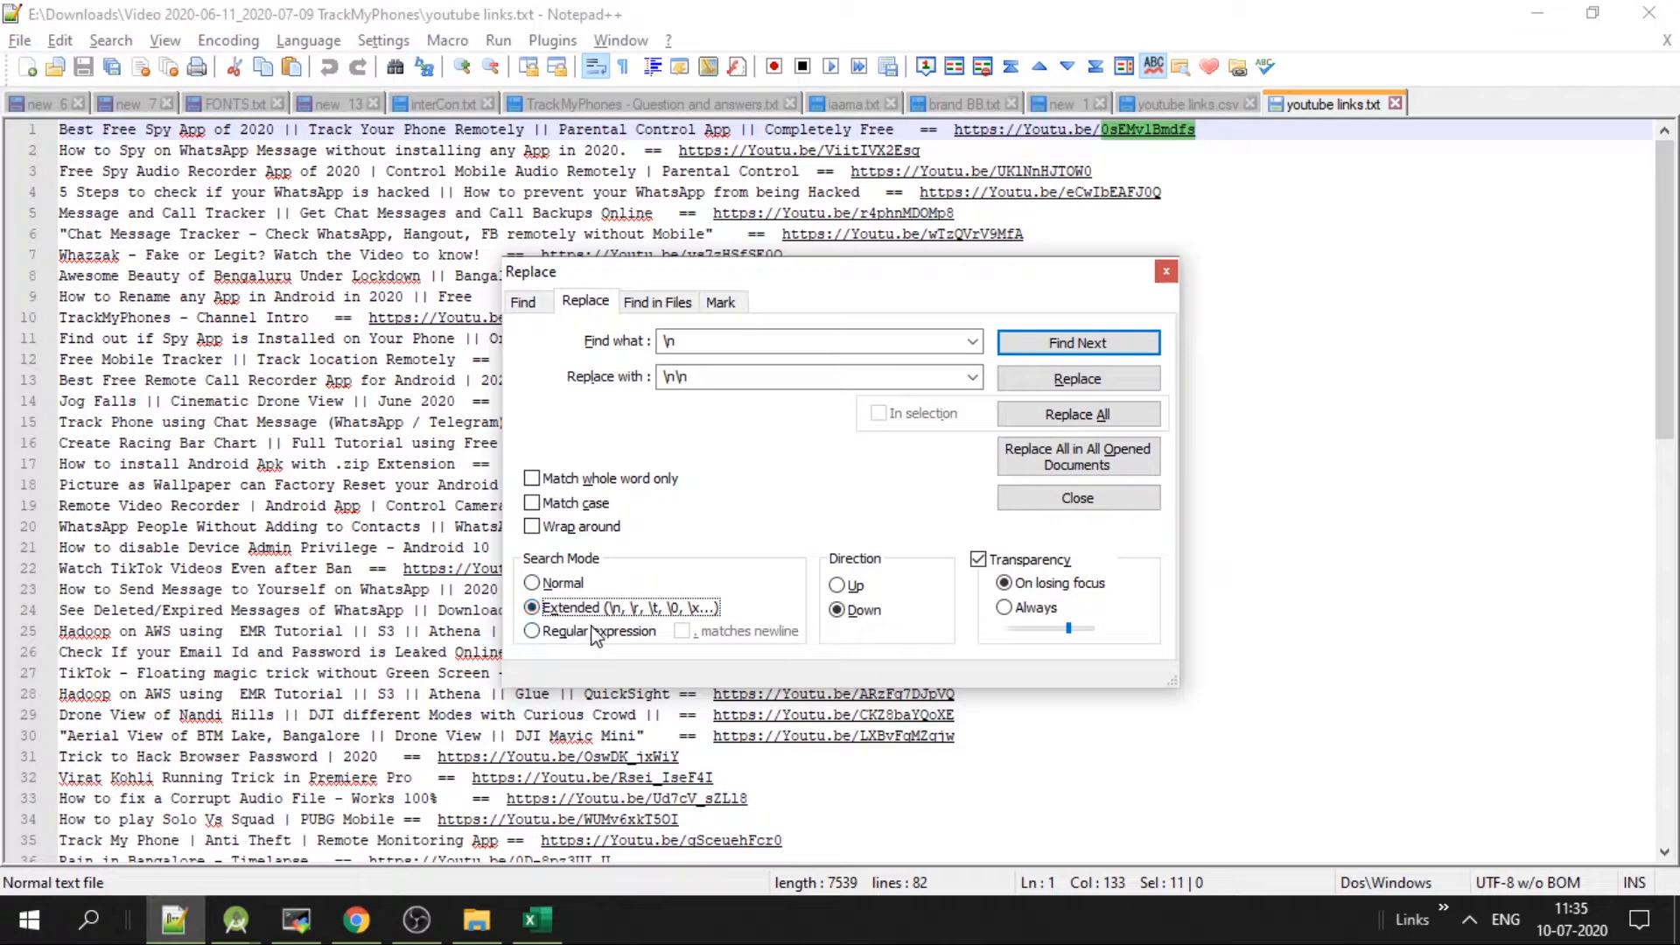
click(1076, 415)
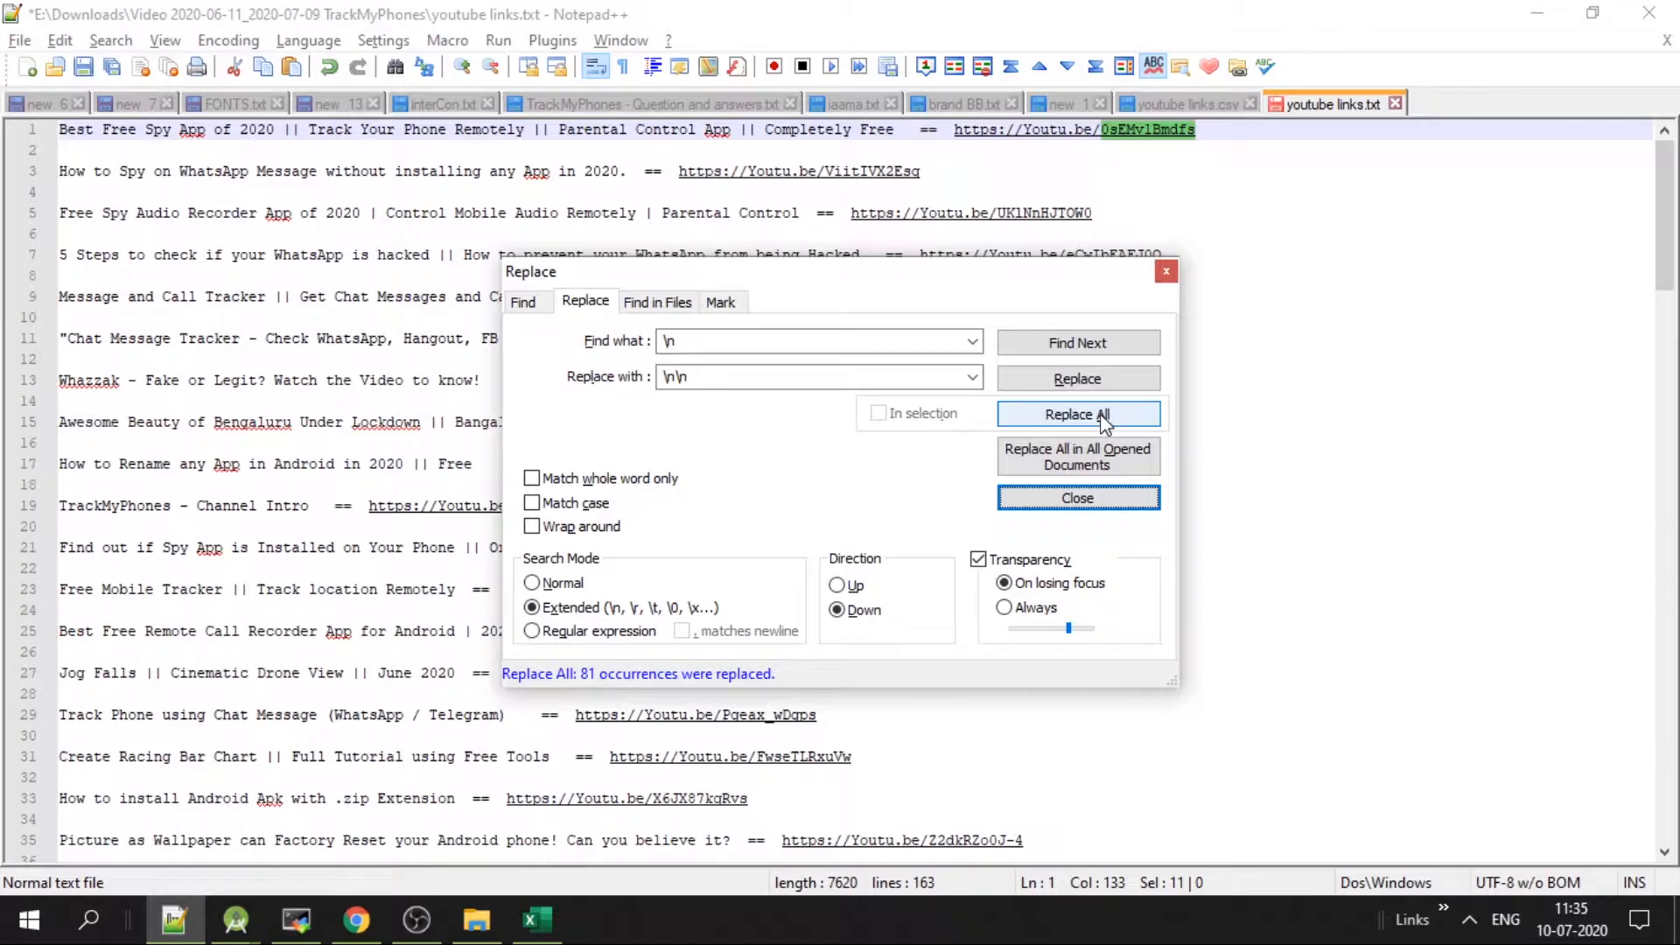
click(1076, 497)
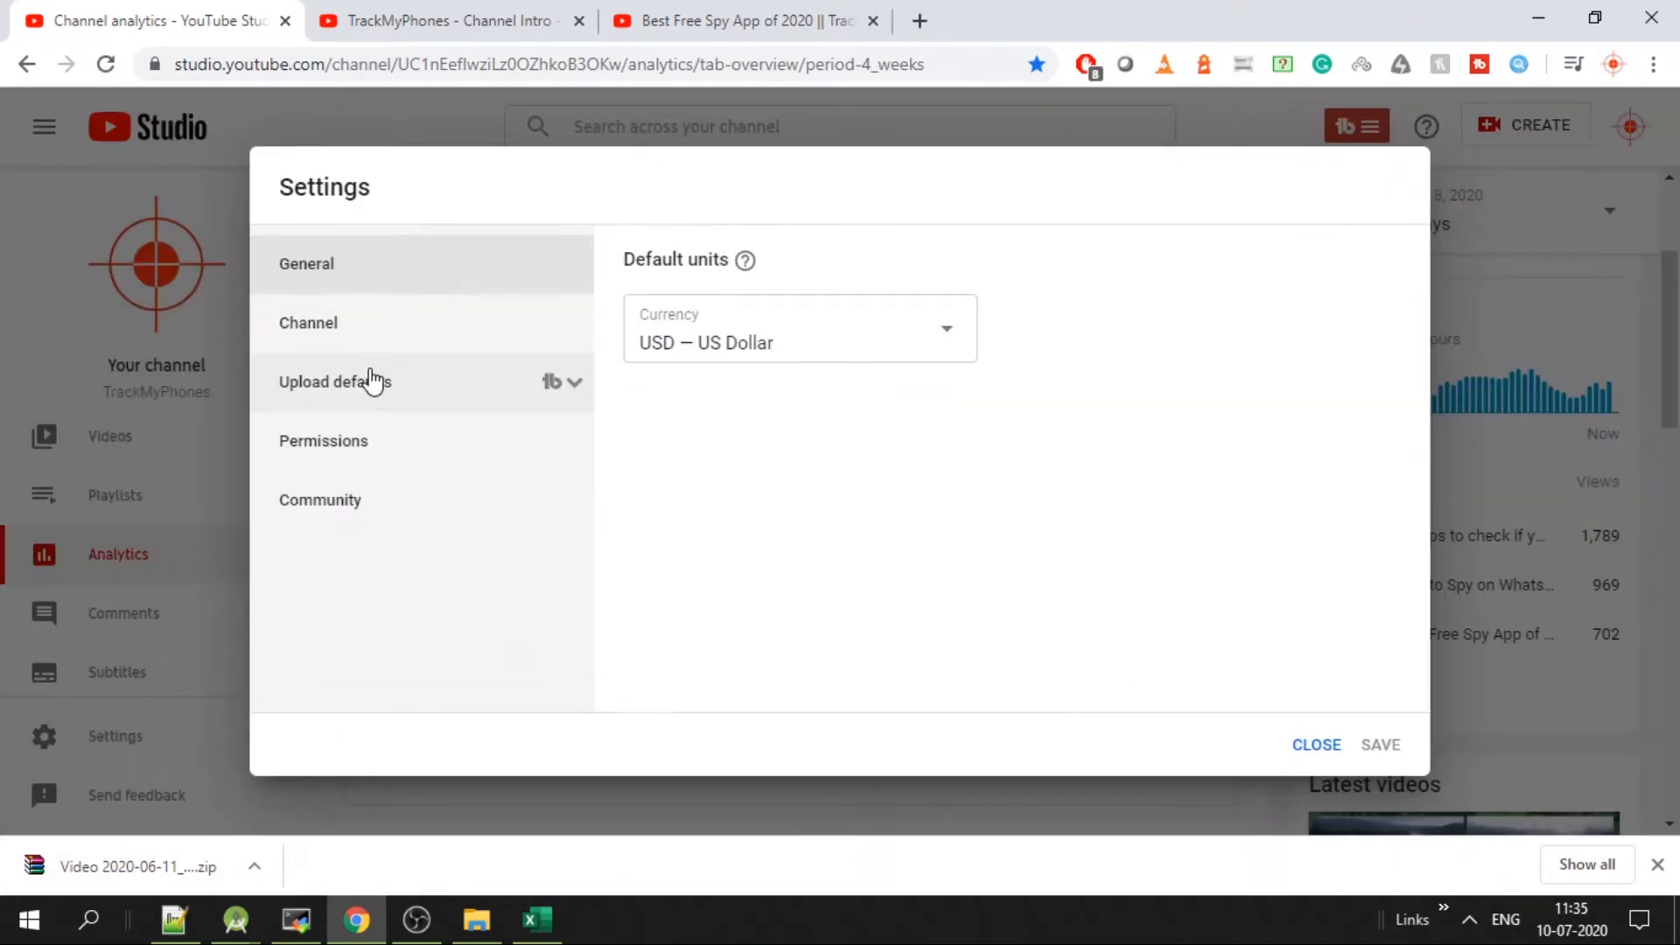
- Scroll through the Upload defaults description and close settings without saving
click(334, 381)
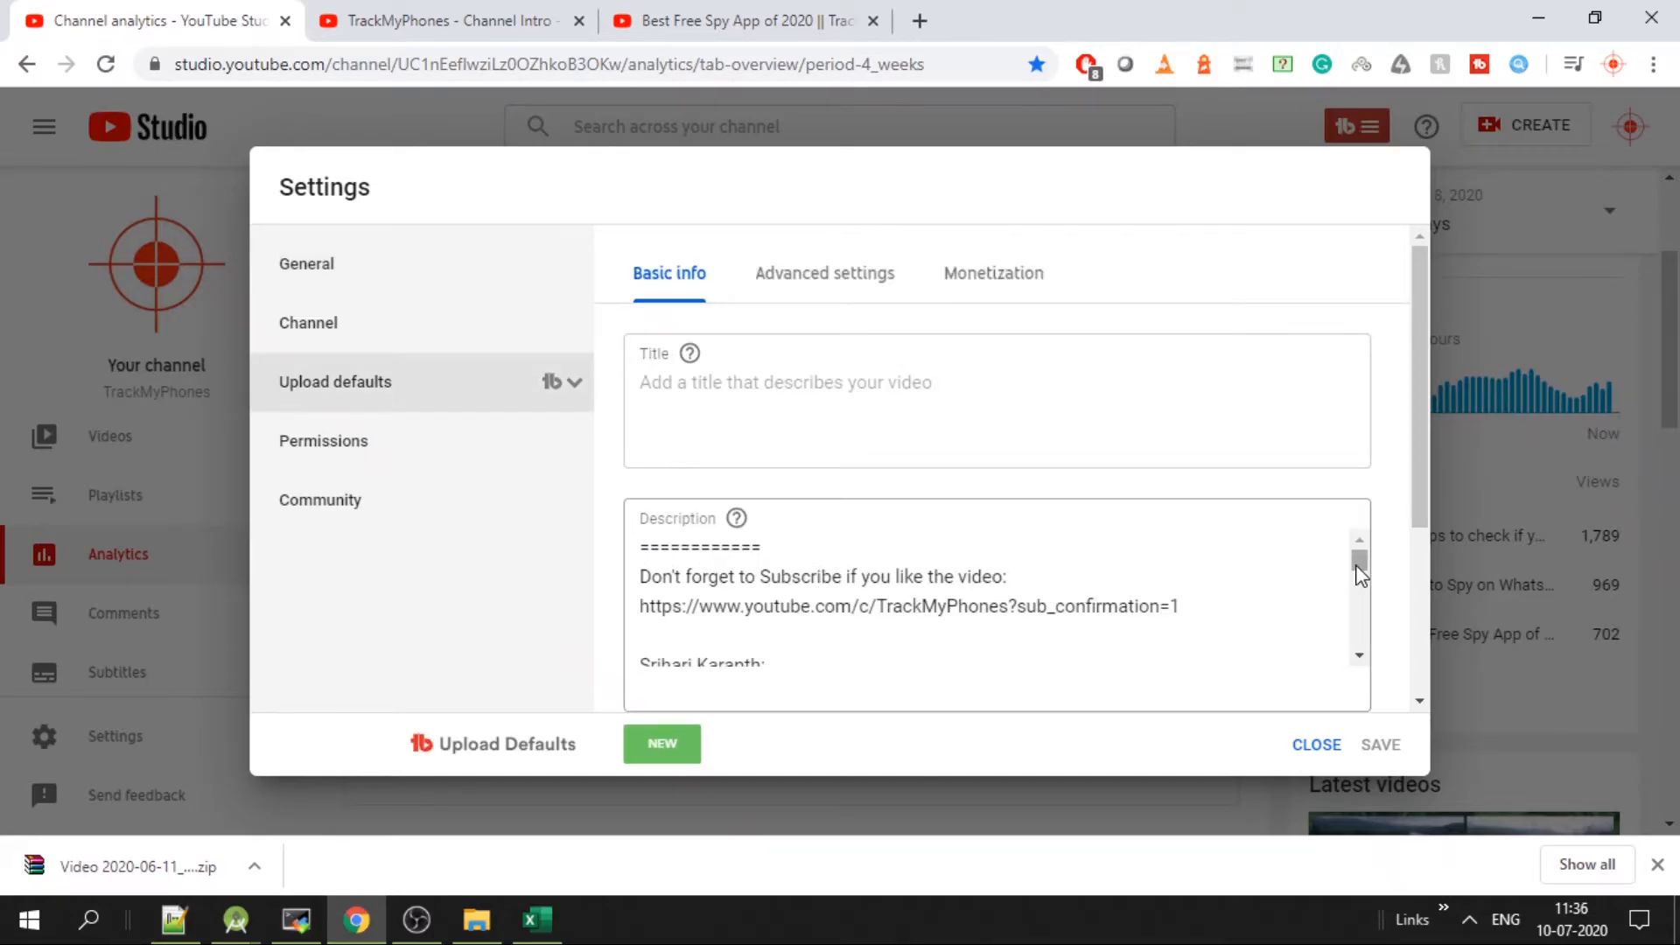
scroll(down, 3)
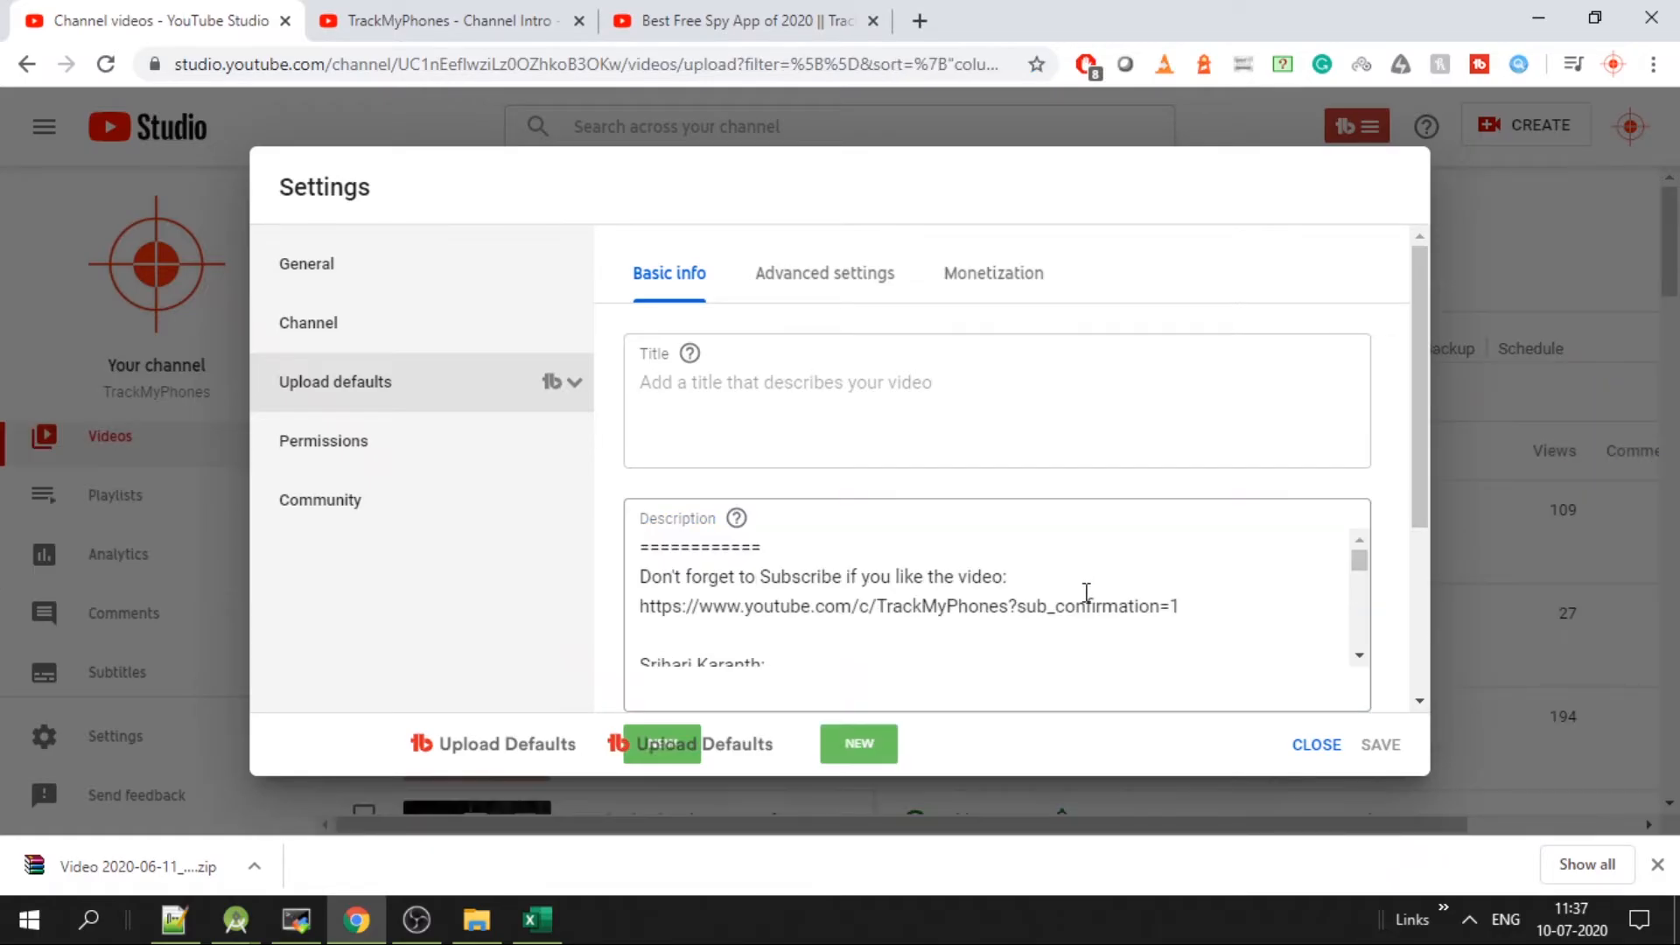
scroll(down, 3)
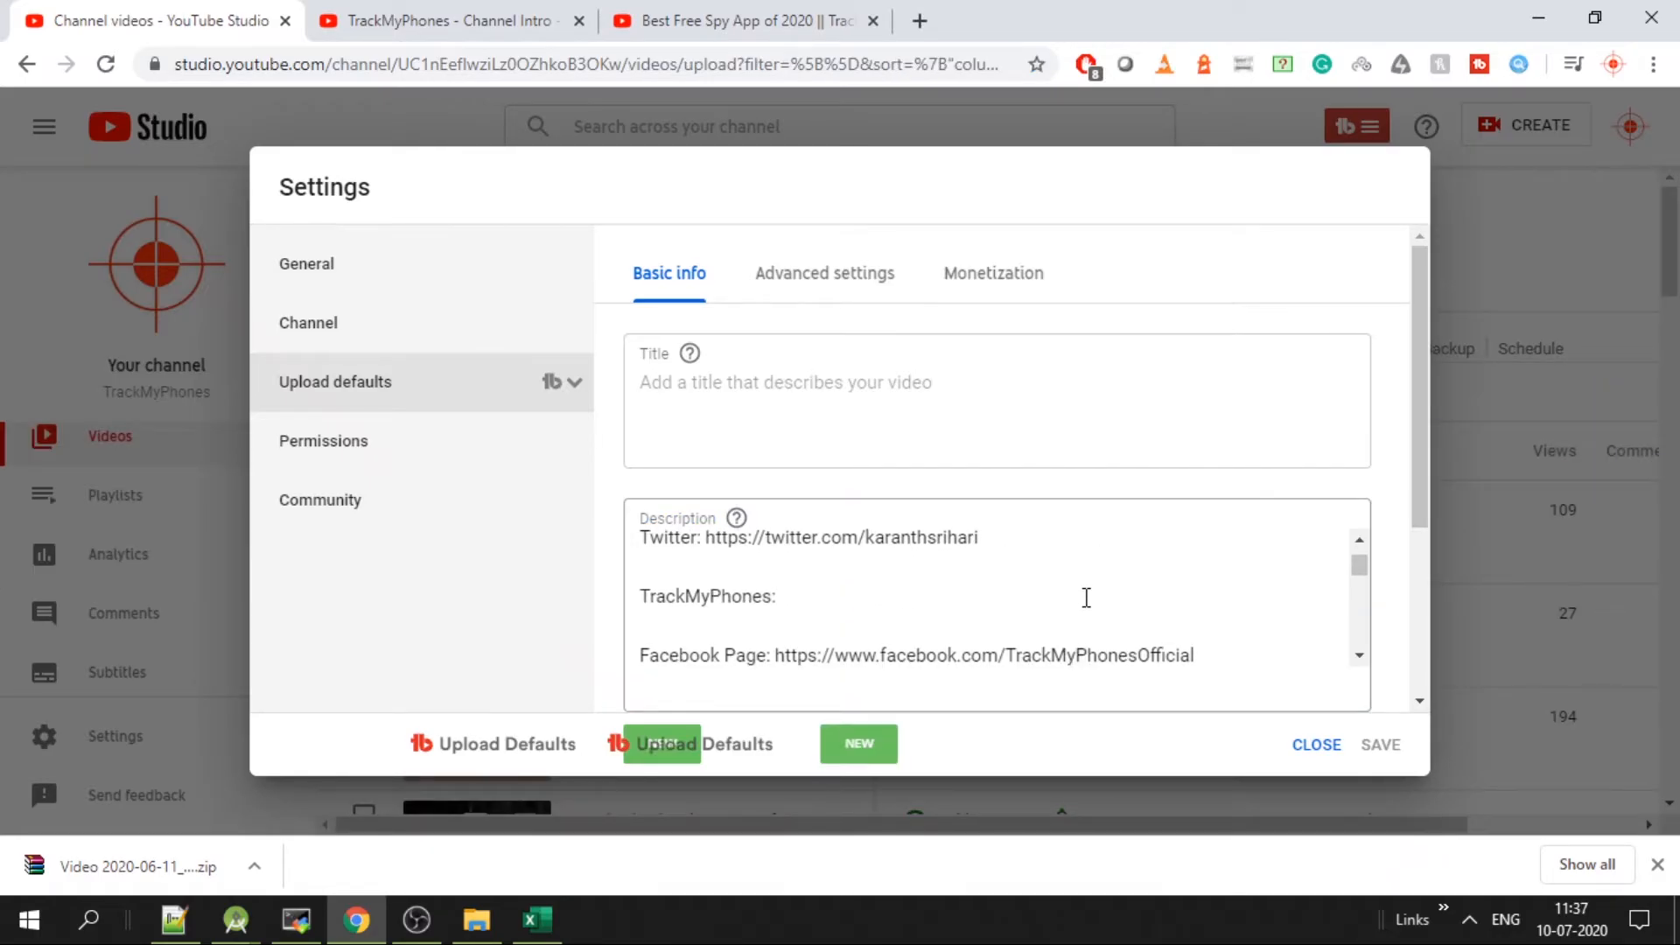
scroll(down, 3)
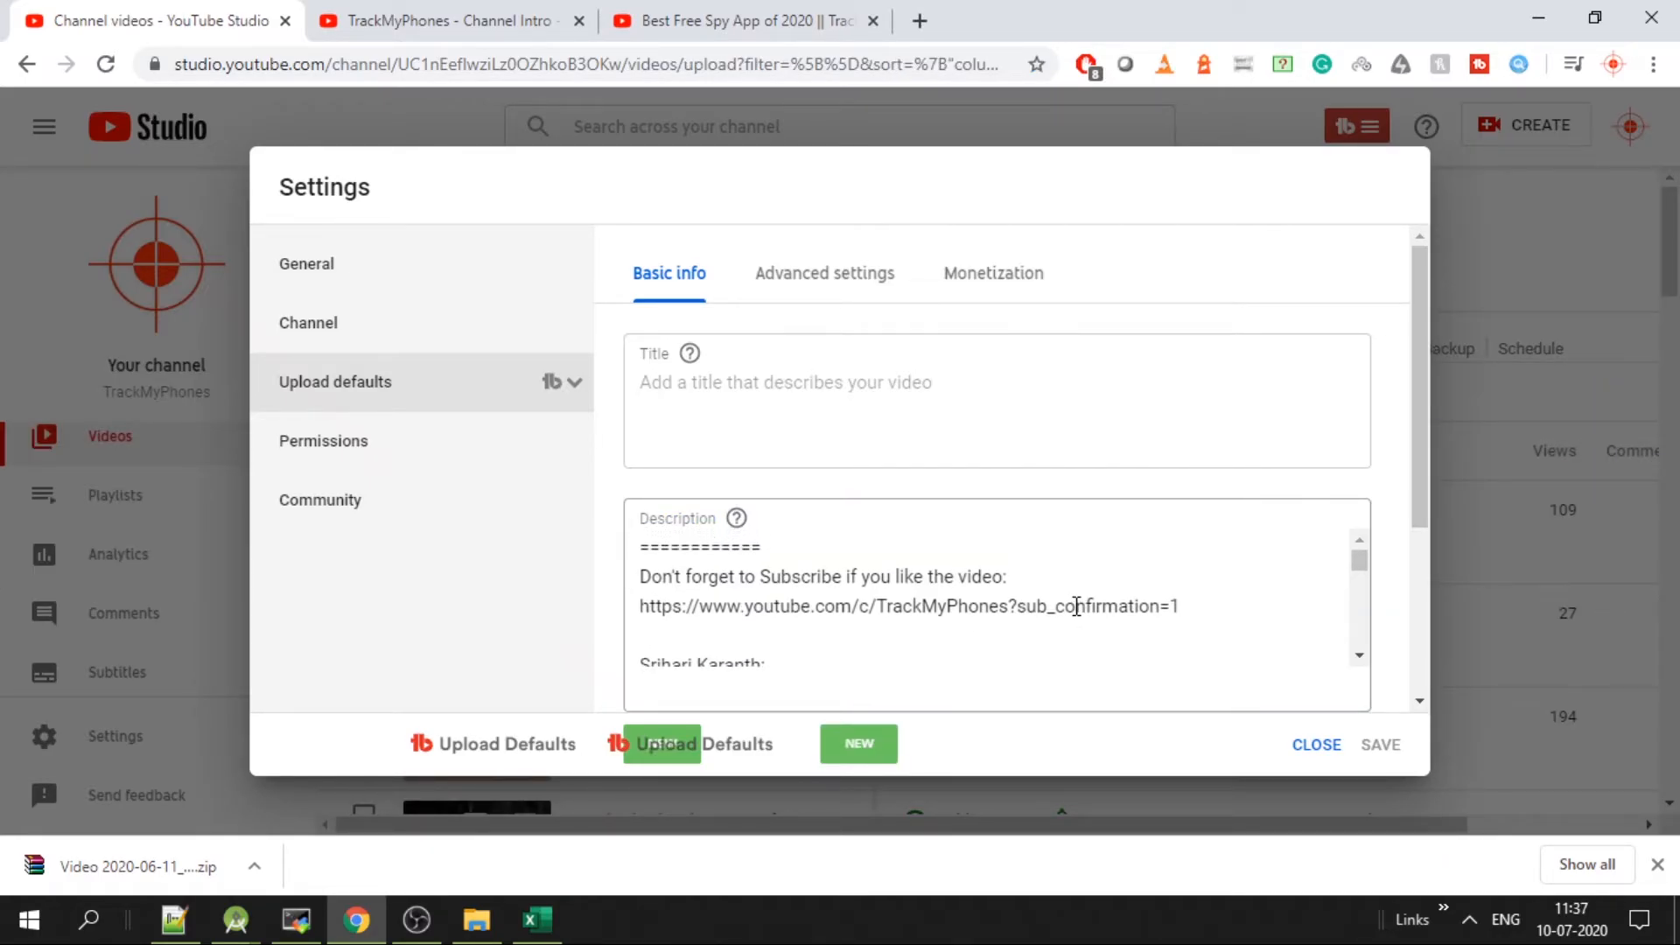
scroll(down, 3)
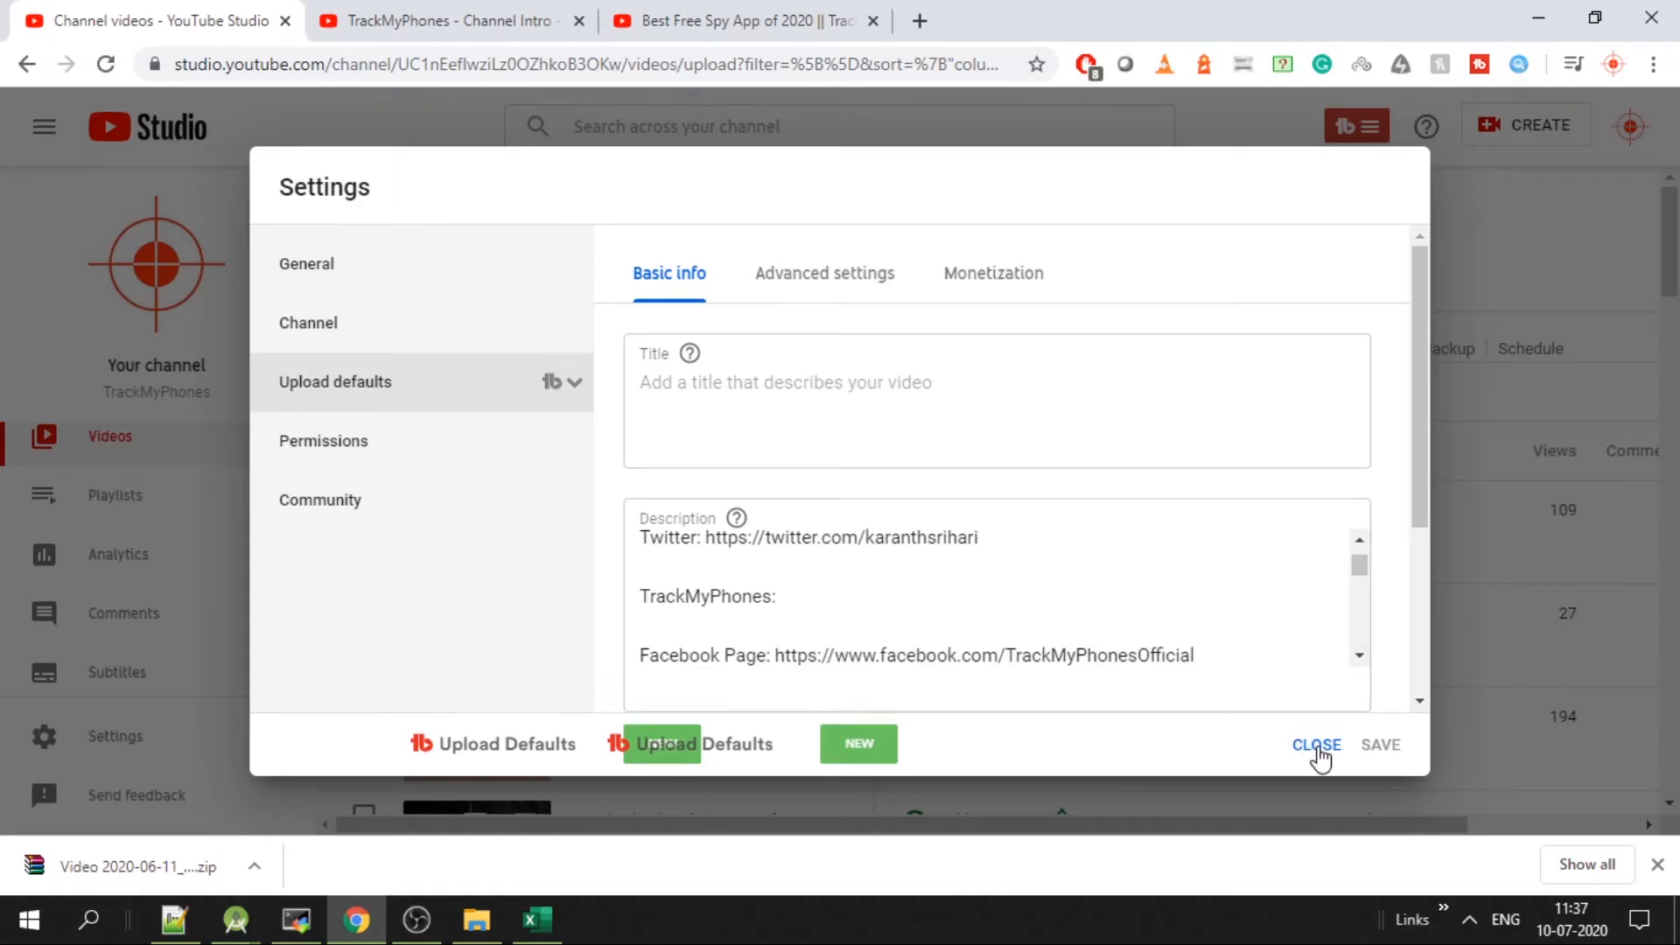
click(1316, 745)
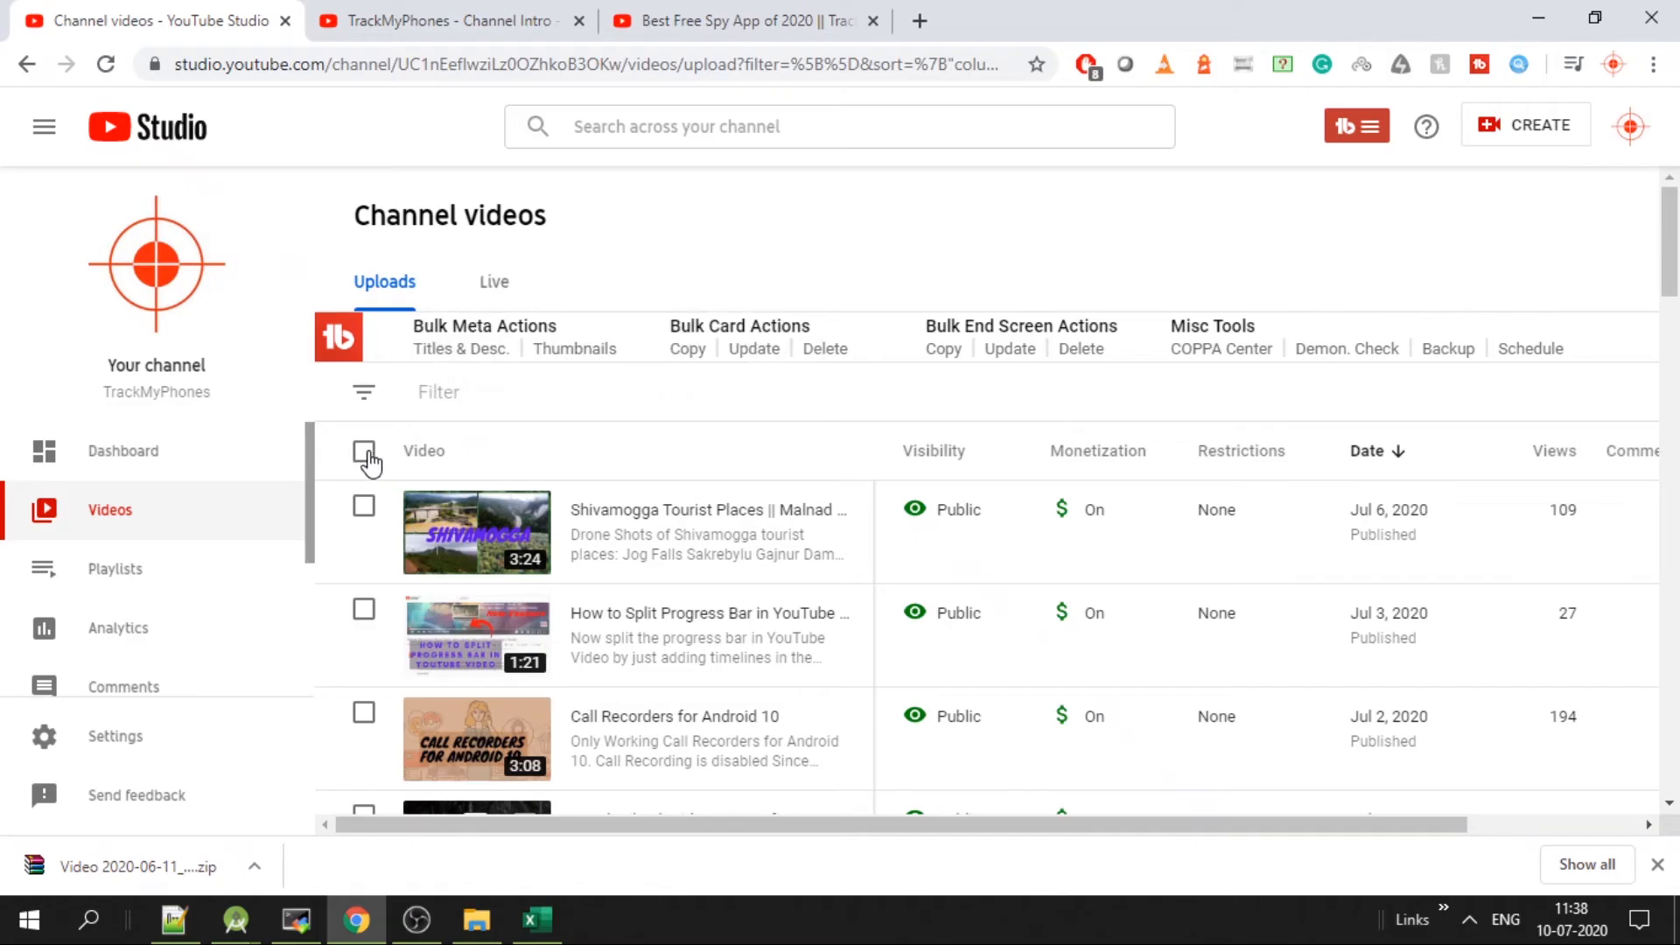
- Select all 30 videos, choose a Description bulk edit with 'Insert at end' and enter the title-and-link list
click(364, 451)
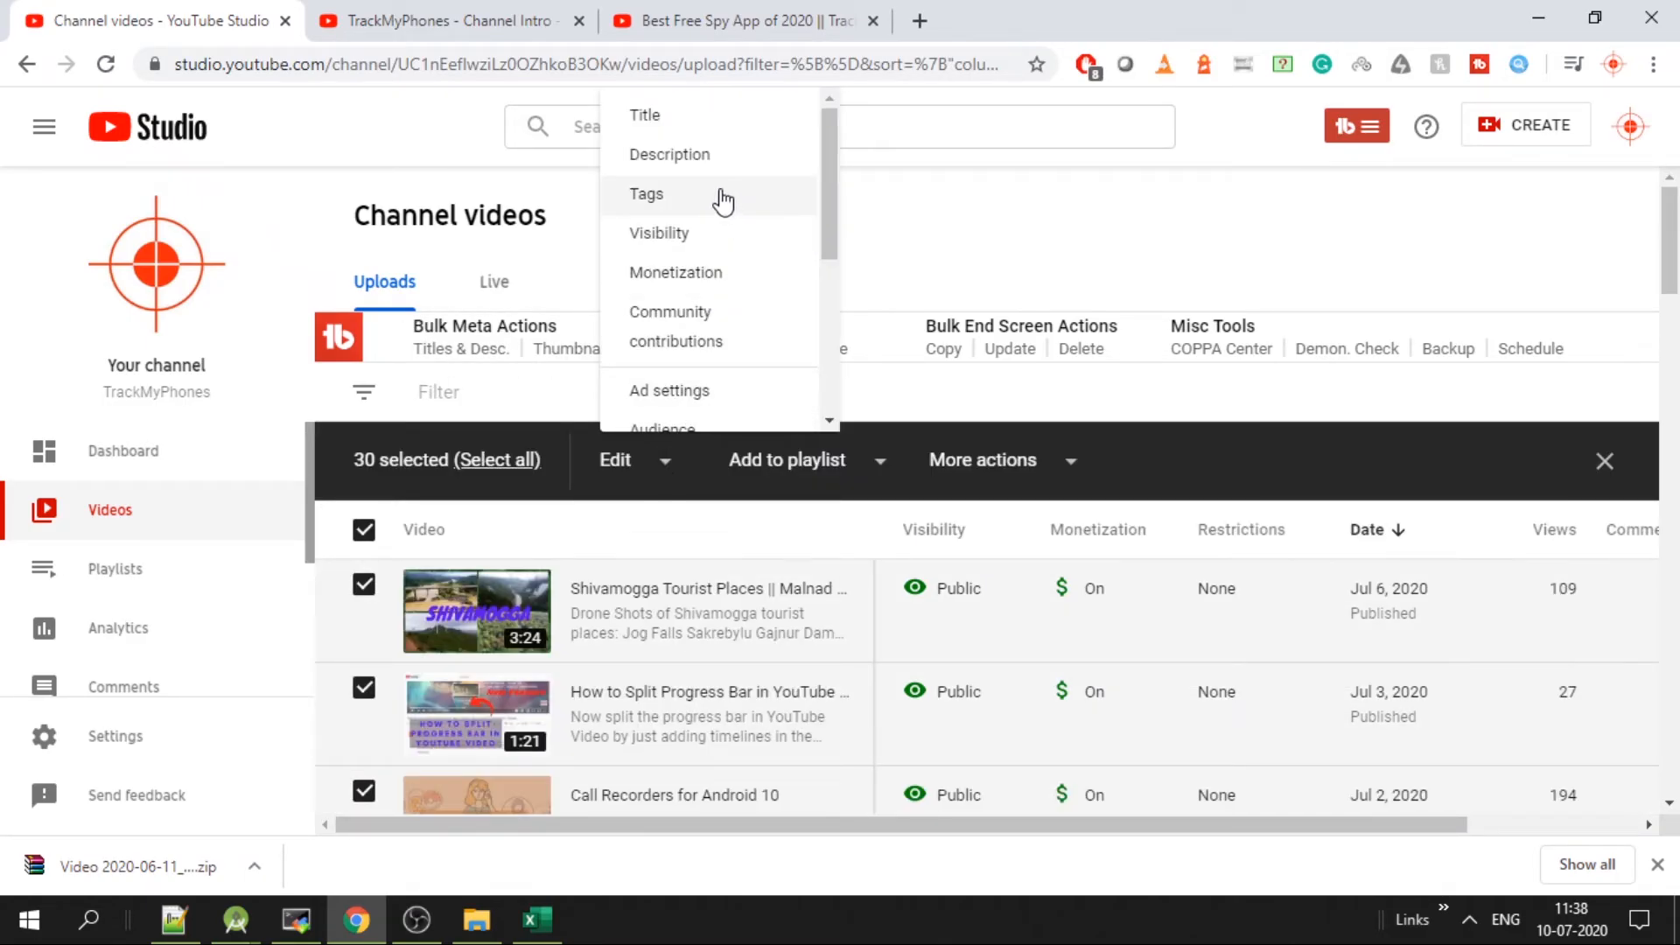
click(666, 154)
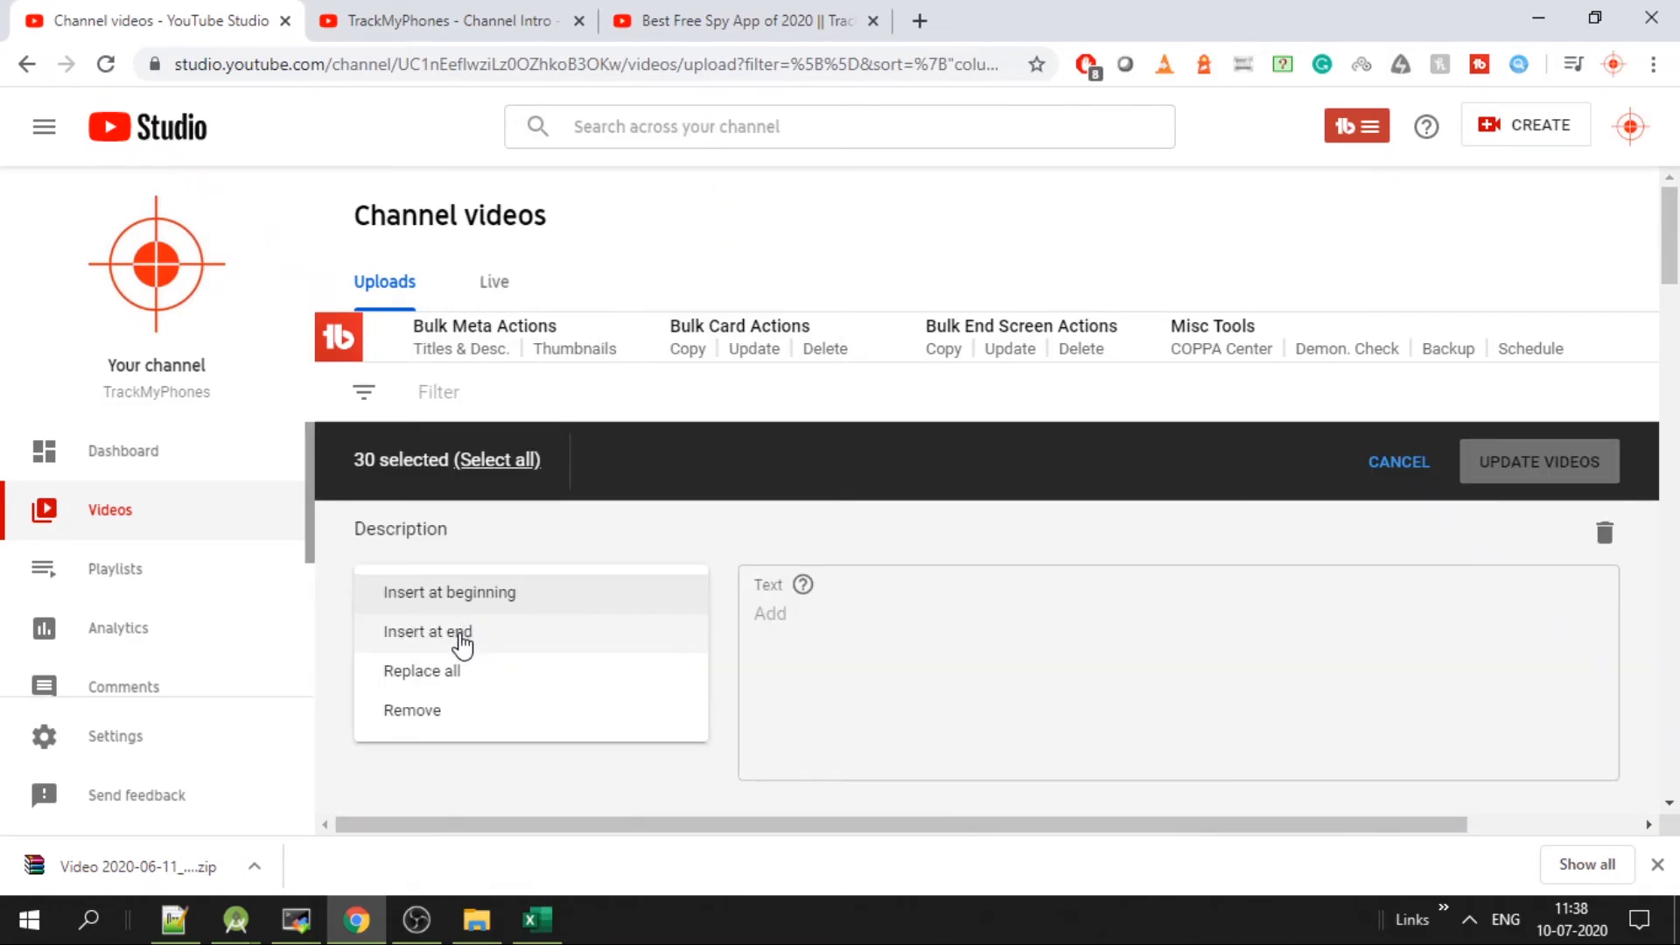
click(427, 632)
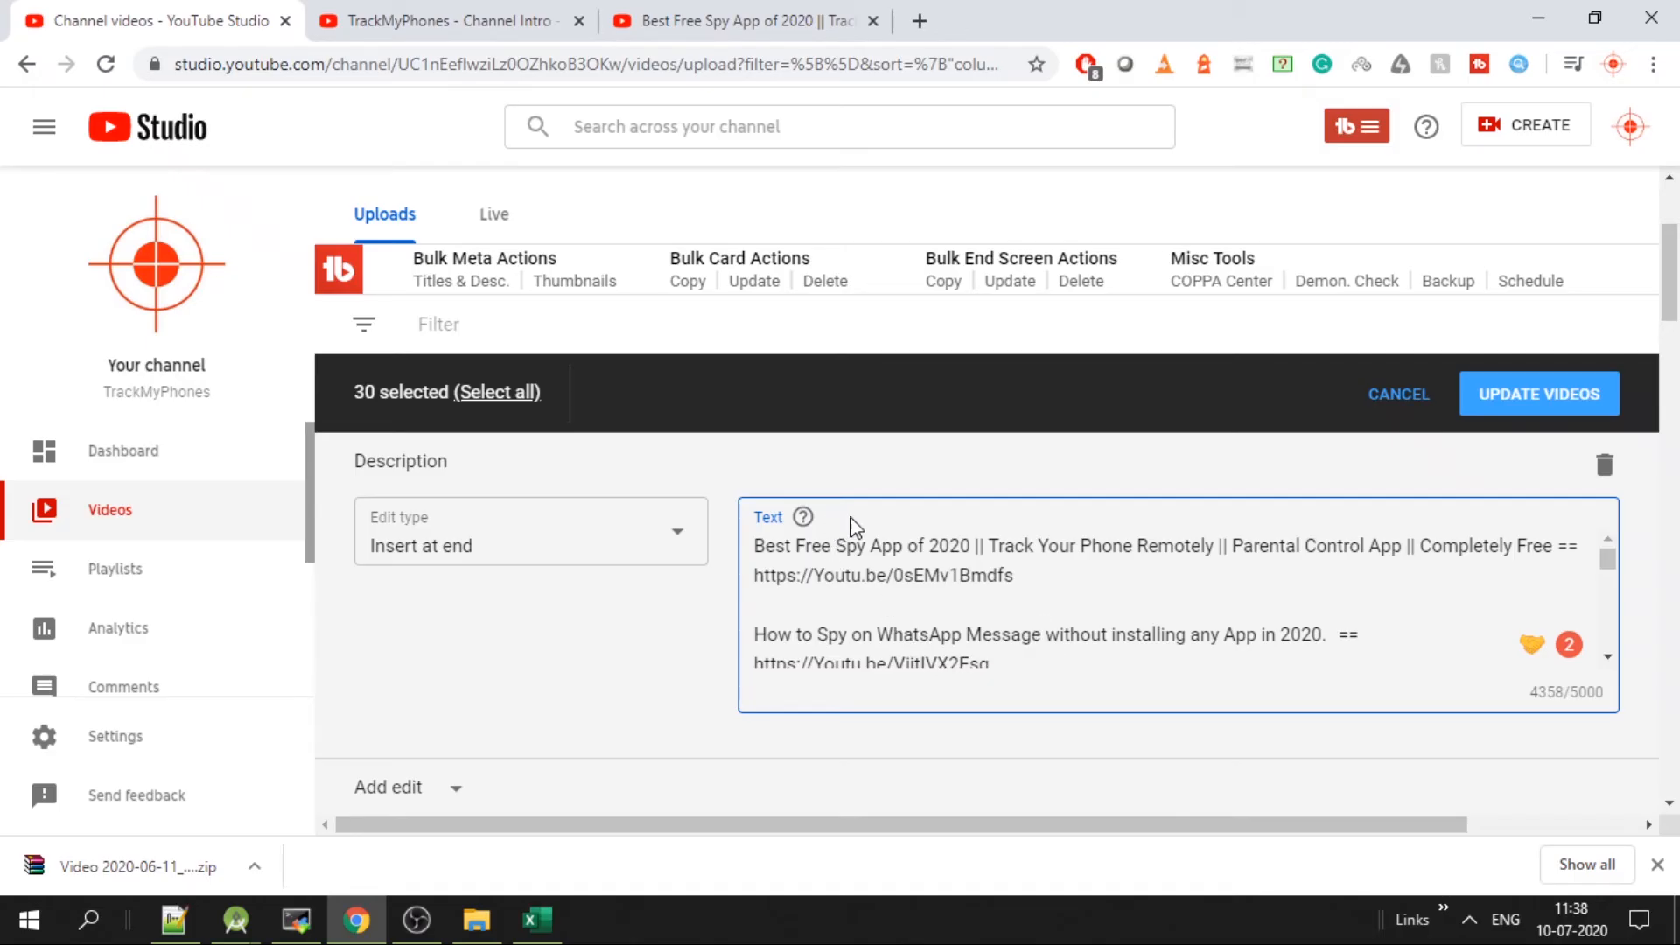
scroll(down, 3)
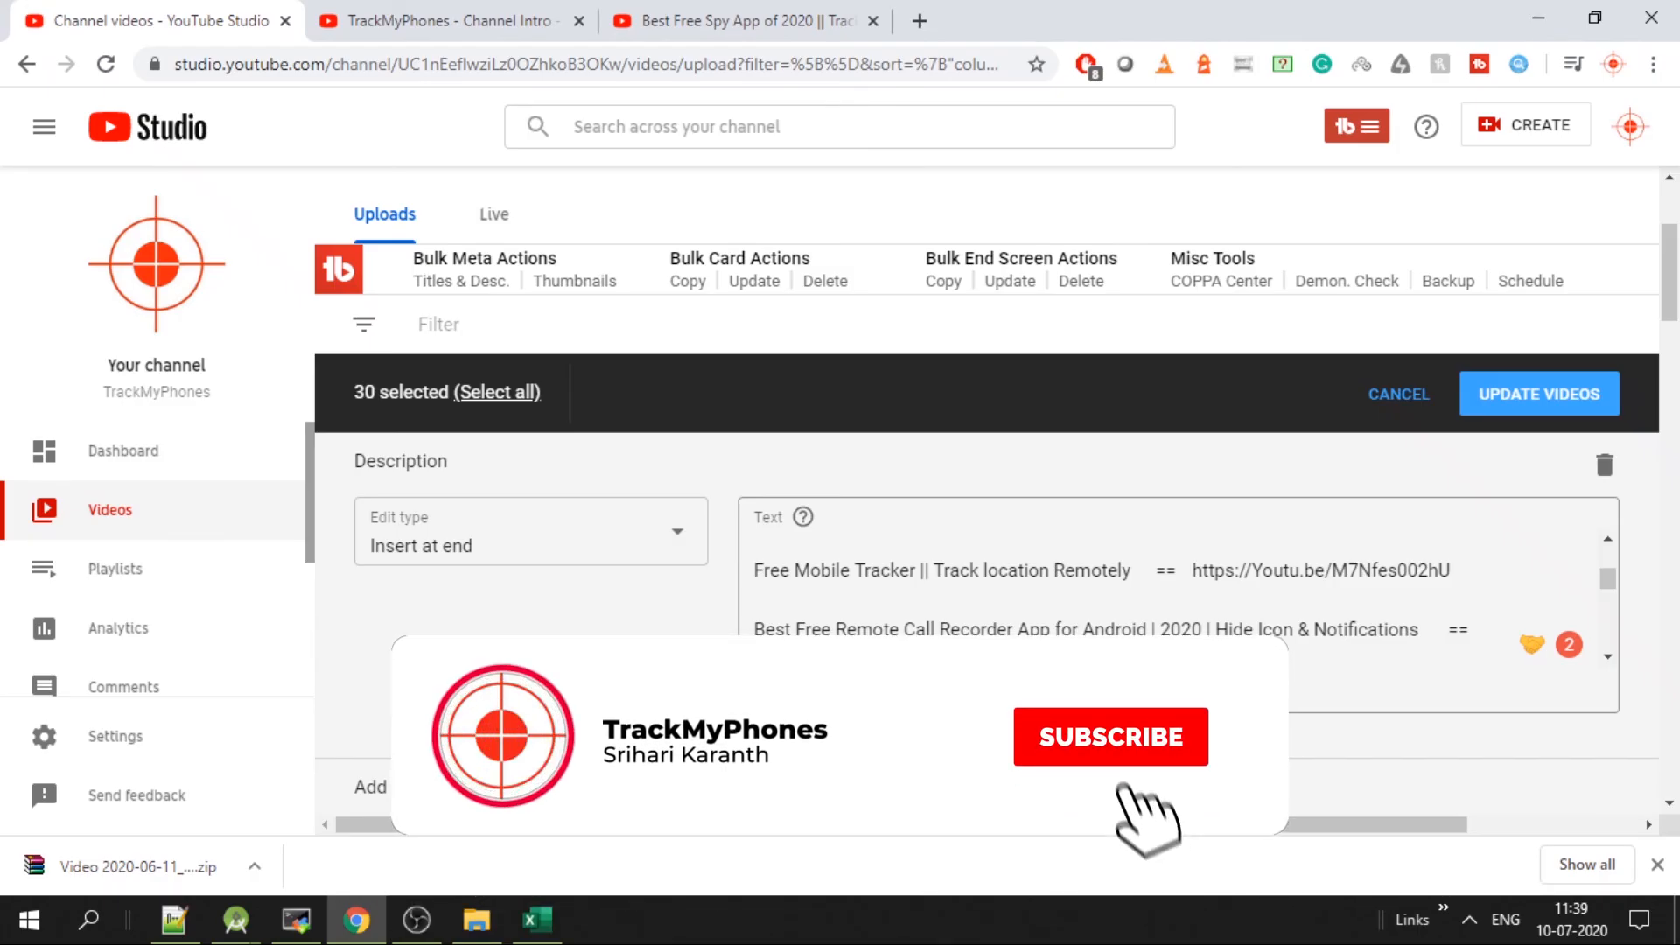
click(1109, 737)
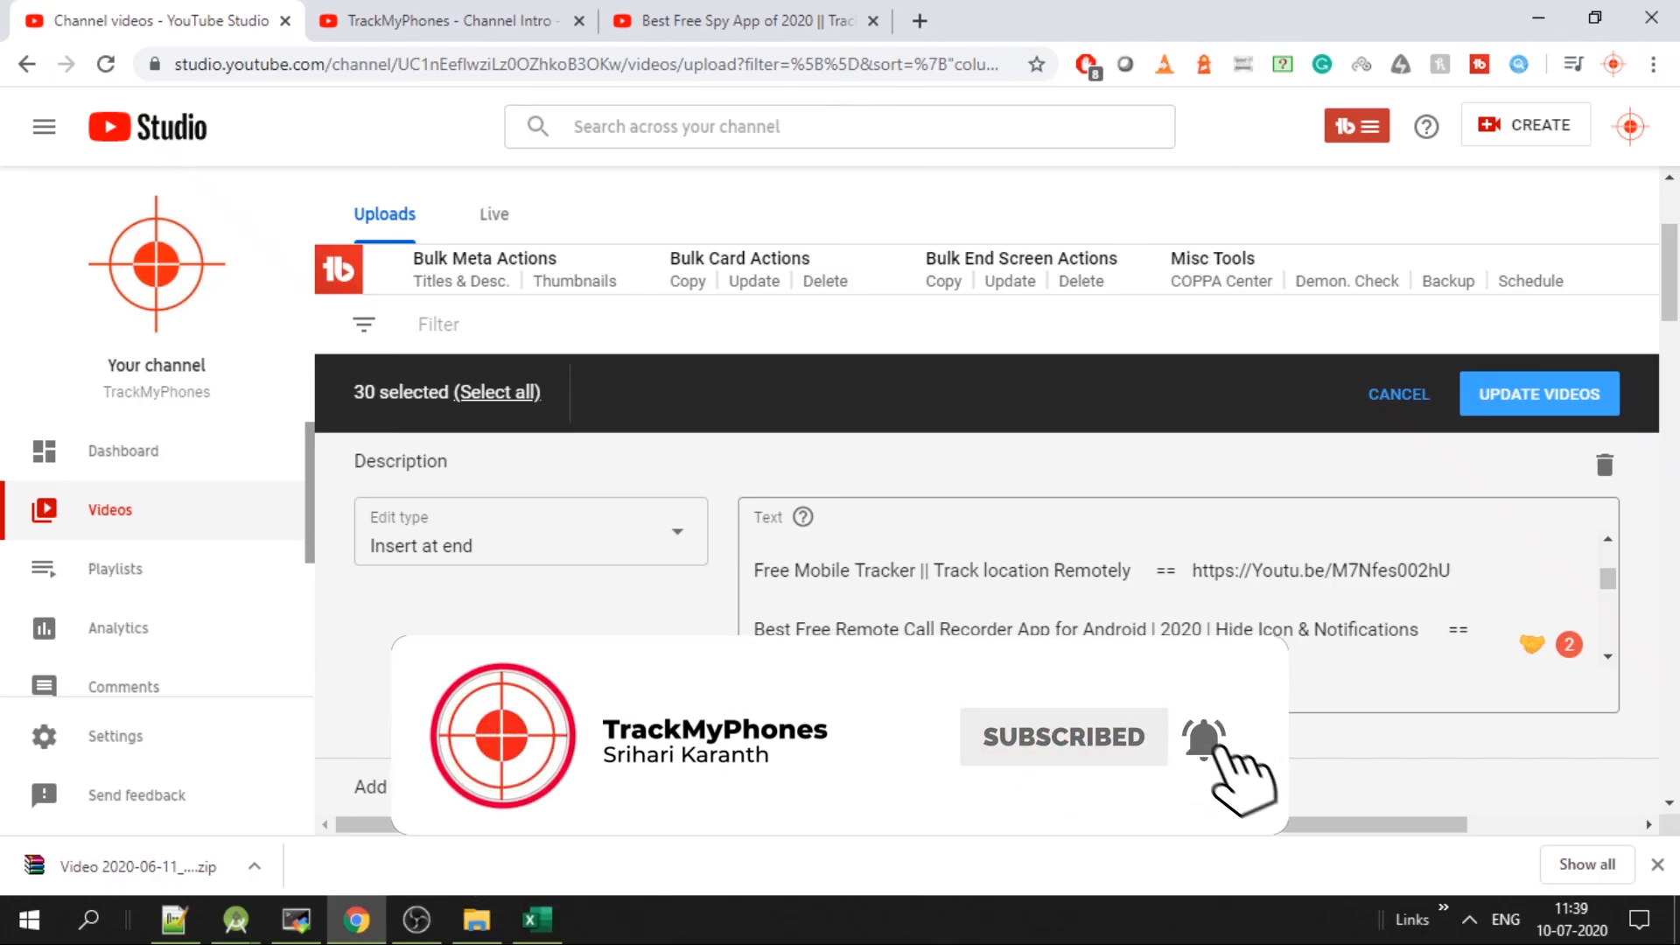